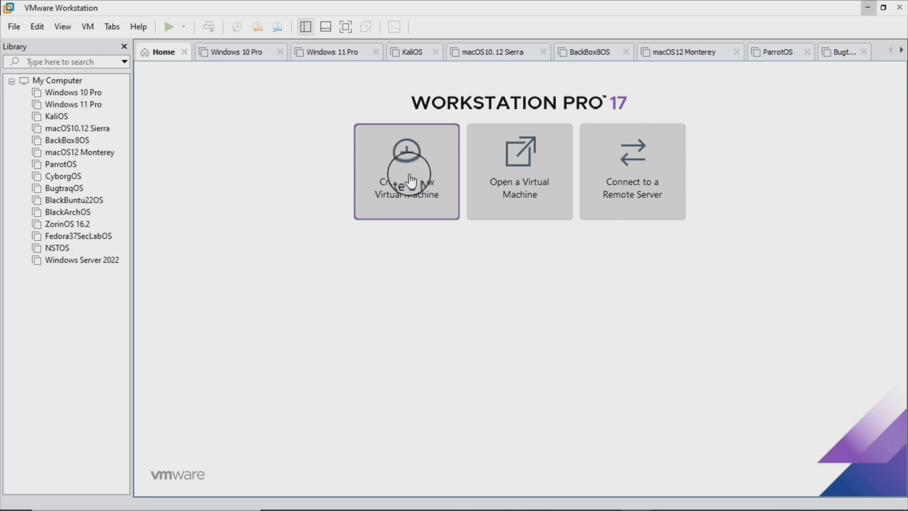
Begin a custom new virtual machine with Workstation 17.x hardware compatibility
click(408, 181)
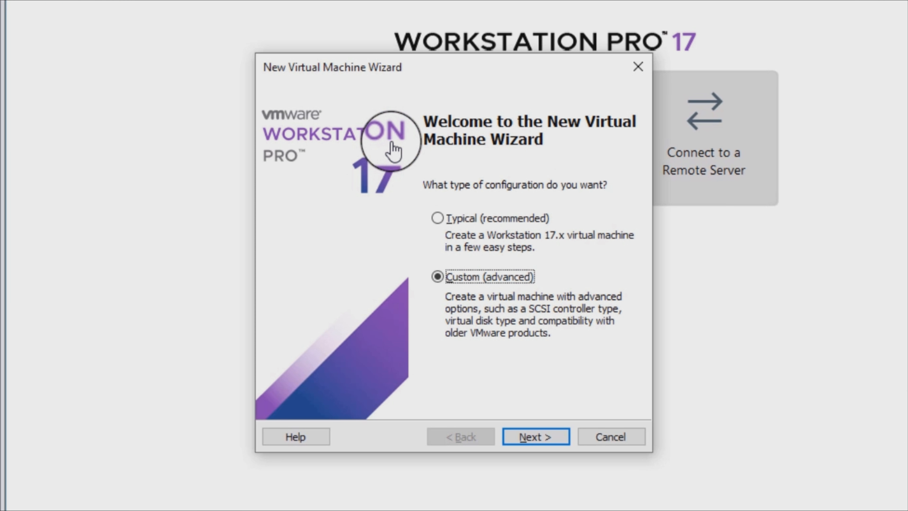
mouse_move(391, 151)
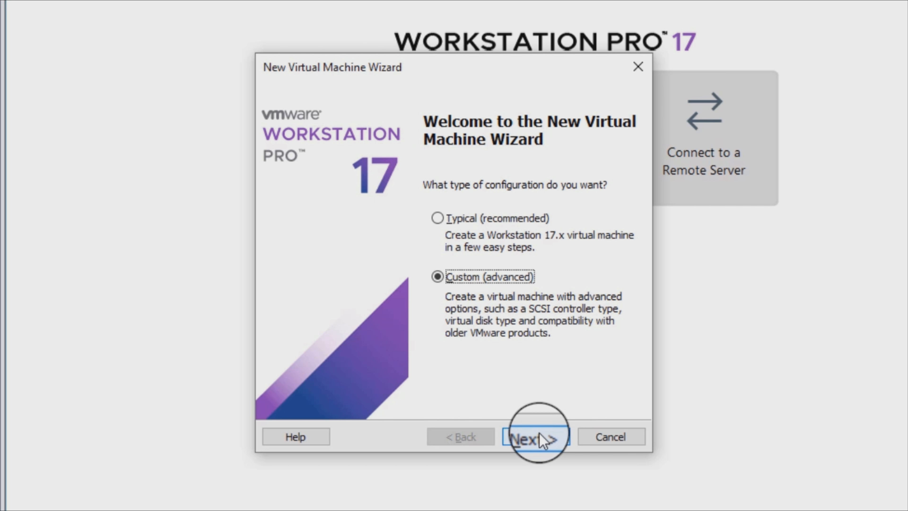
click(539, 436)
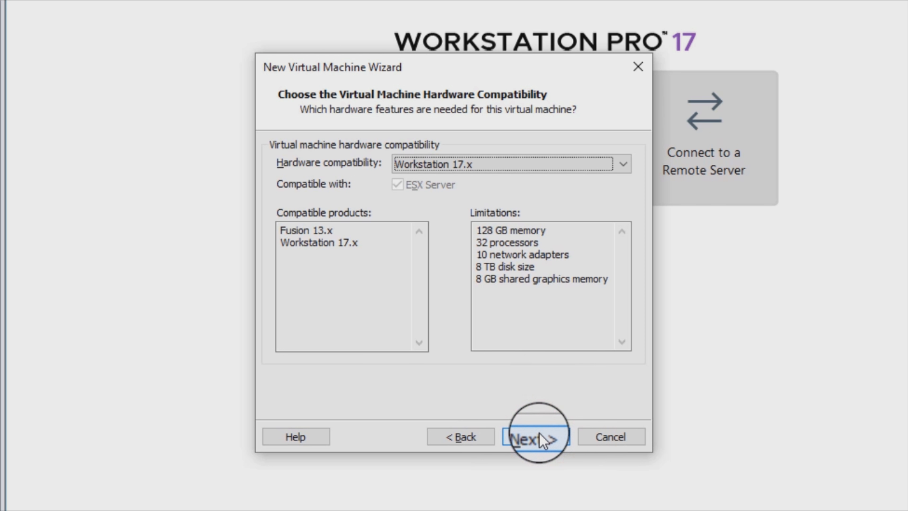
click(536, 438)
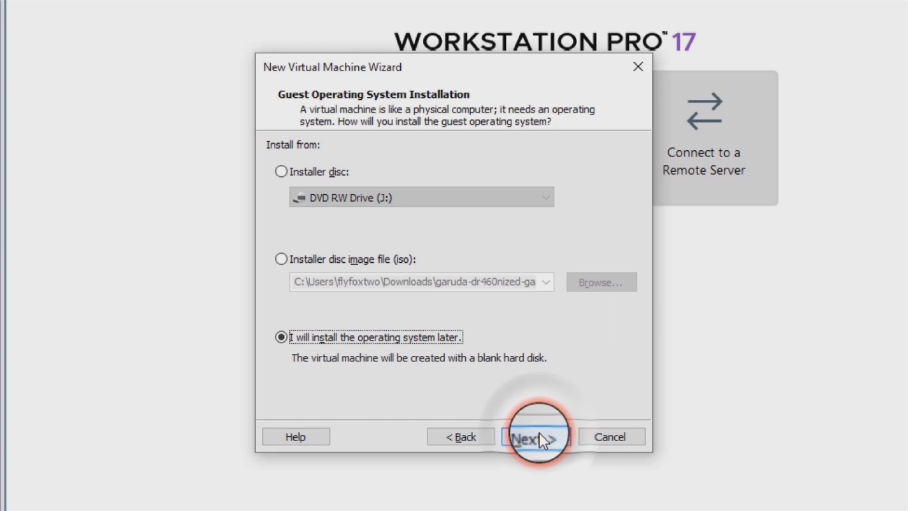
Choose to install the OS later and select Linux / Debian 11.x 64-bit as the guest
click(534, 438)
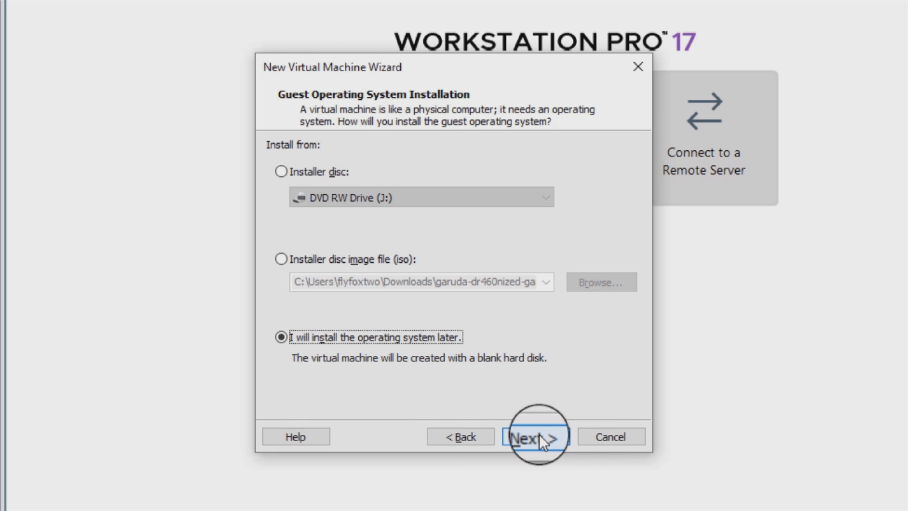
click(537, 438)
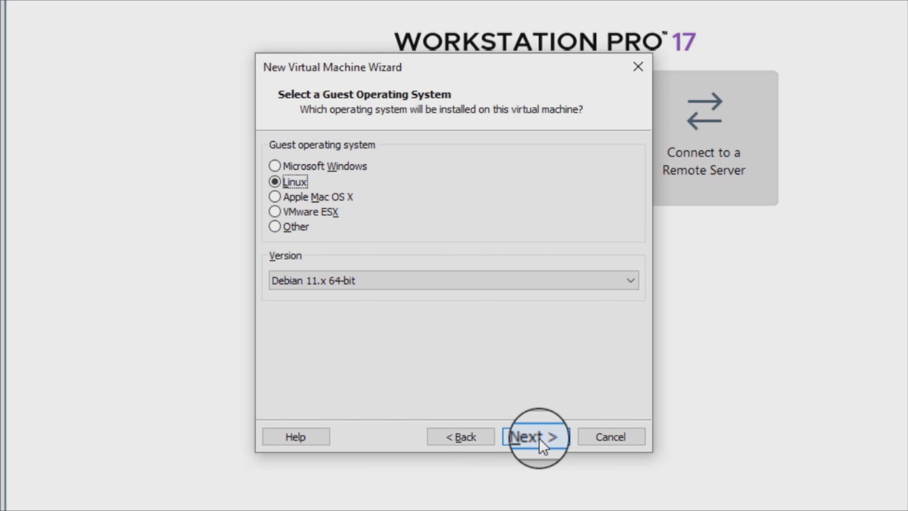
click(536, 440)
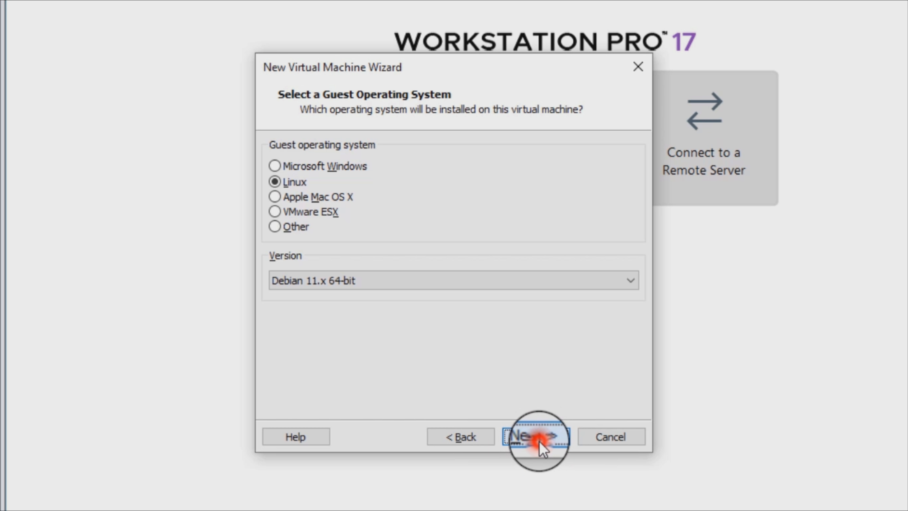
Name the virtual machine Garuda23OS and continue to processor configuration
click(537, 438)
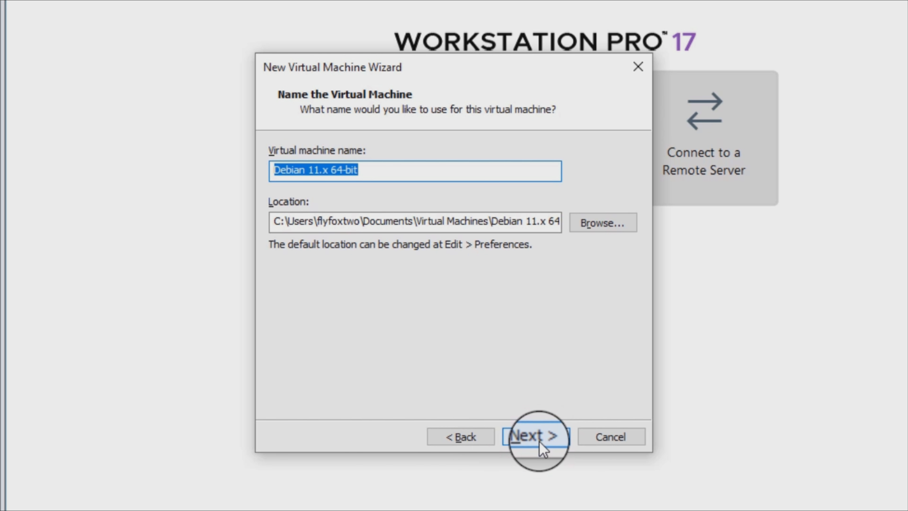
text(Gar)
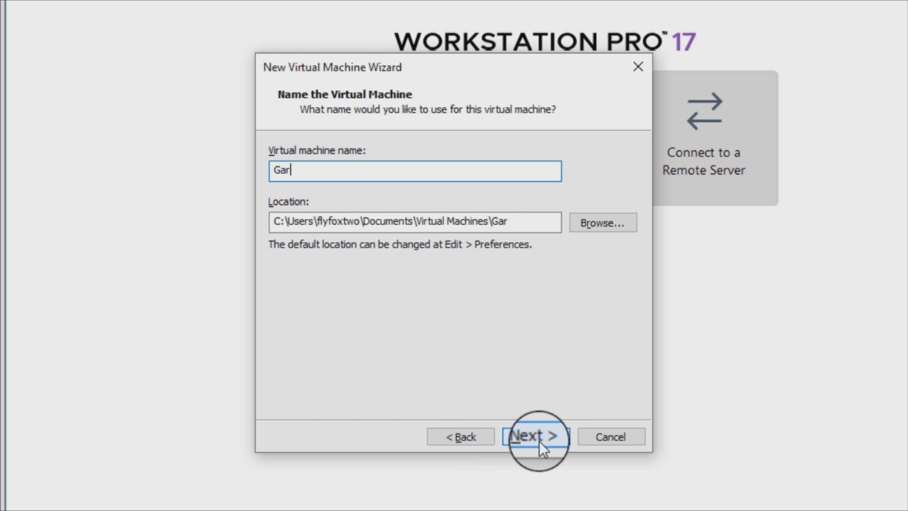
text(uda)
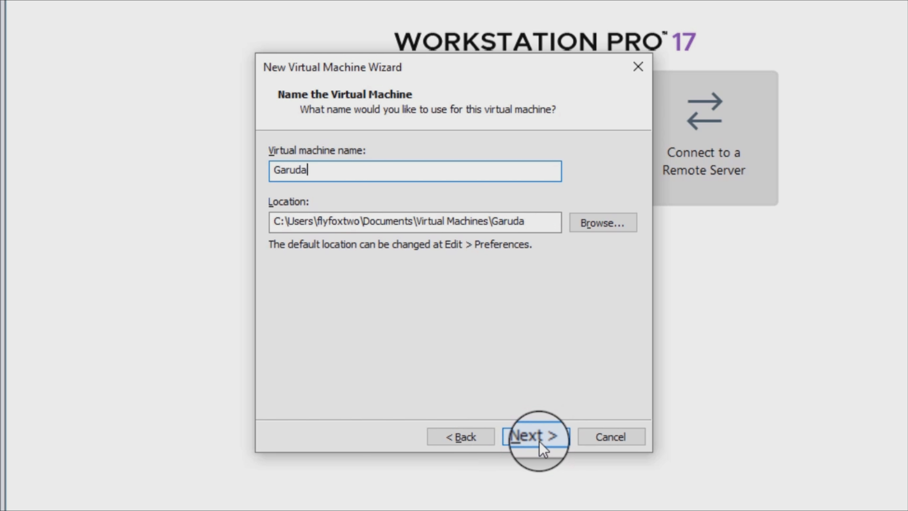
text(23OS)
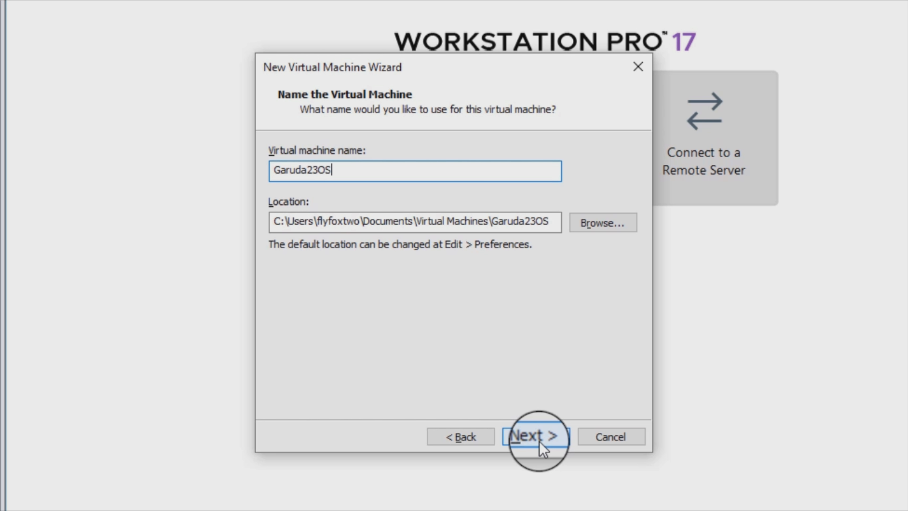
click(536, 438)
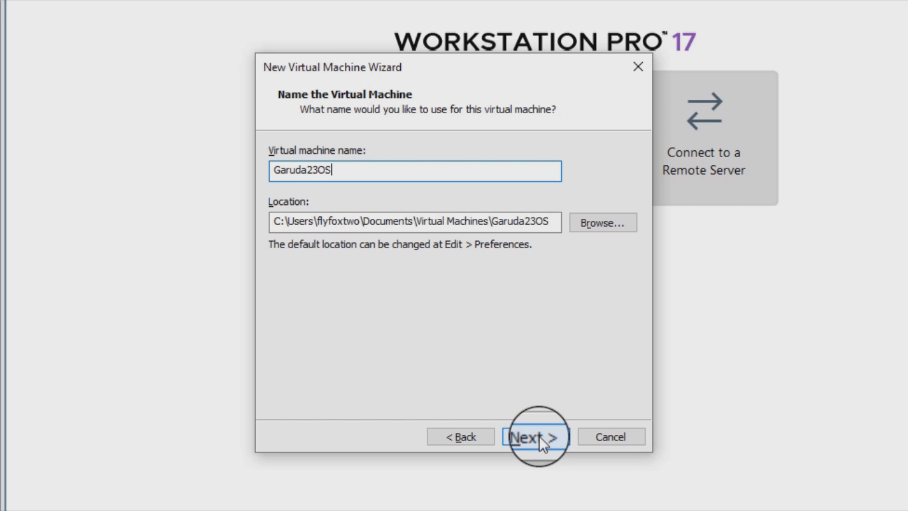
click(537, 438)
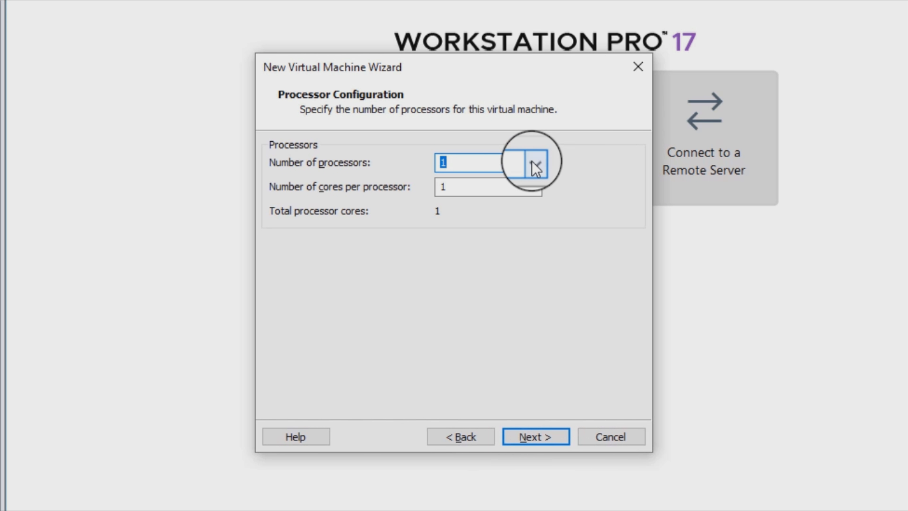
Set 2 processors with 2 cores each, then raise memory to 4096 MB
click(527, 162)
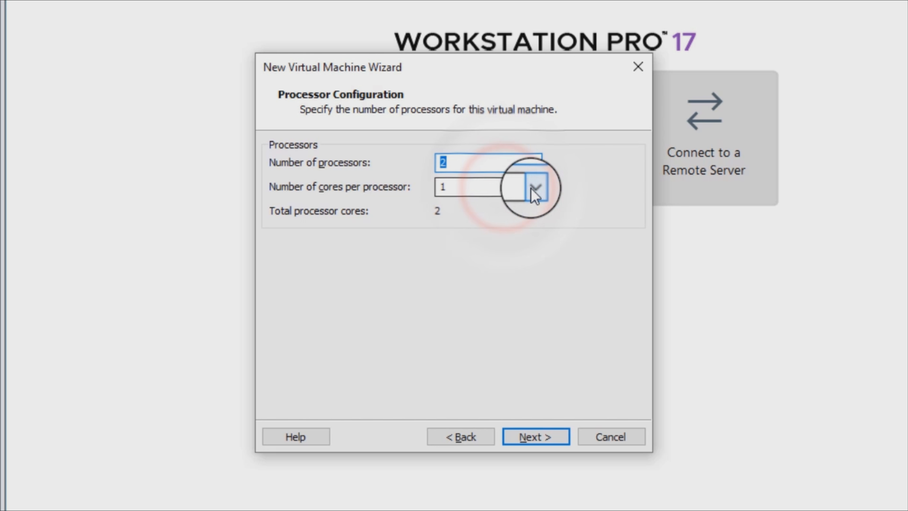
click(537, 186)
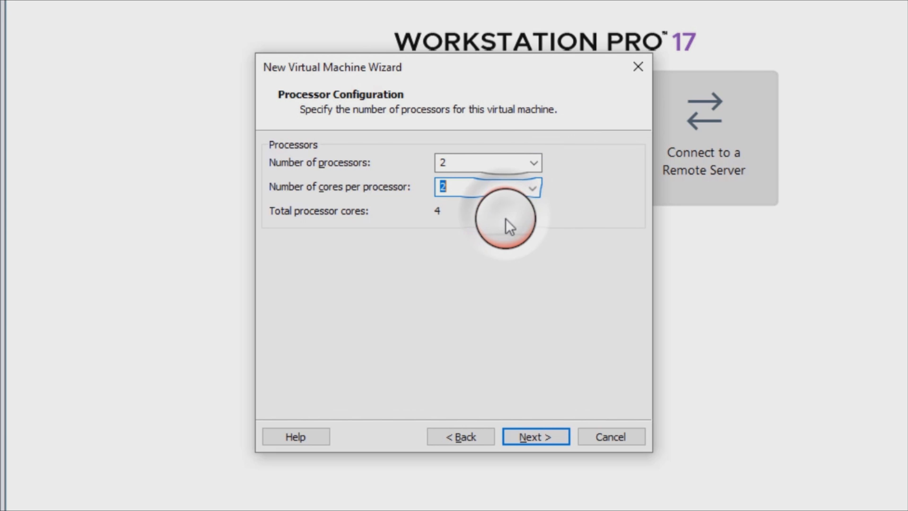
click(536, 436)
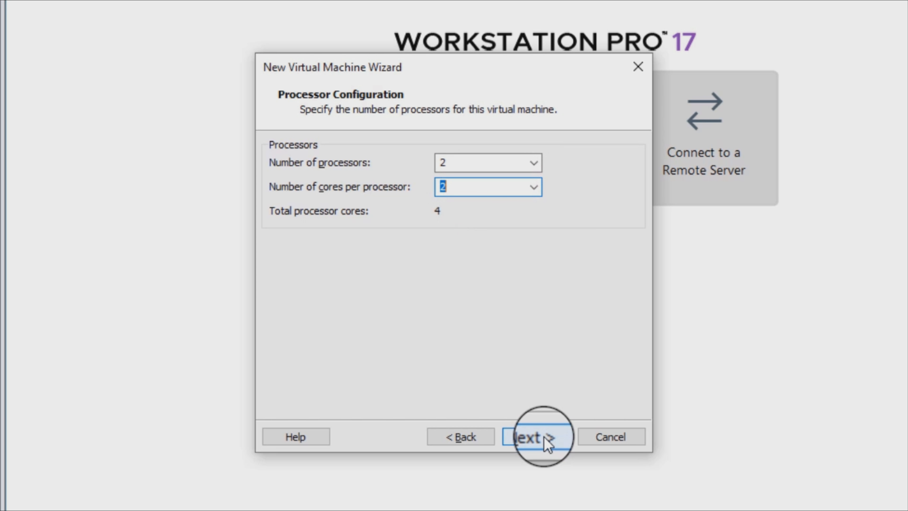
click(538, 440)
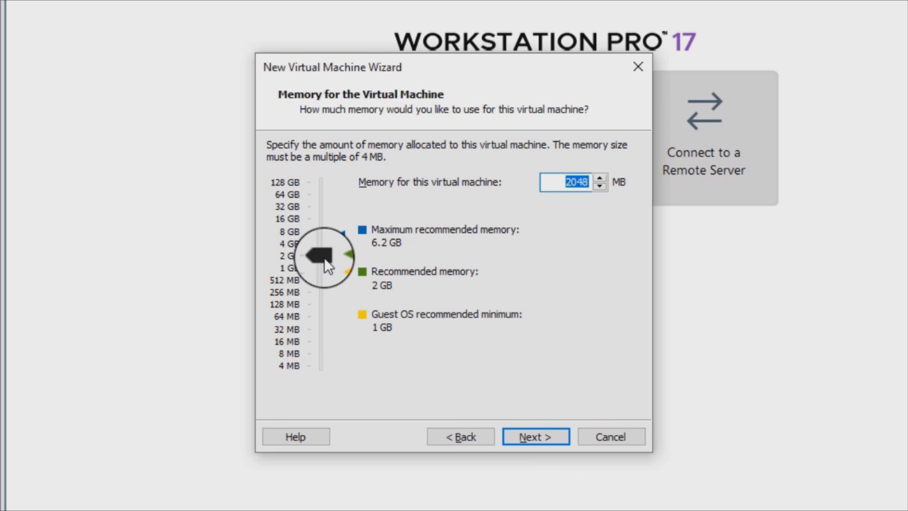
drag(319, 254, 319, 237)
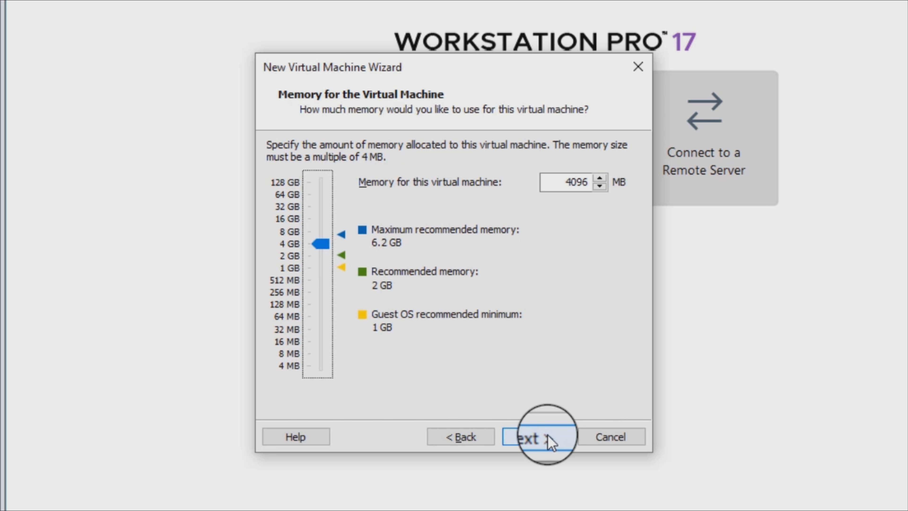
Accept 4096 MB memory, NAT networking and the recommended LSI Logic controller
click(547, 440)
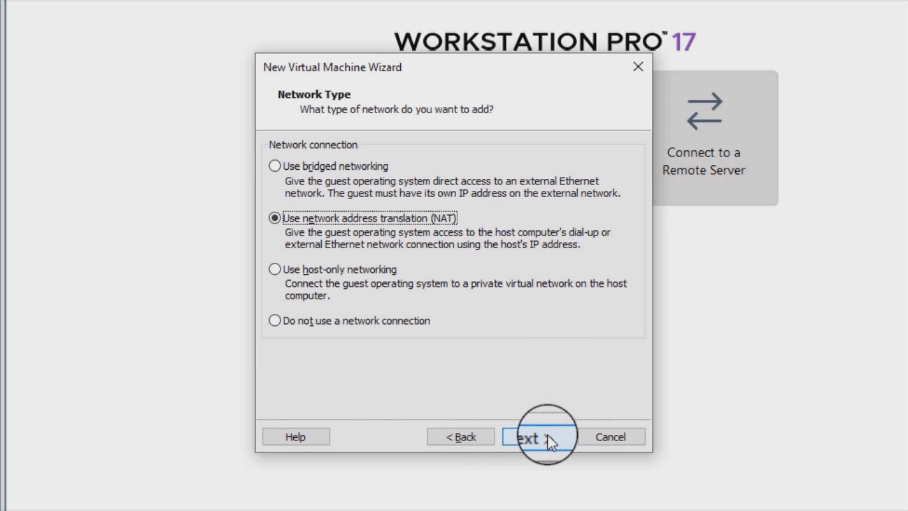
click(548, 438)
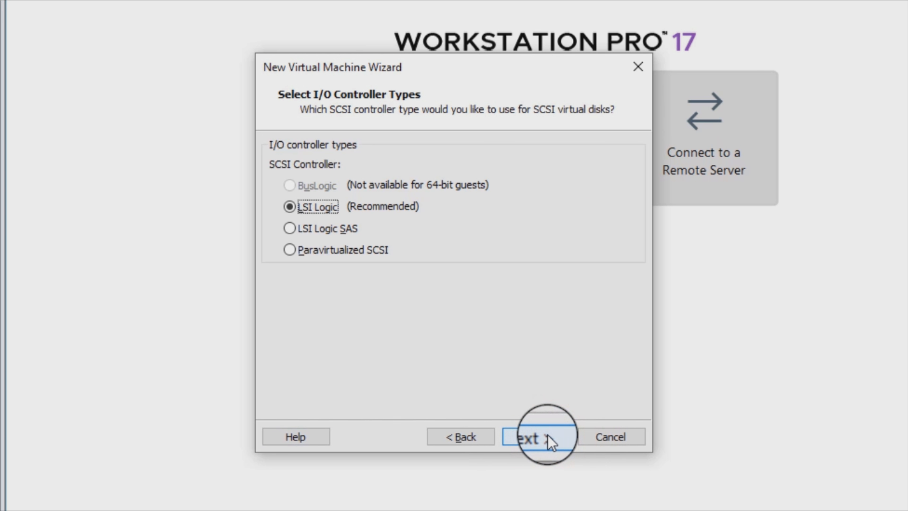
click(540, 439)
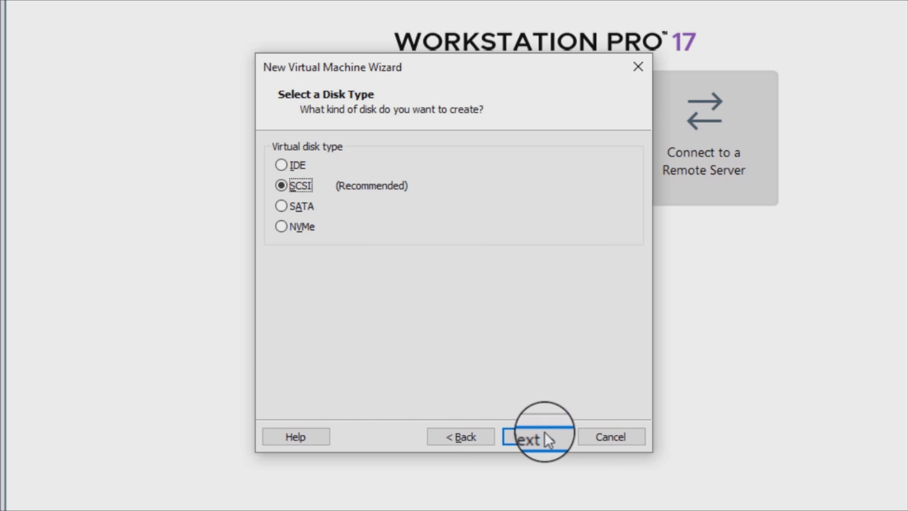
Make the virtual disk type SATA and create a new virtual disk
click(281, 211)
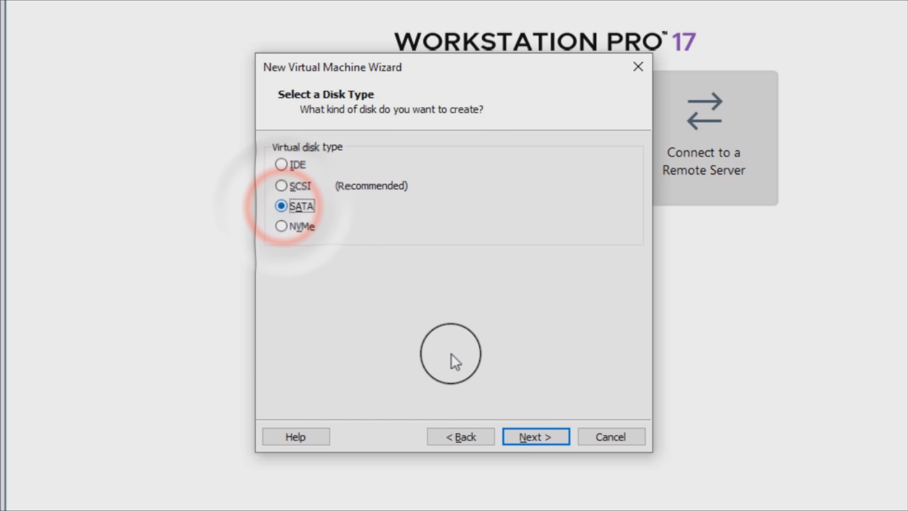
click(545, 438)
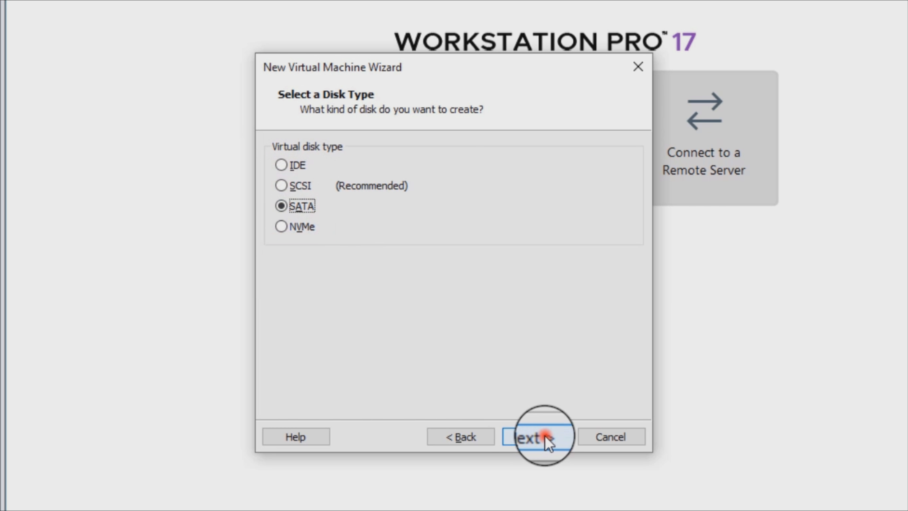
click(545, 438)
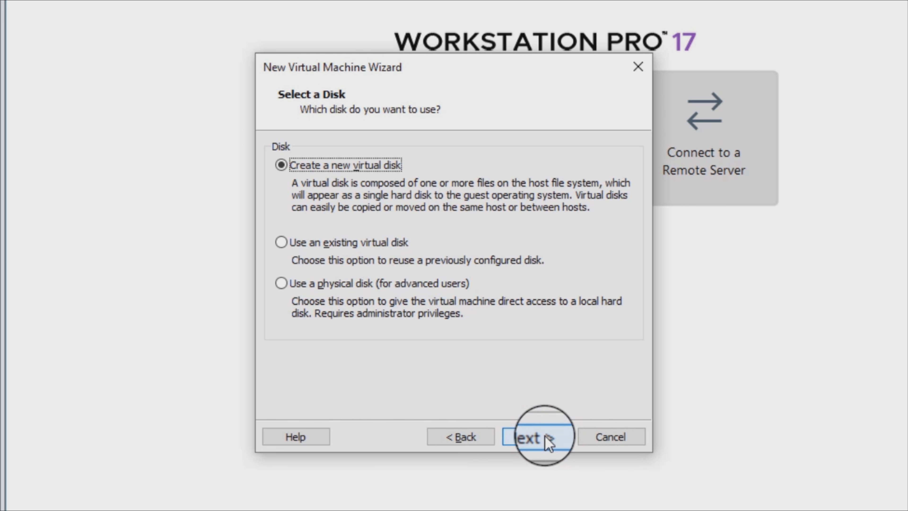
click(545, 439)
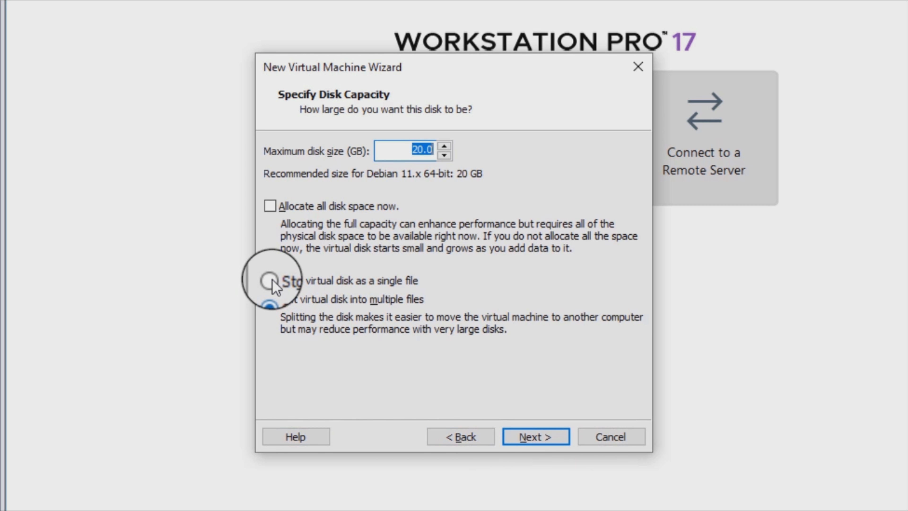
Set a 60 GB single-file disk and keep the default Garuda23OS.vmdk file name
click(268, 282)
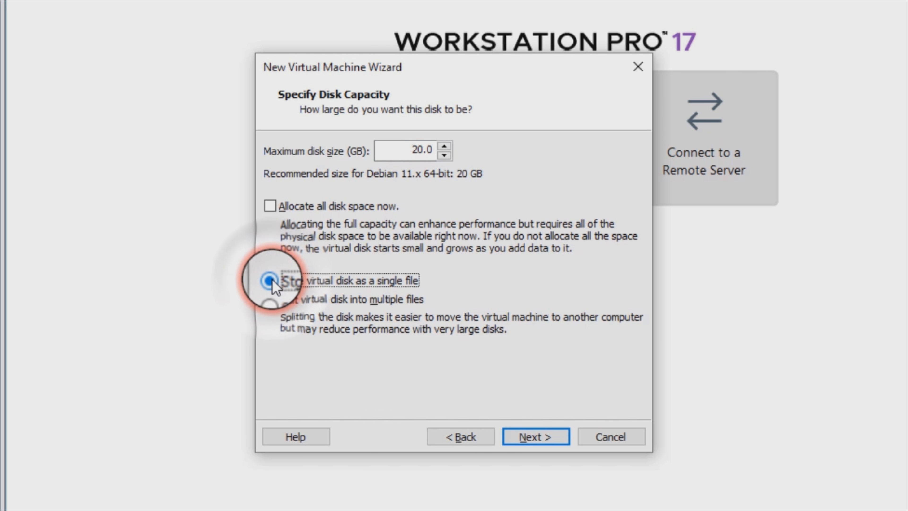
click(266, 285)
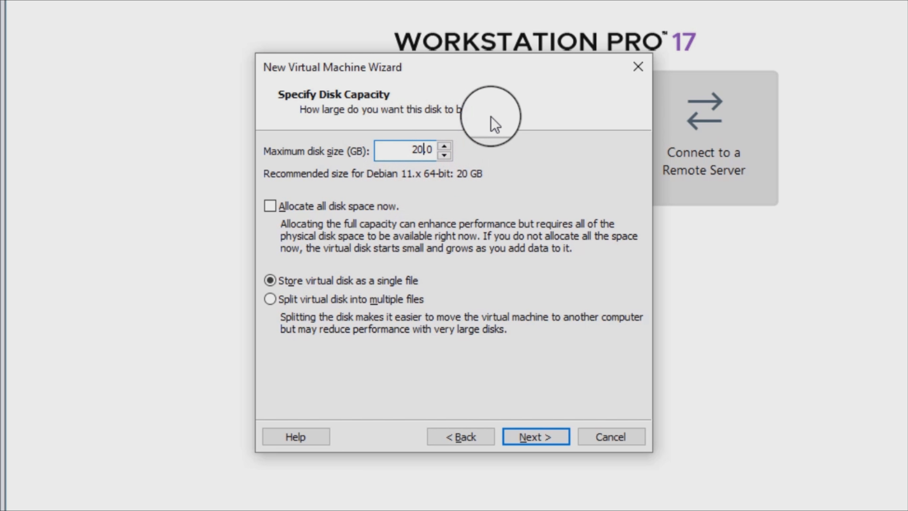
key(Backspace)
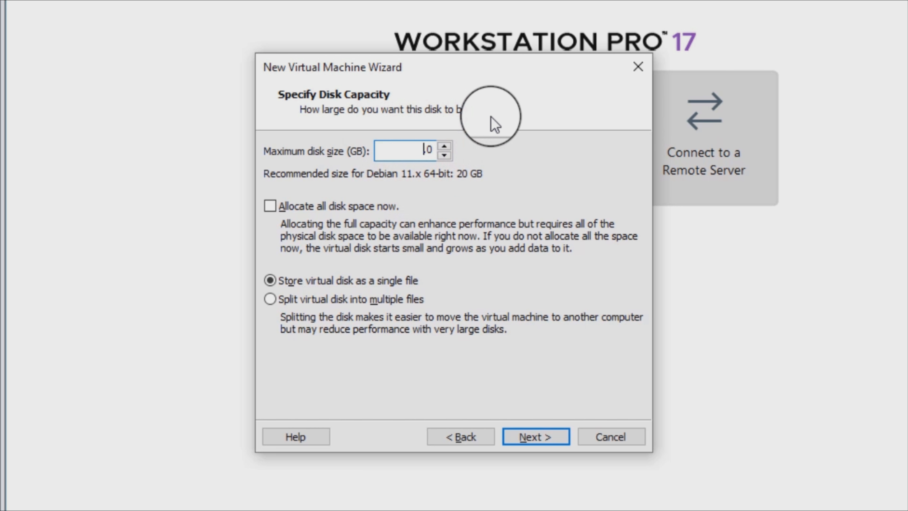
text(60.0)
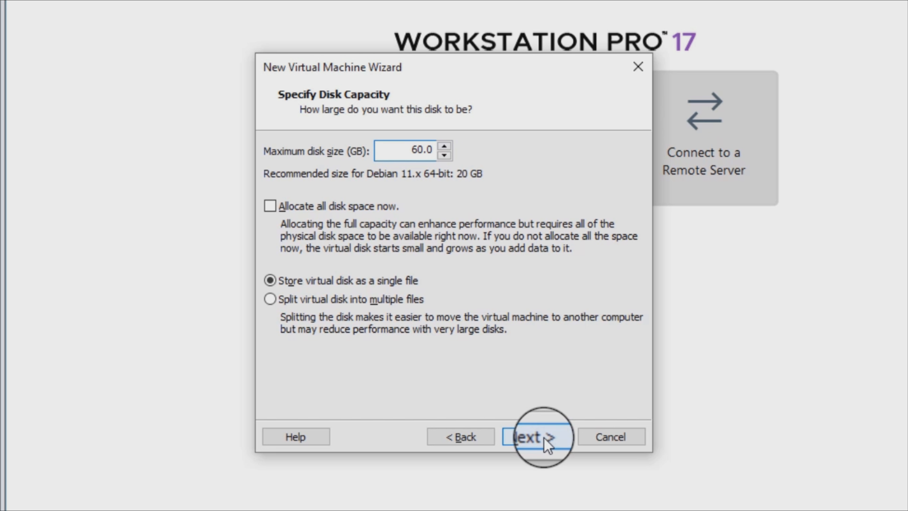
click(540, 440)
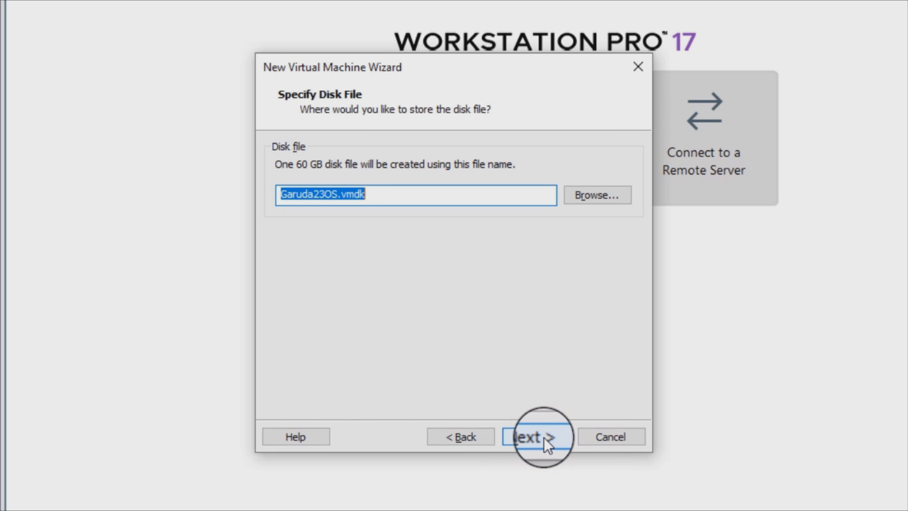
click(534, 439)
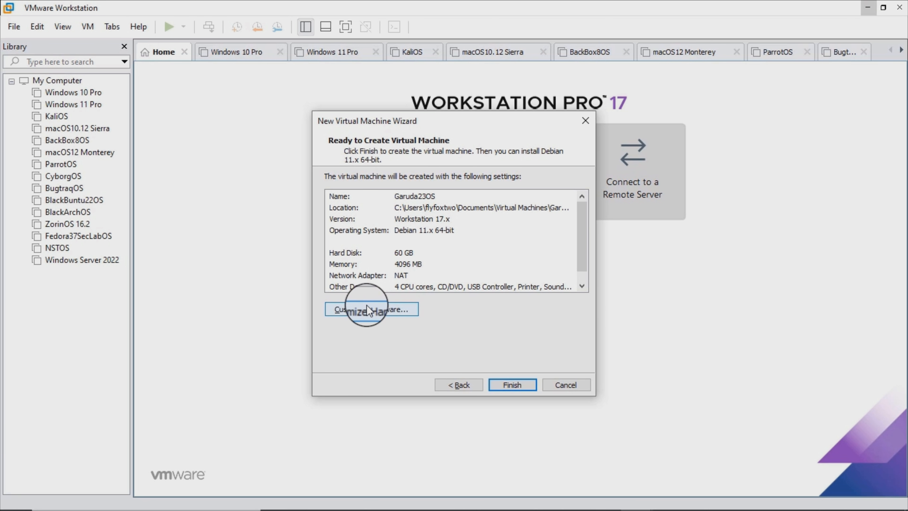
Open Customize Hardware and view the processor and CD/DVD drive settings
click(370, 309)
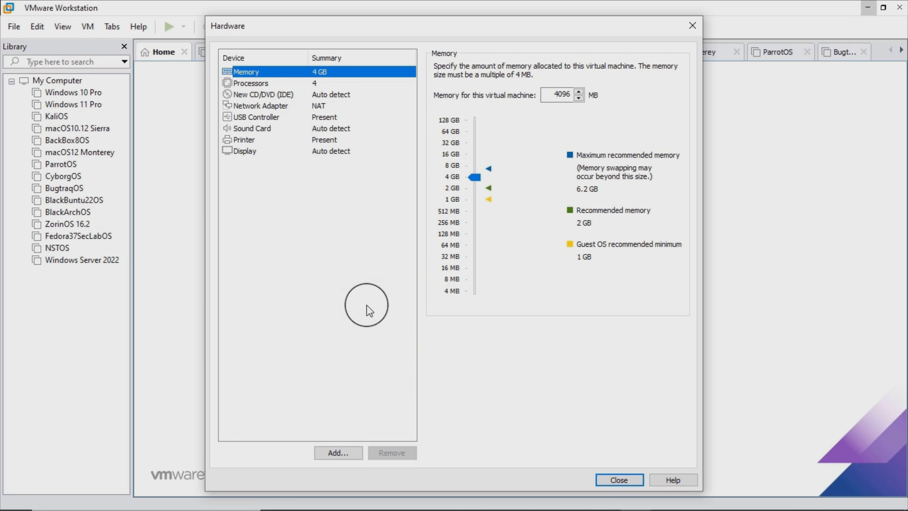
mouse_move(288, 89)
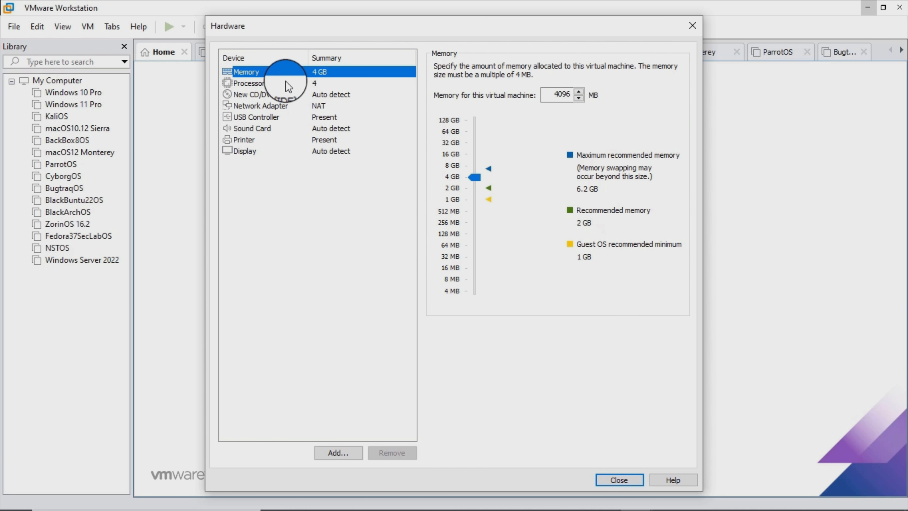
click(248, 84)
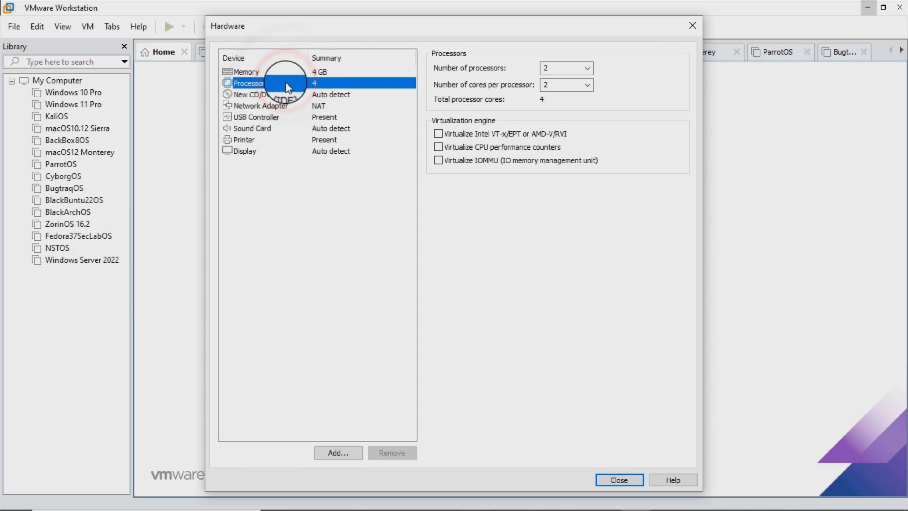
click(255, 94)
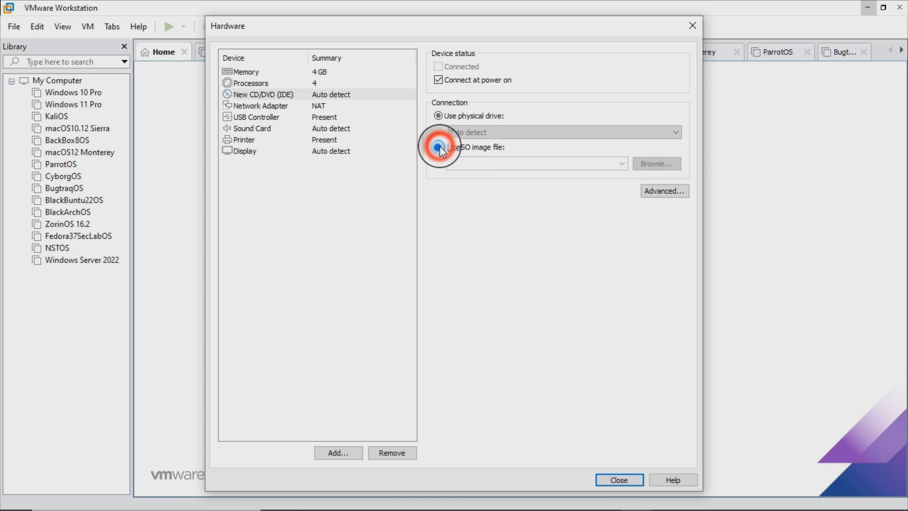
Mount the Garuda dr460nized gaming ISO from Downloads as the CD/DVD image
click(437, 146)
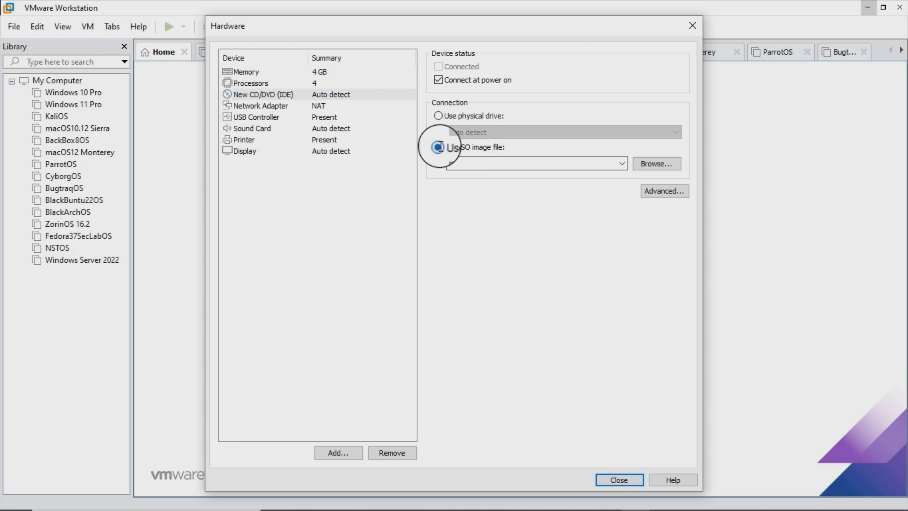
click(438, 147)
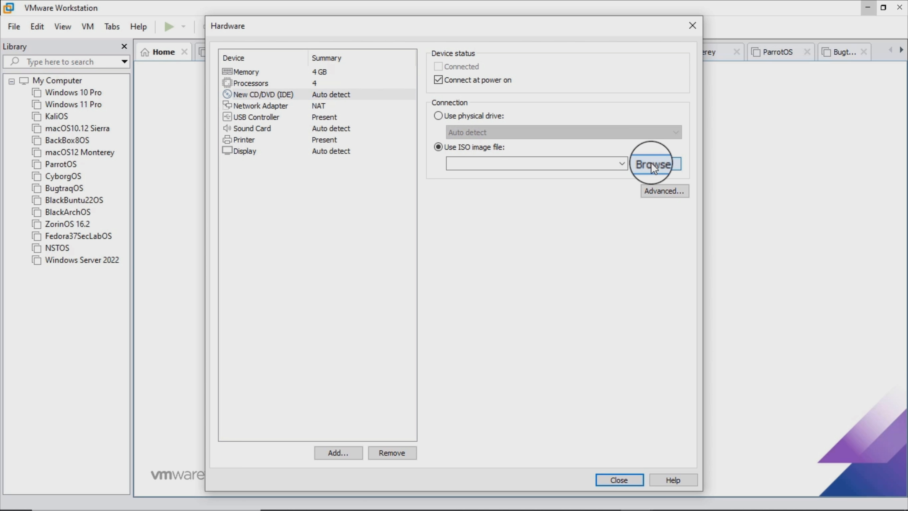
click(653, 164)
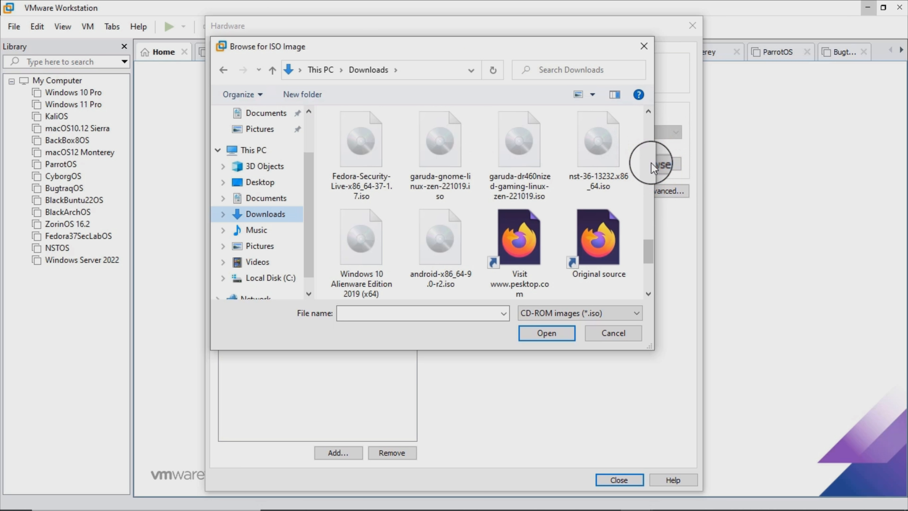
click(508, 149)
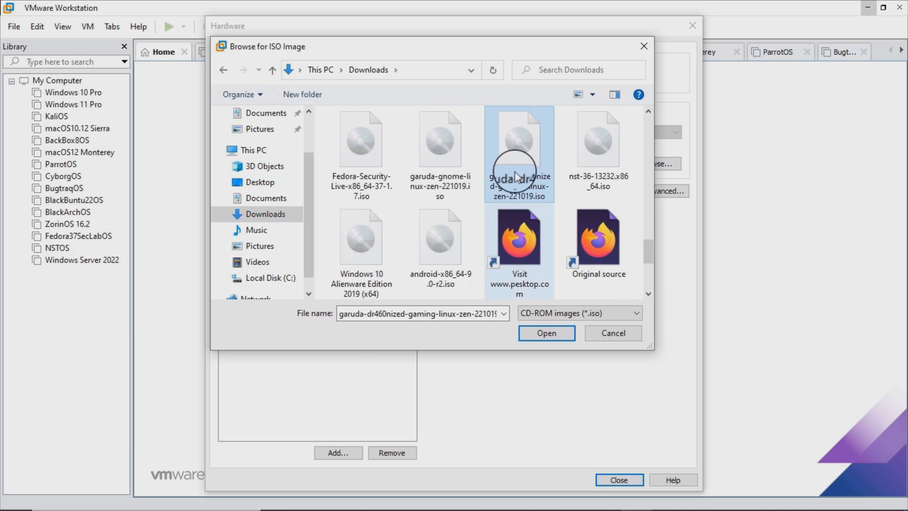
click(547, 333)
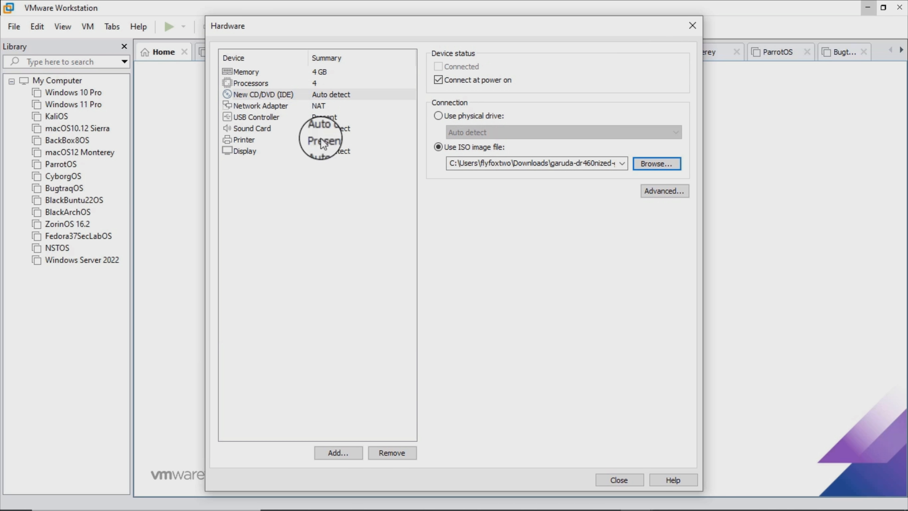
Show all USB input devices and set USB compatibility to 3.1
click(260, 106)
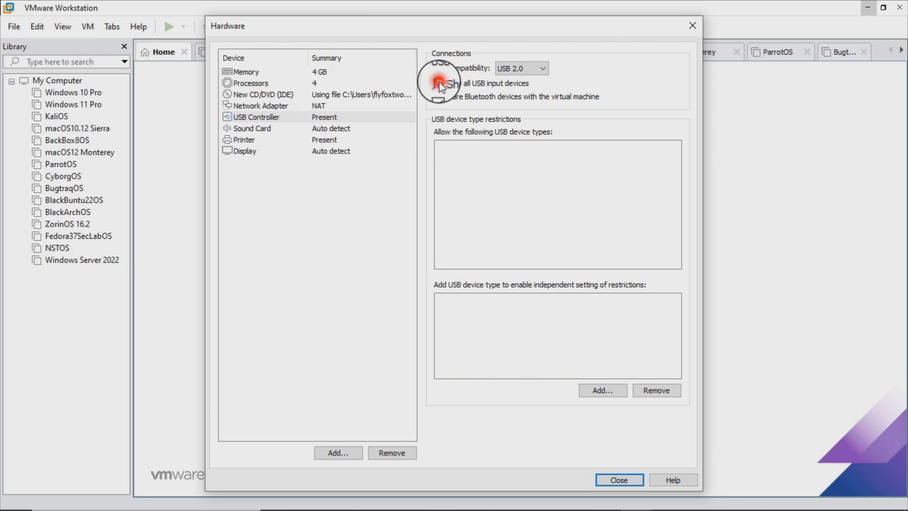
click(542, 68)
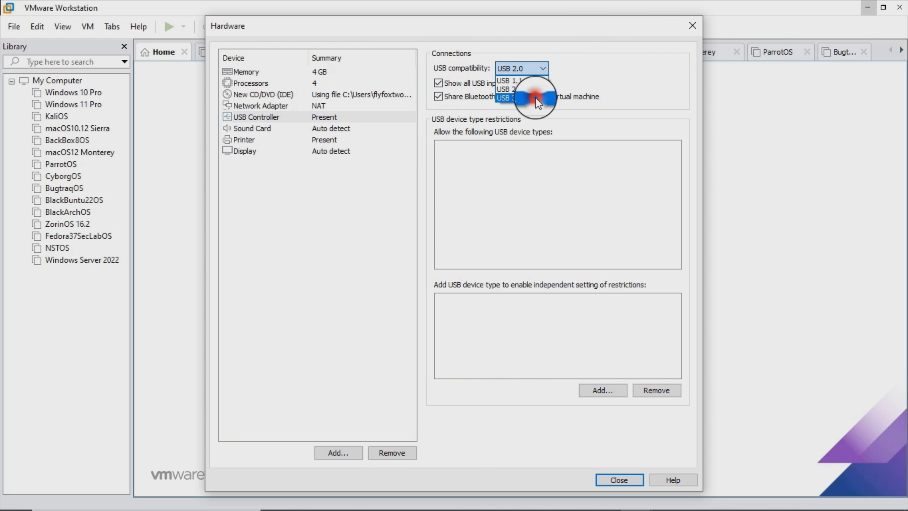
click(508, 102)
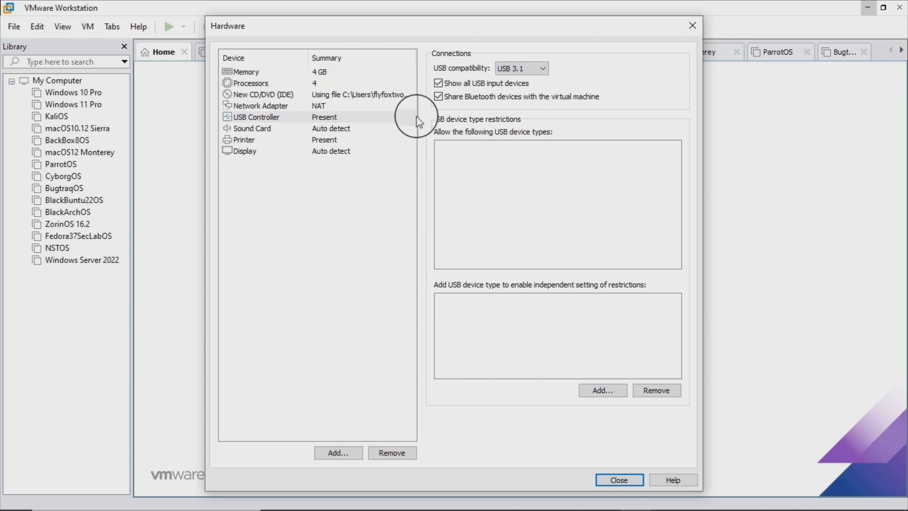
Review sound and printer, enable Accelerate 3D graphics on the display, and close settings
click(252, 128)
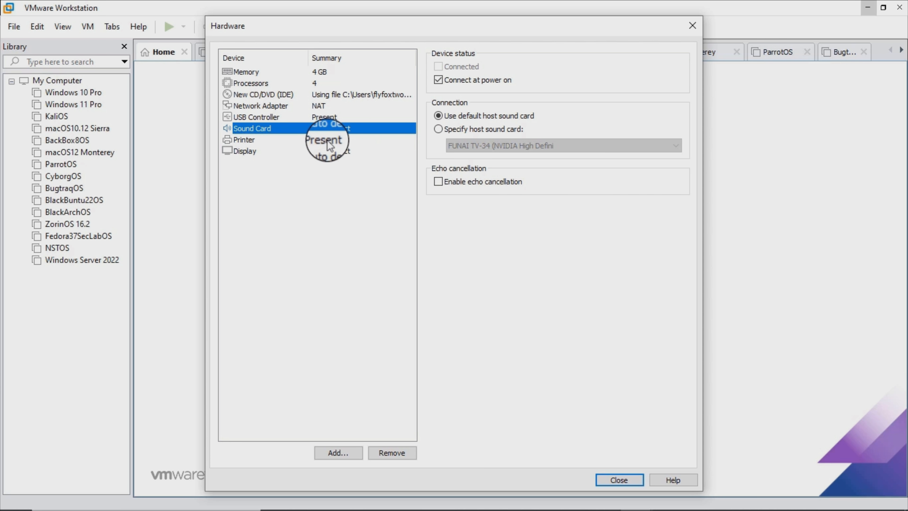
click(244, 140)
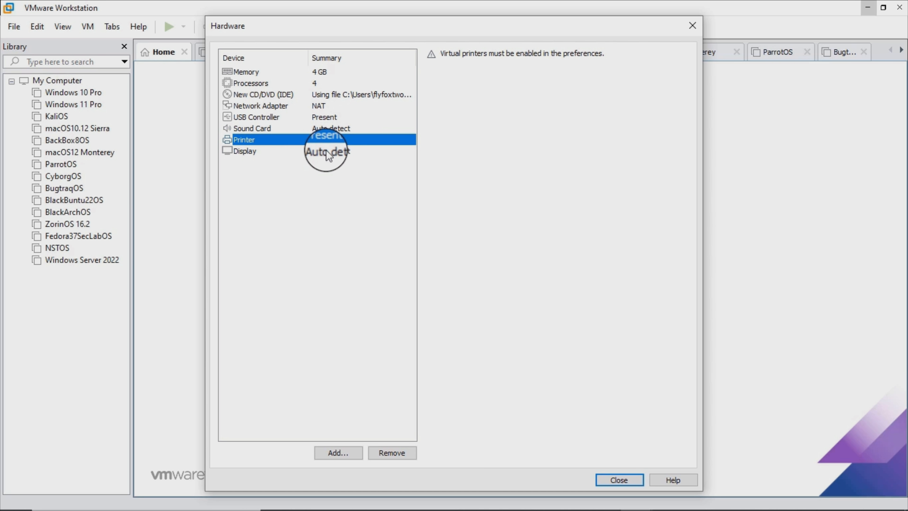
click(245, 151)
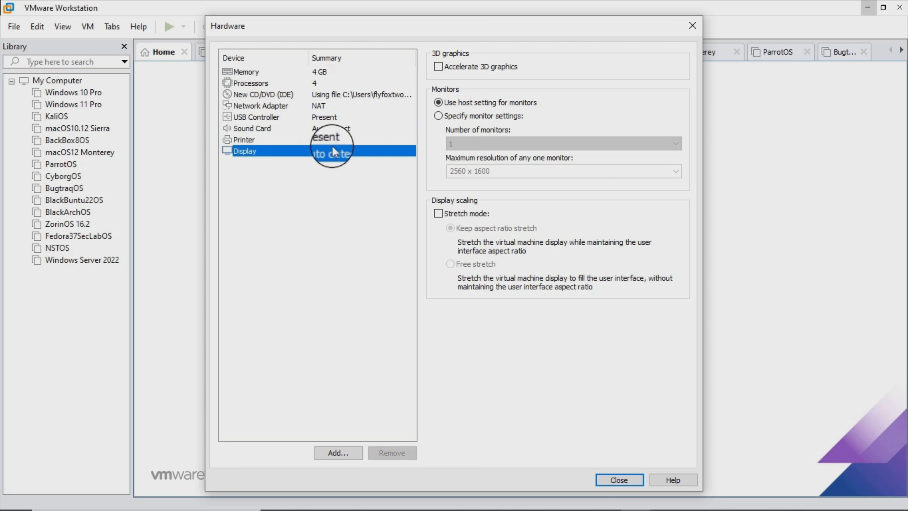
click(438, 67)
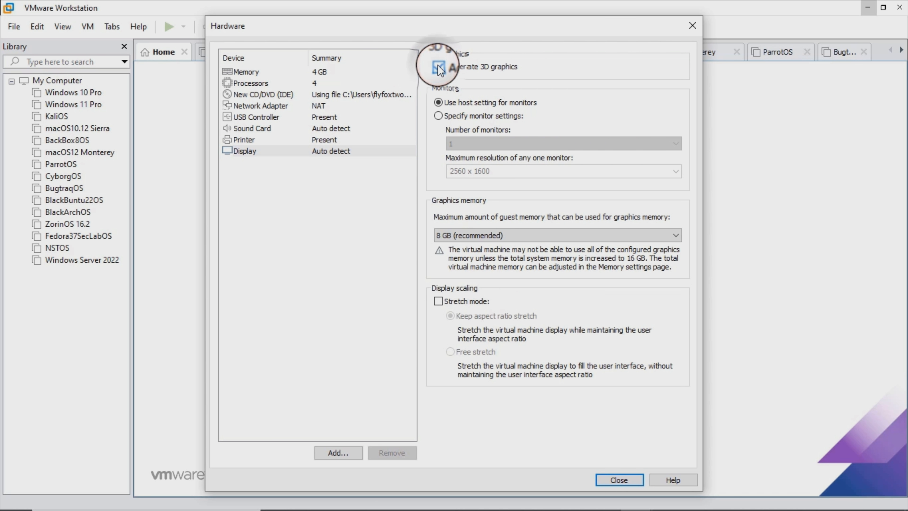
click(436, 68)
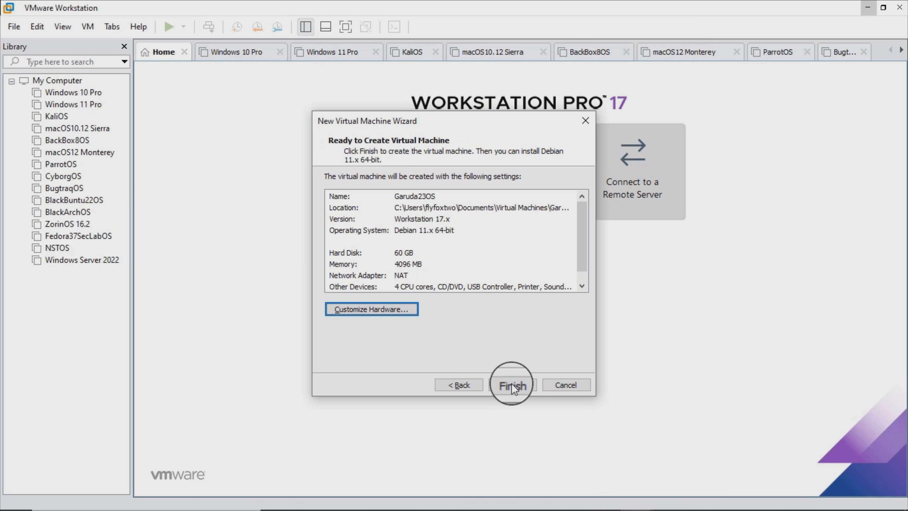
Finish the wizard to create the Garuda23OS virtual machine
click(511, 385)
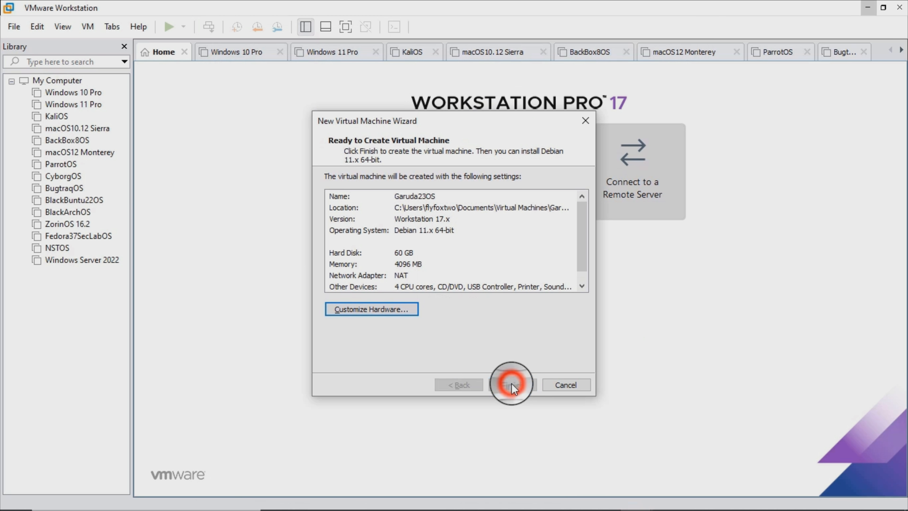
click(510, 384)
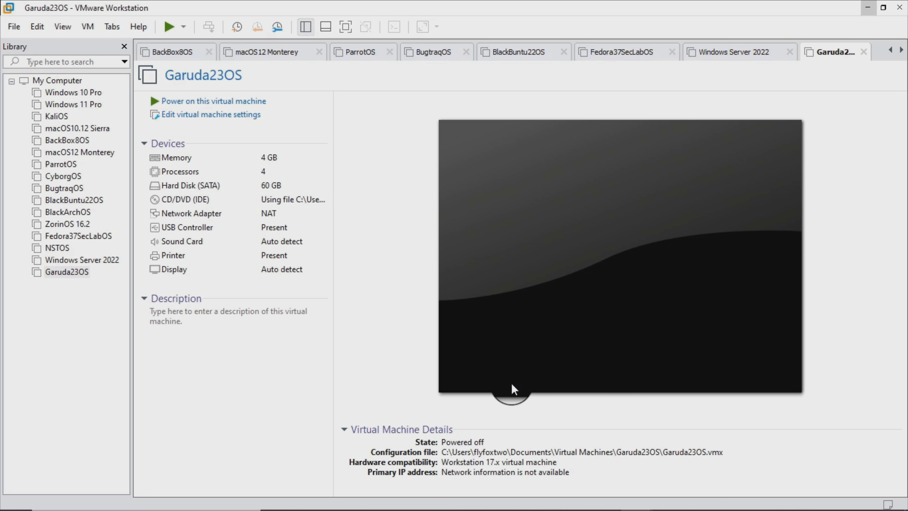
mouse_move(208, 107)
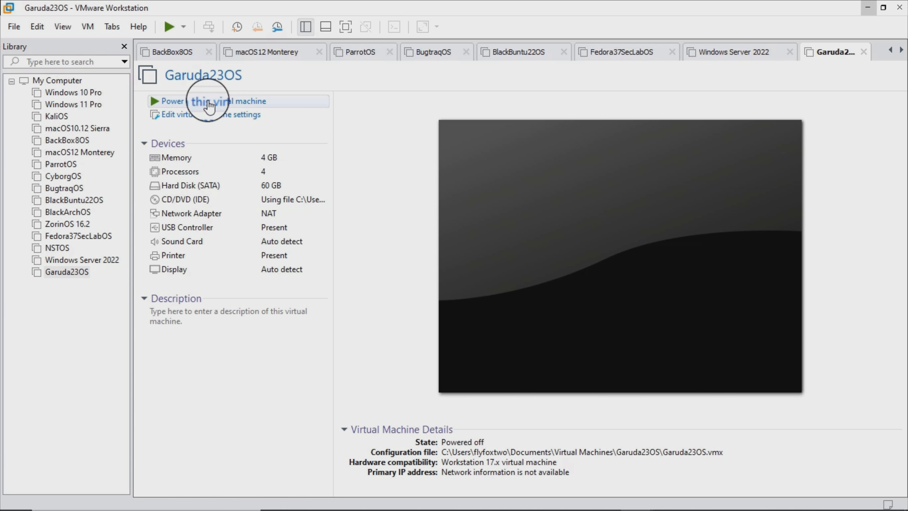
Power on Garuda23OS and let it boot to the Garuda live desktop welcome screen
click(193, 101)
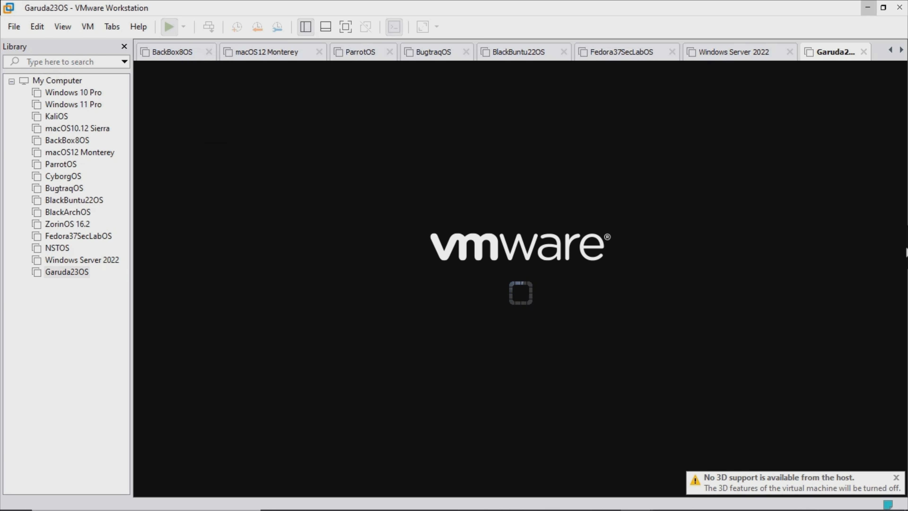
click(170, 27)
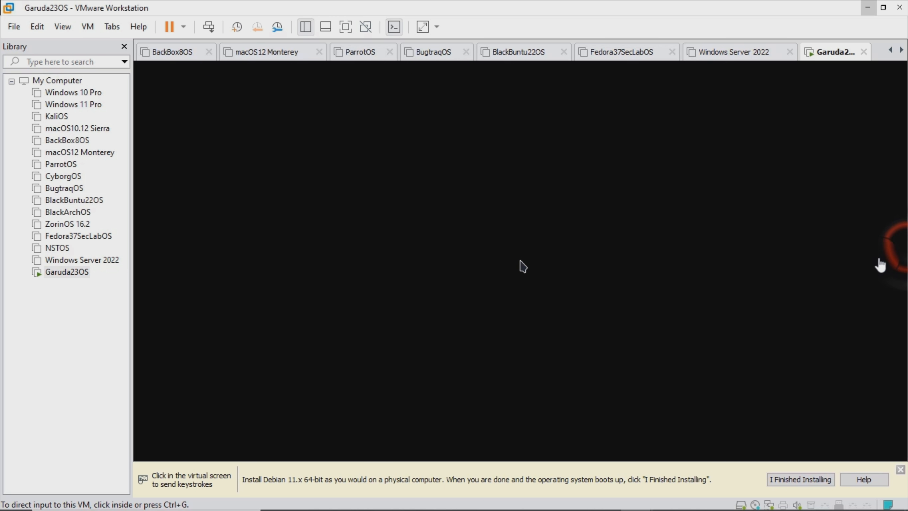
click(520, 266)
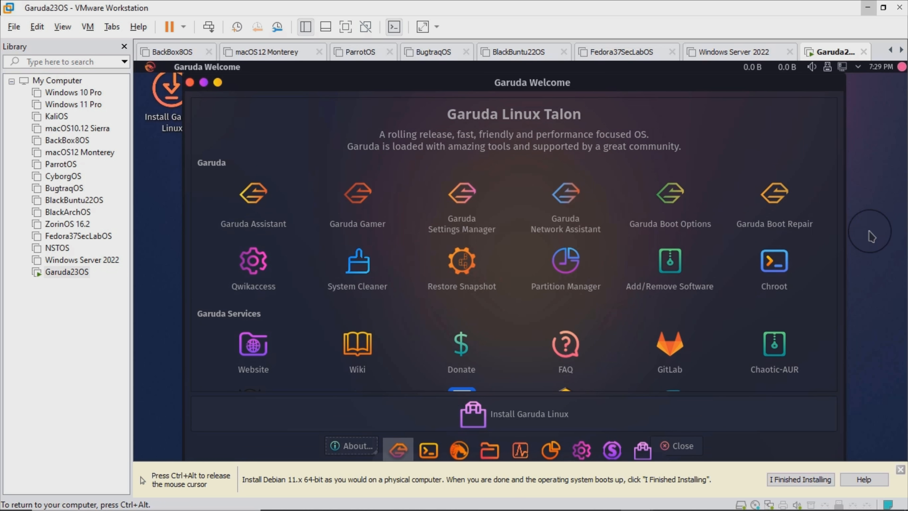
click(516, 416)
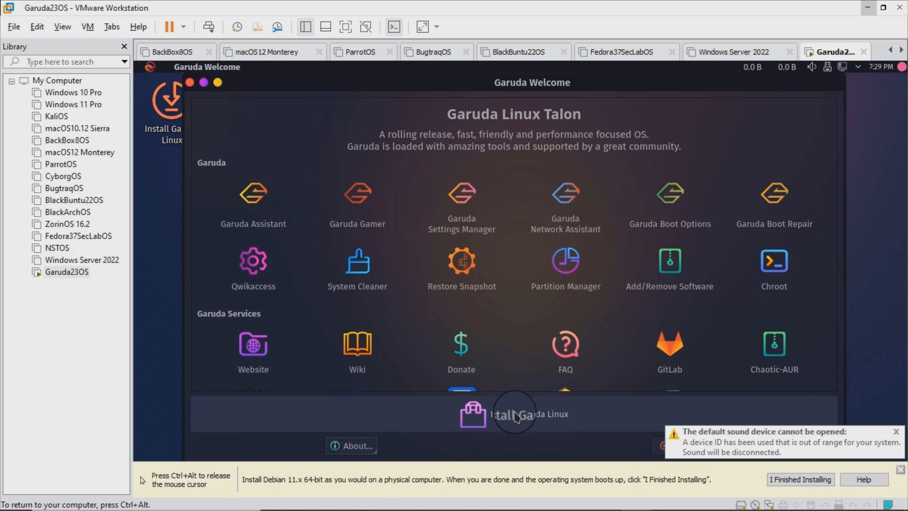
click(515, 416)
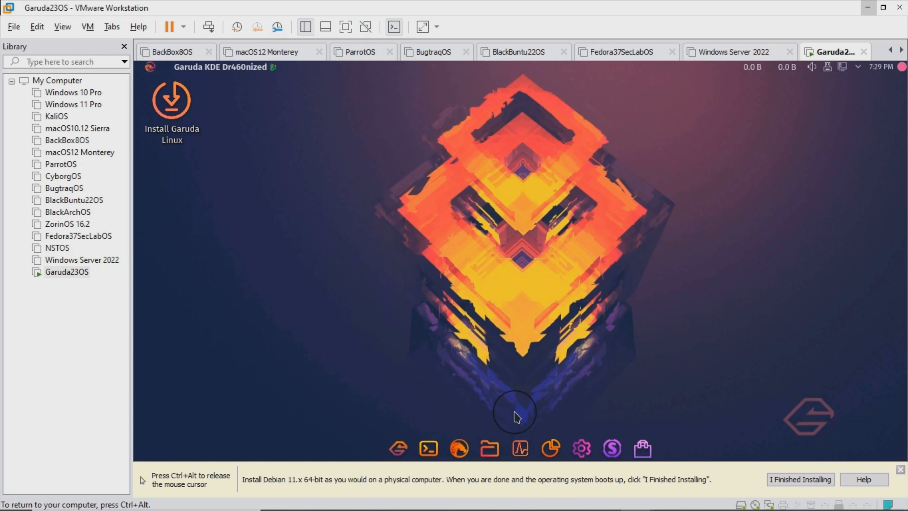
mouse_move(905, 254)
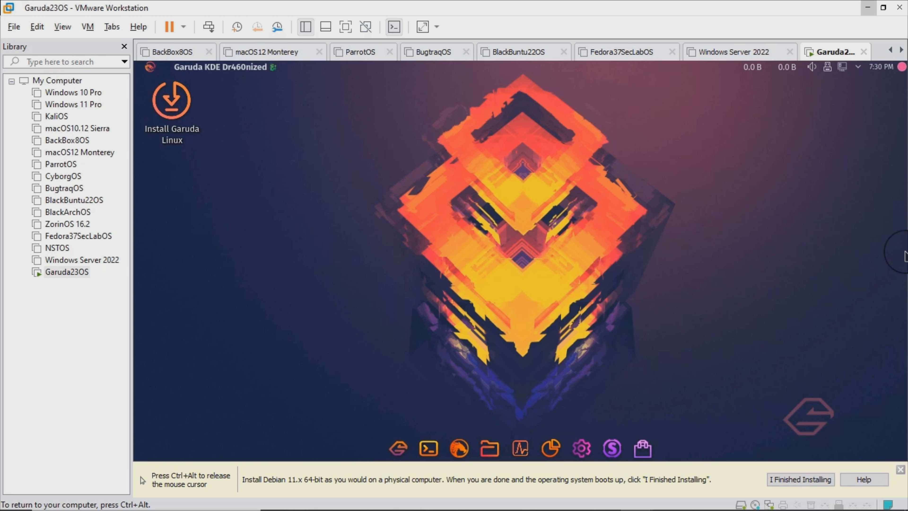
Launch the Garuda installer keeping American English, Los Angeles timezone and English (US) keyboard
double_click(172, 99)
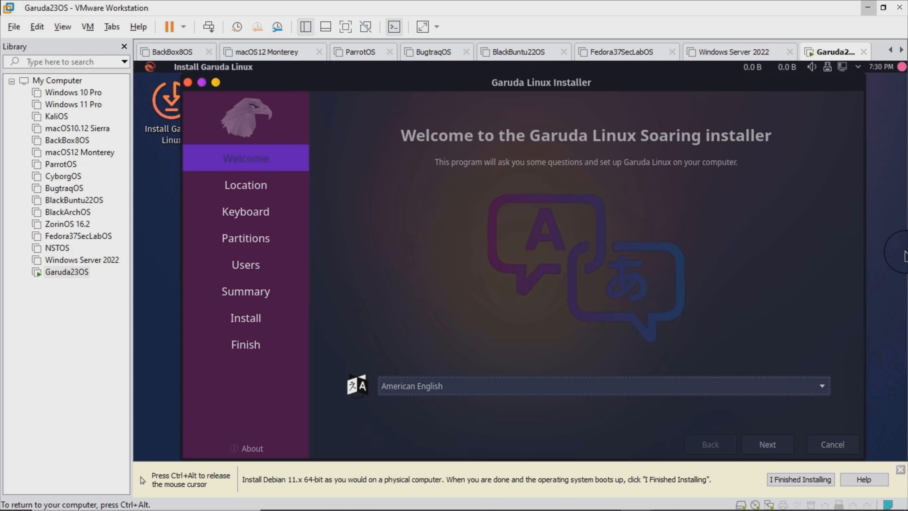
click(767, 444)
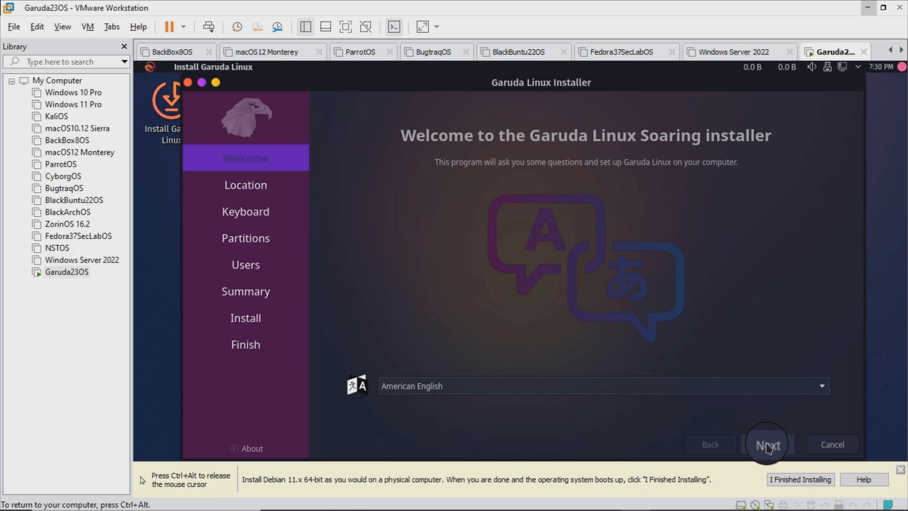
click(767, 444)
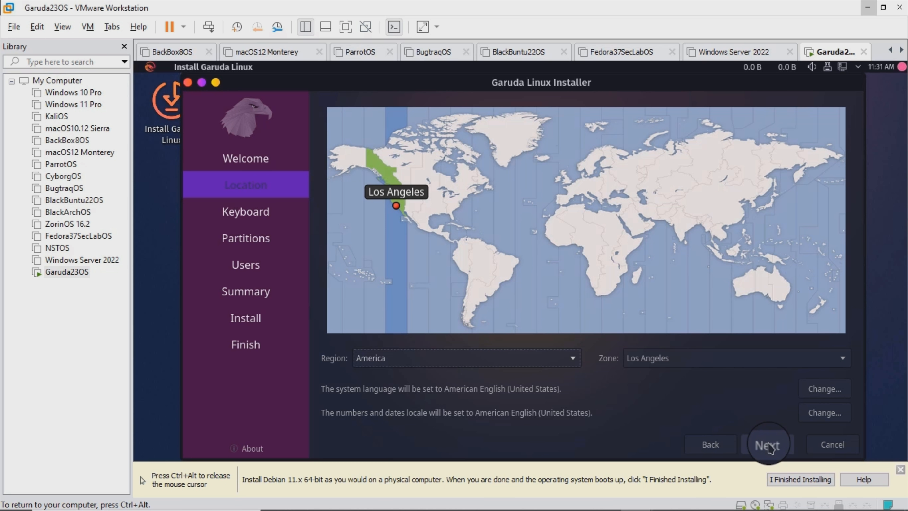
click(768, 444)
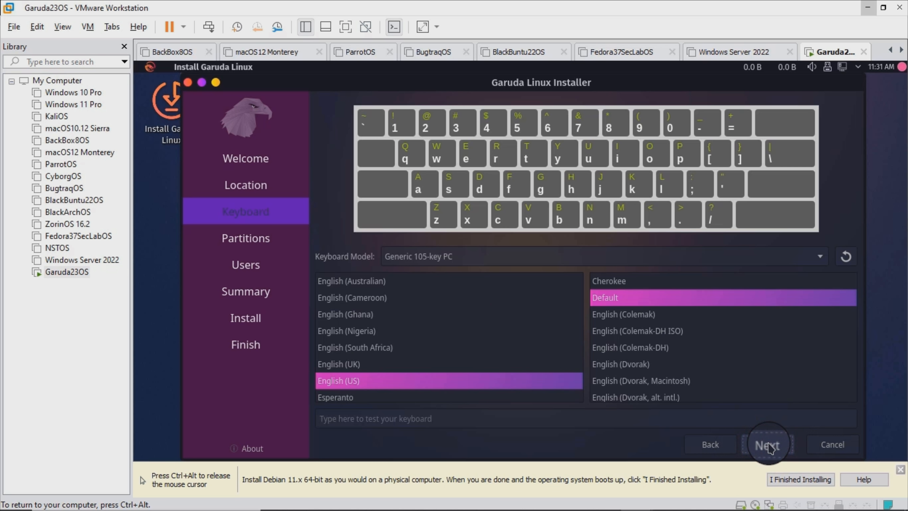
click(768, 444)
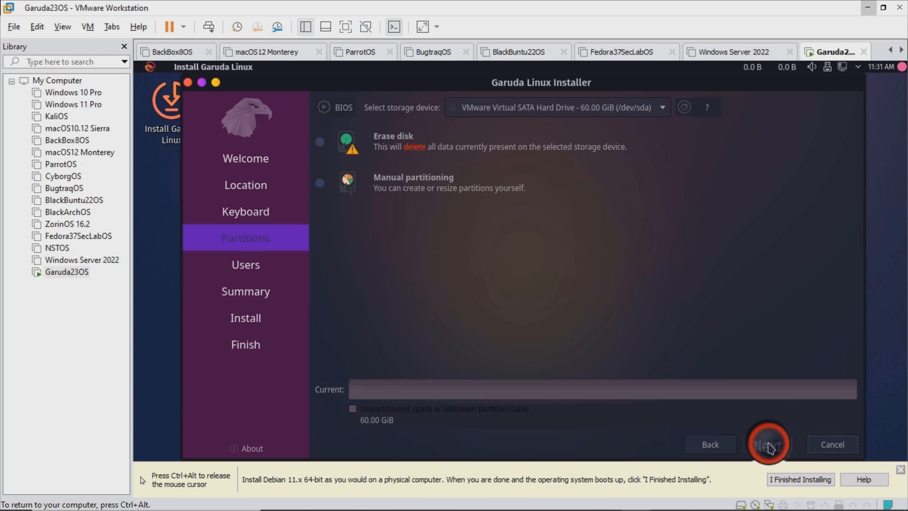
click(767, 445)
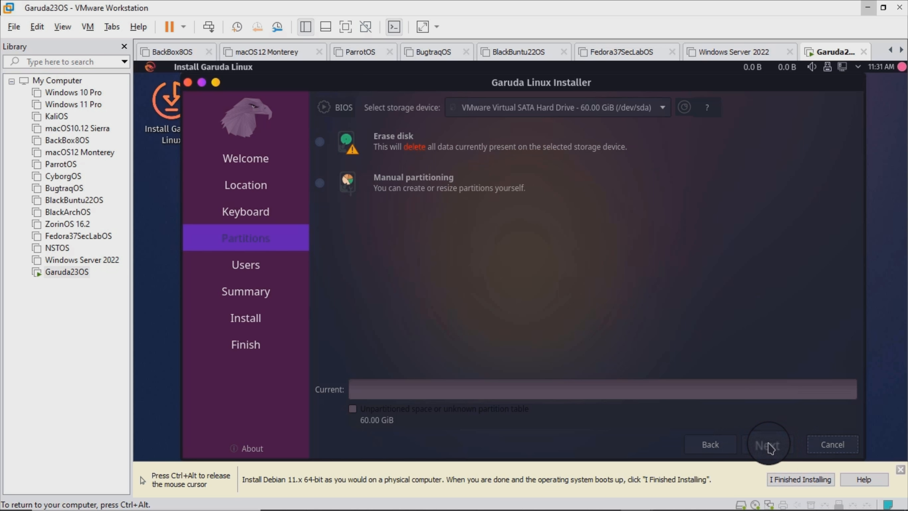
Choose Erase disk for the 60 GiB drive on the Partitions page
click(318, 141)
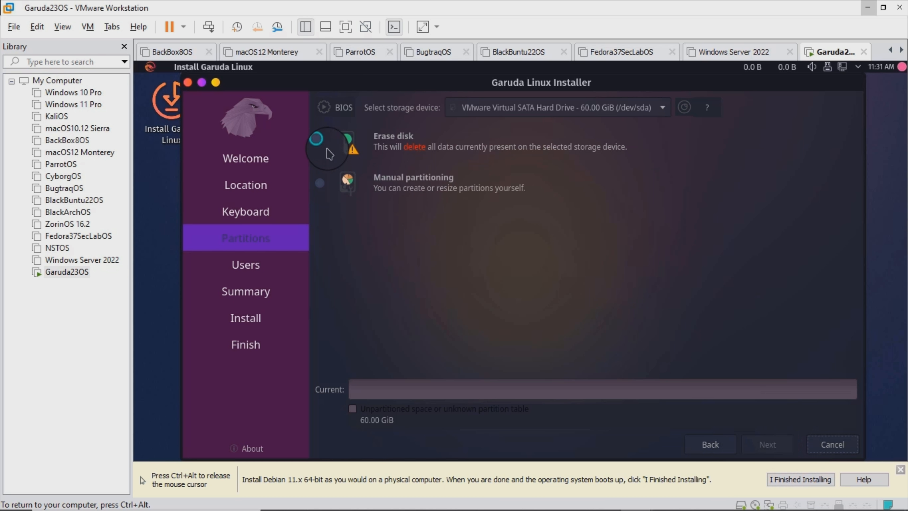
click(317, 139)
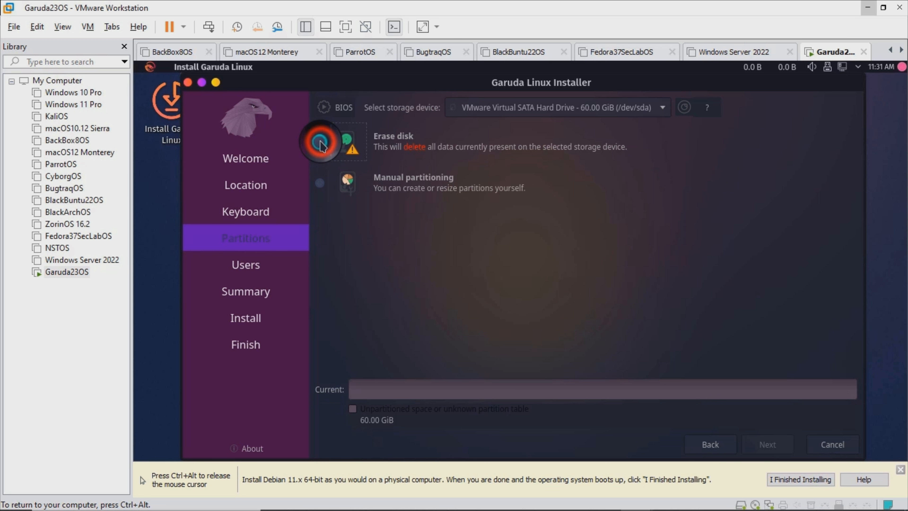
click(317, 143)
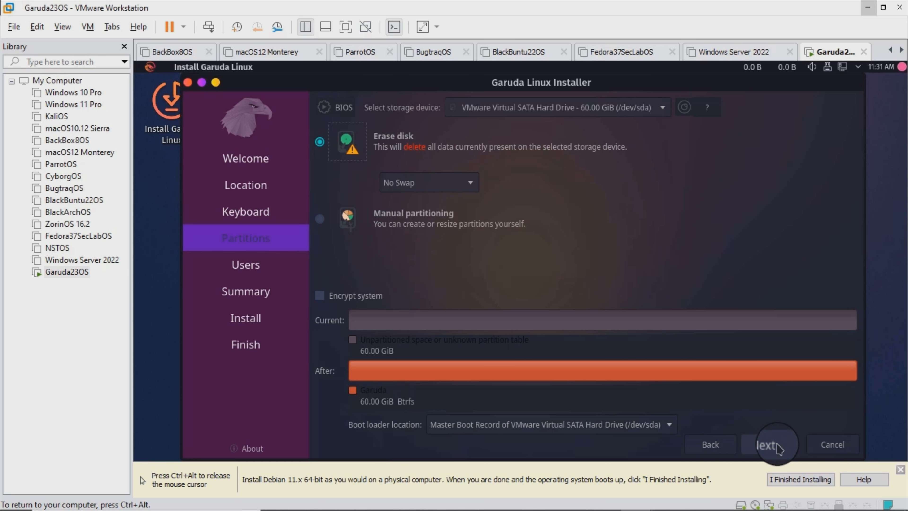
Create user 'flyfoxtw' with its computer name and password, enable automatic login, and continue
click(767, 445)
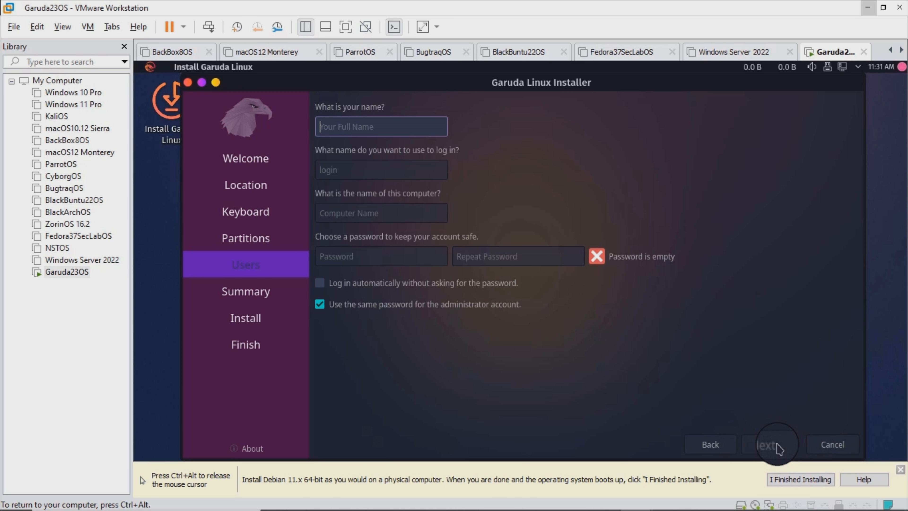
text(flyfoxtwo)
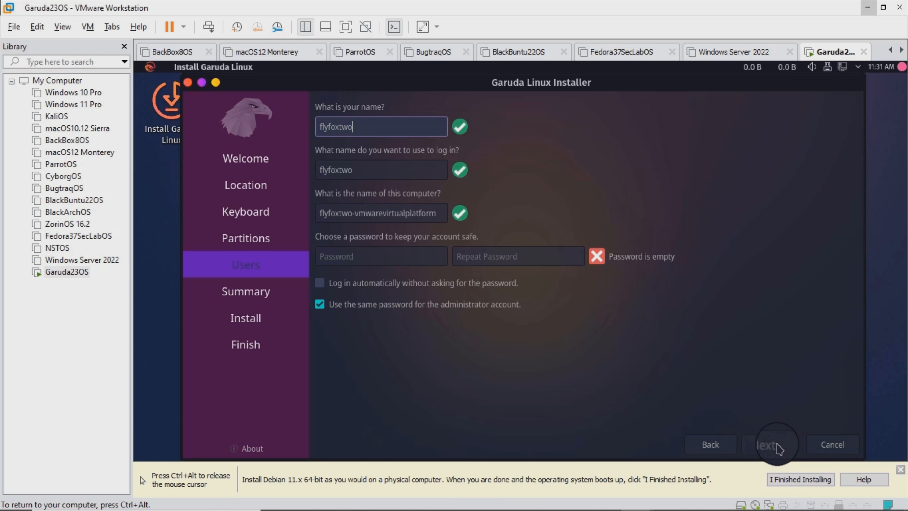
click(357, 256)
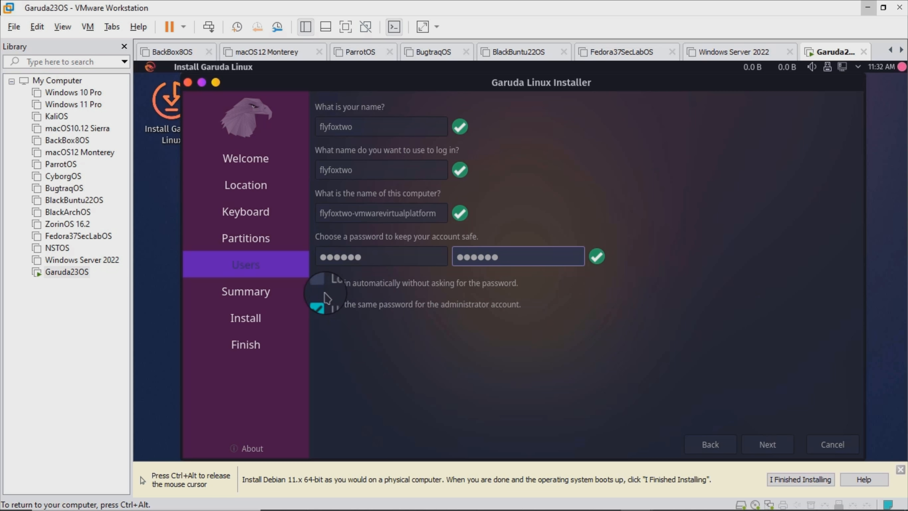
click(319, 283)
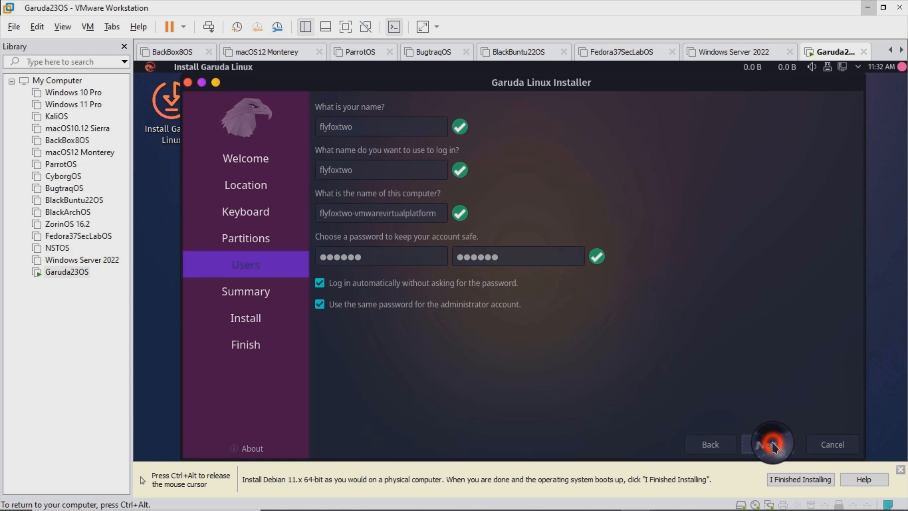
click(771, 445)
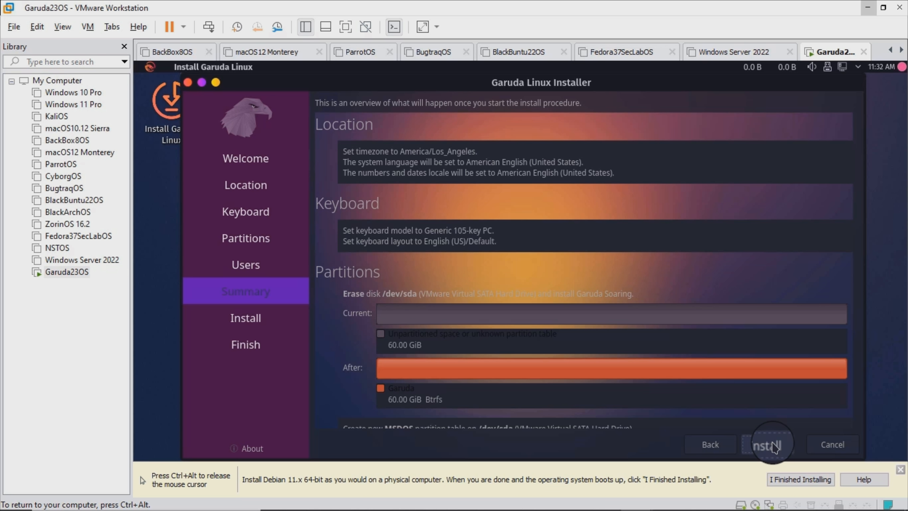
Start the Garuda installation from the Summary page and confirm the irreversible disk changes with Install now
click(772, 445)
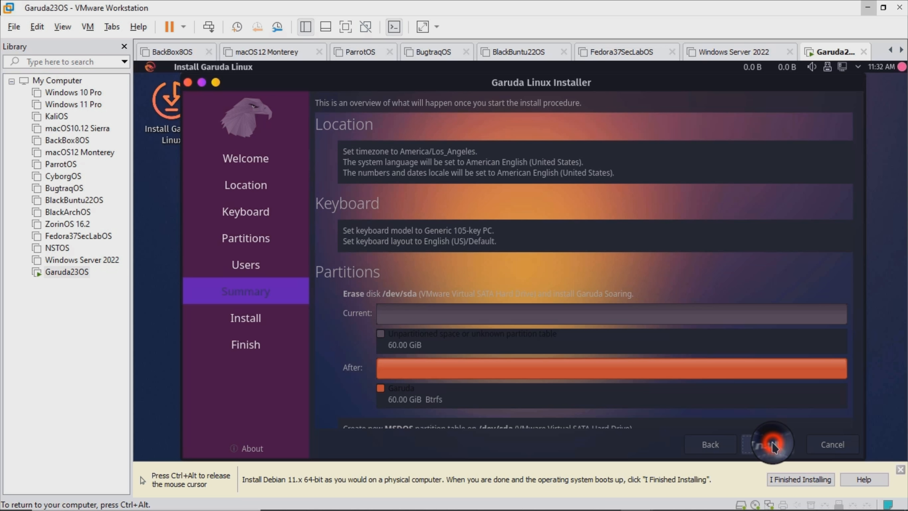
click(772, 444)
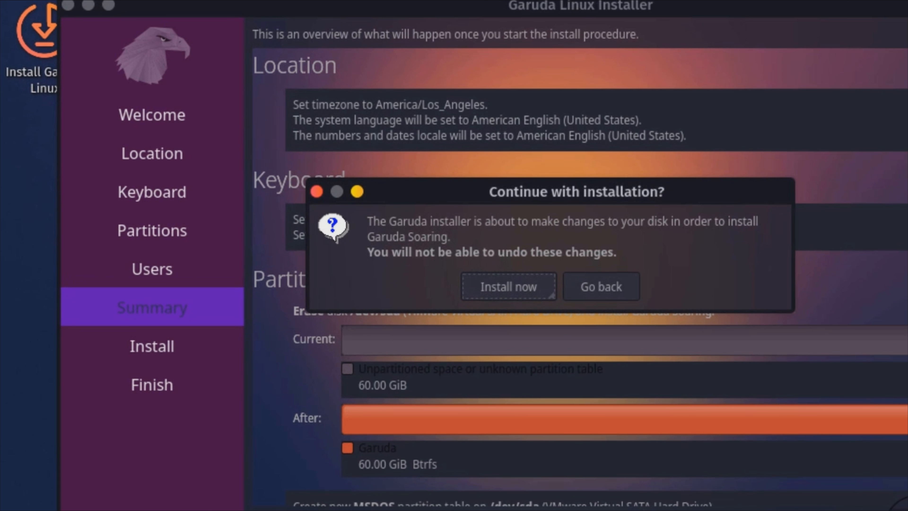
click(506, 287)
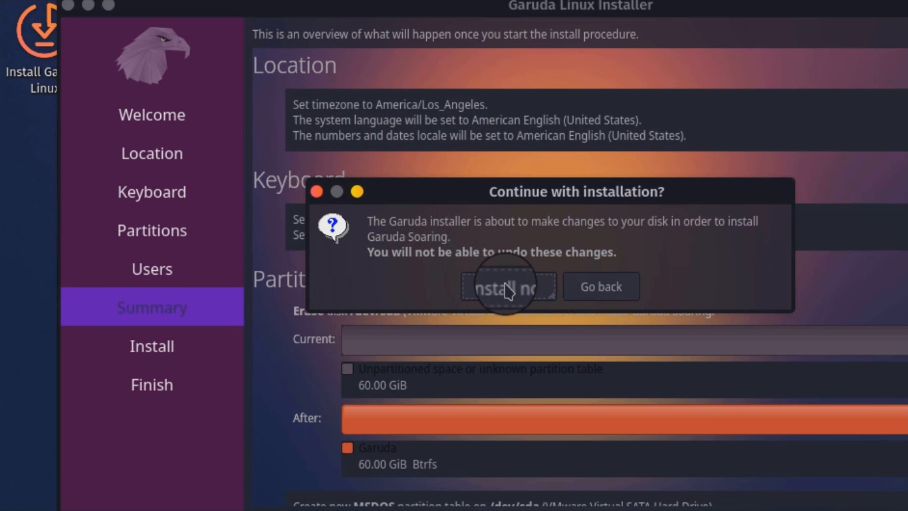
click(504, 284)
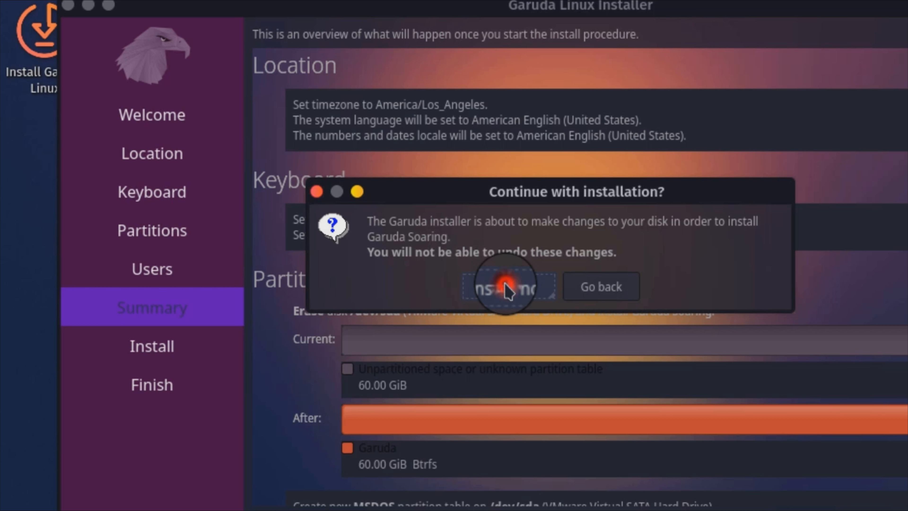
click(506, 285)
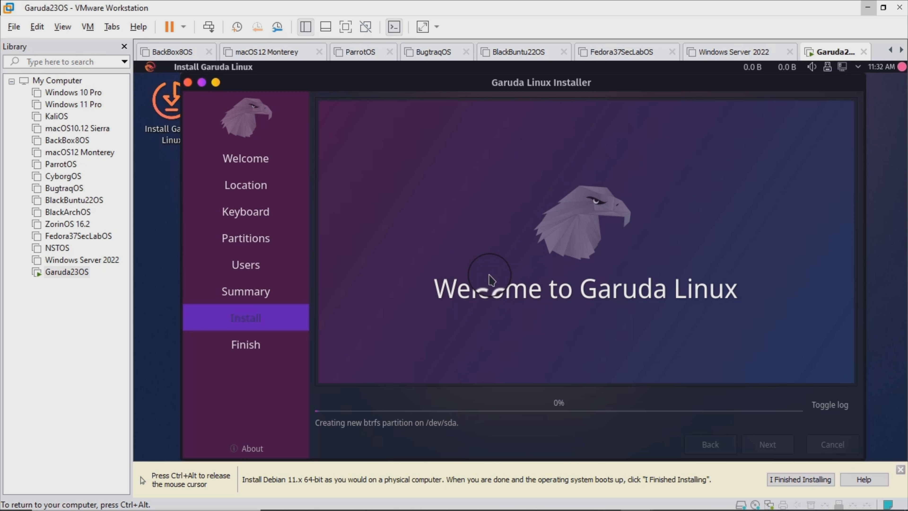
mouse_move(886, 250)
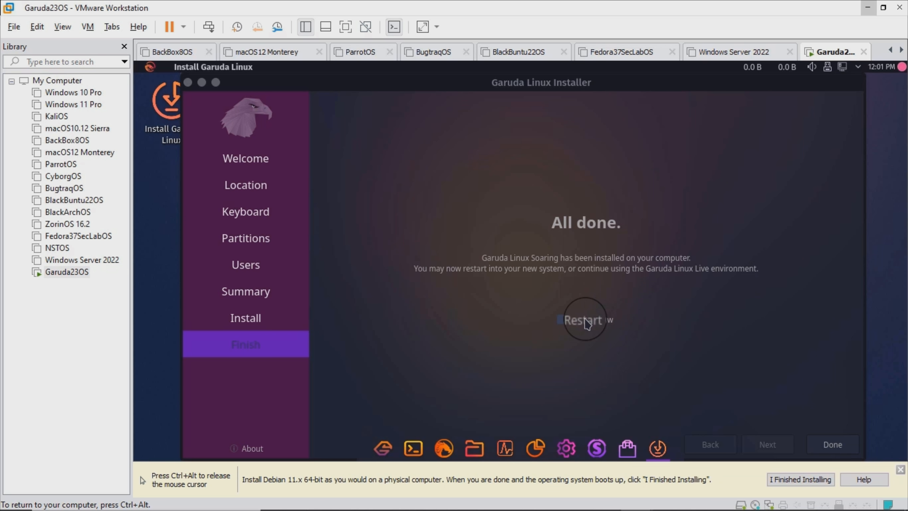
Tick Restart now on the All done page and finish with Done to reboot into Garuda
click(559, 321)
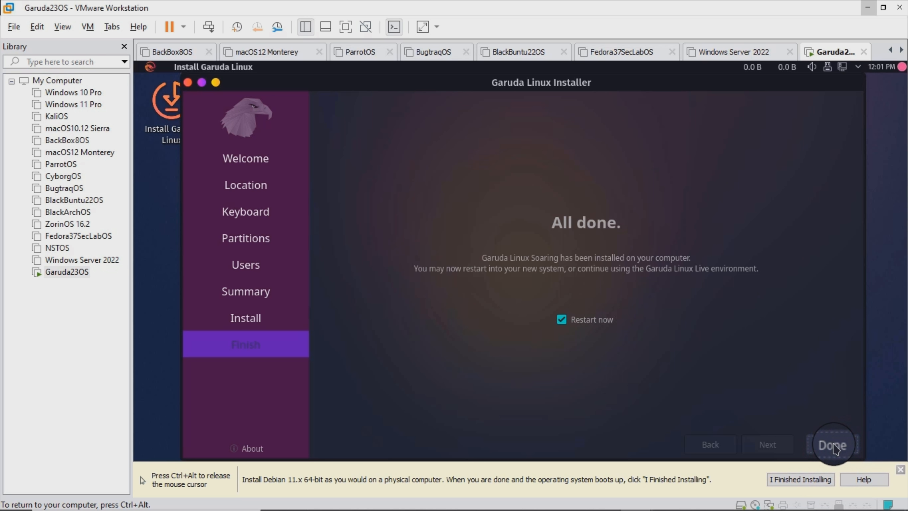
click(832, 445)
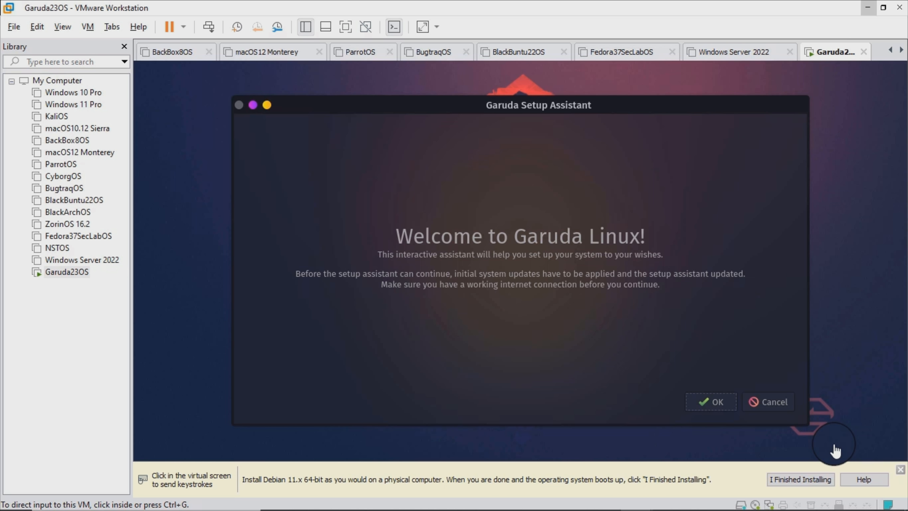
Accept the initial system updates, opt in to the extra Garuda wallpapers and enable Pentesting software
click(711, 402)
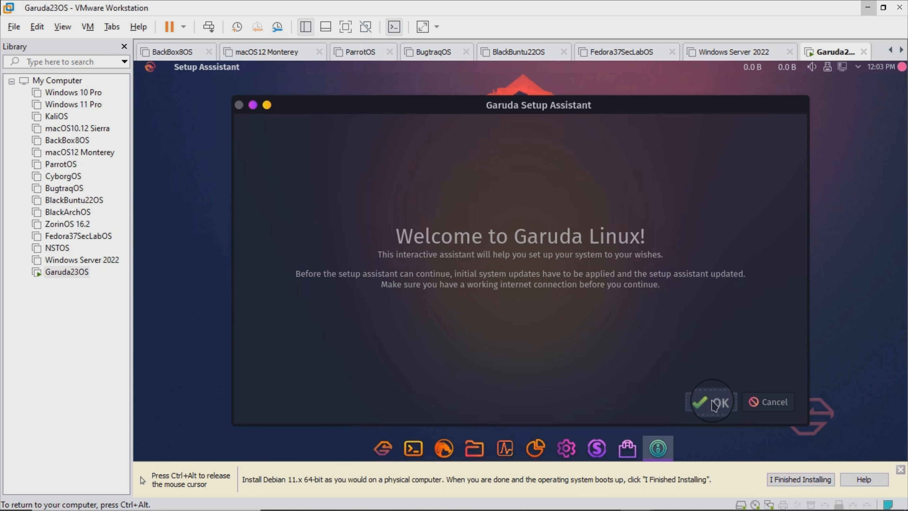
click(716, 401)
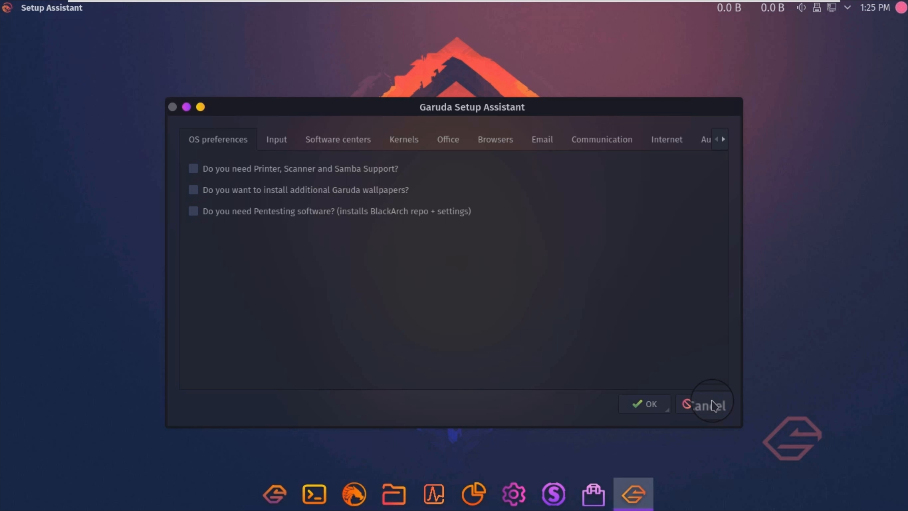
click(193, 190)
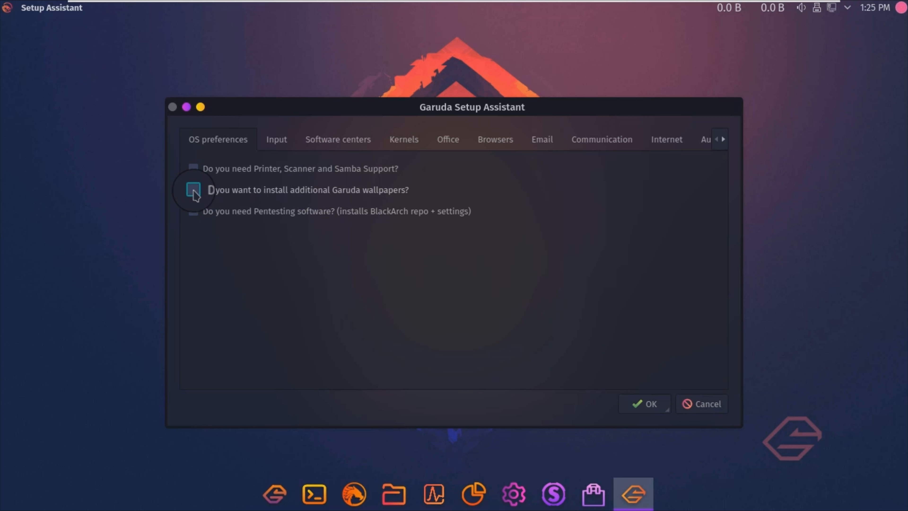
click(193, 190)
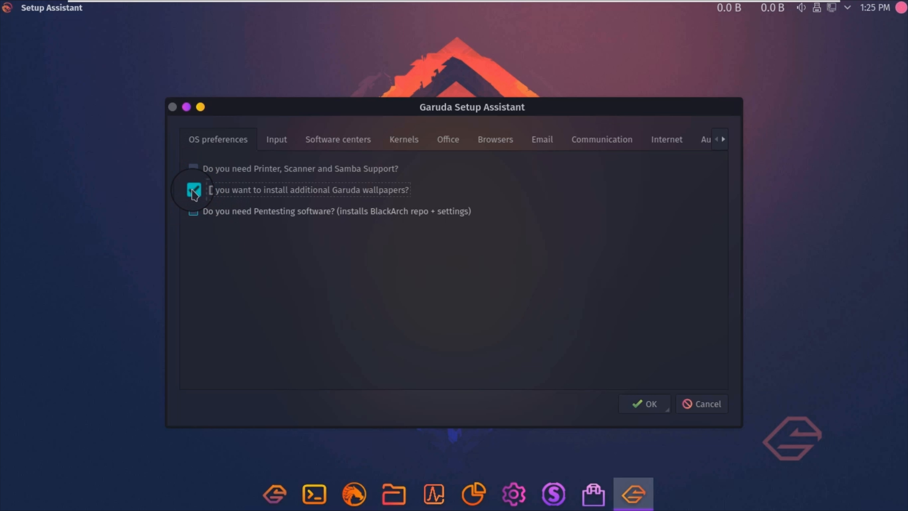
click(192, 212)
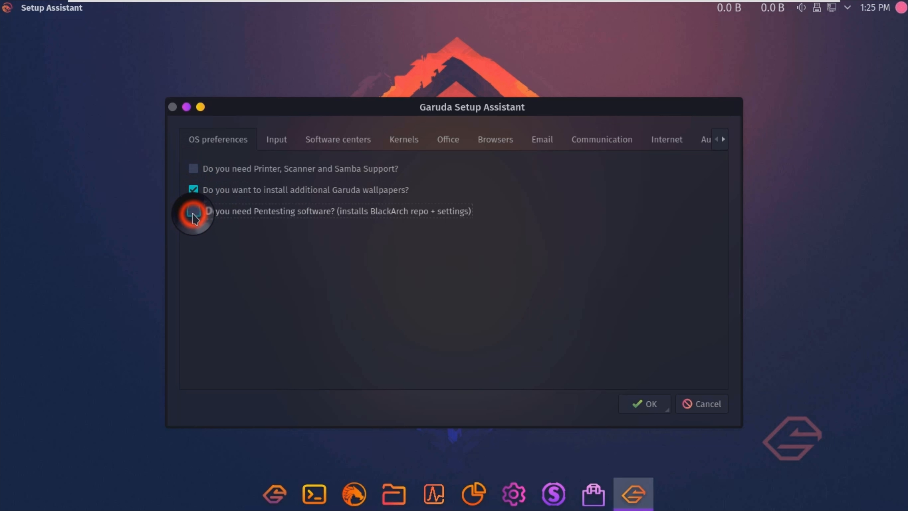
click(193, 211)
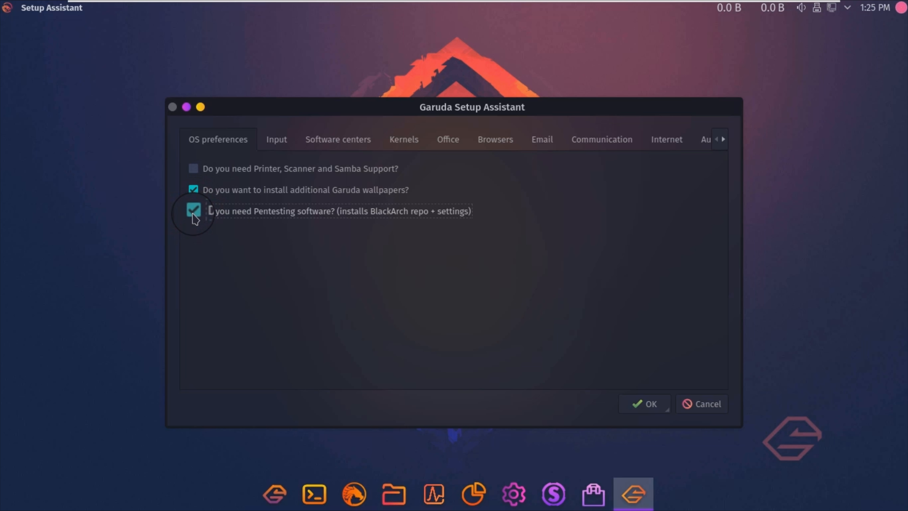
Move through the language, software center and kernel pages to Office and select LibreOffice Fresh
click(276, 139)
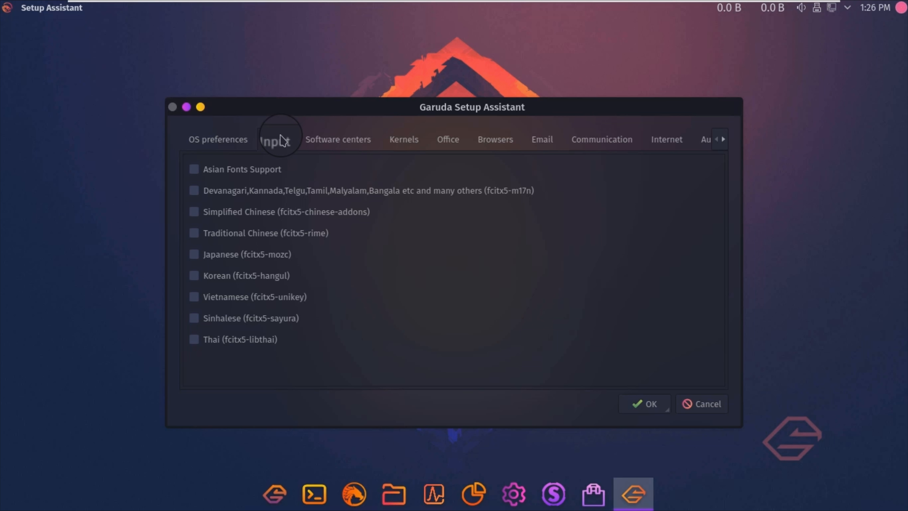
mouse_move(341, 148)
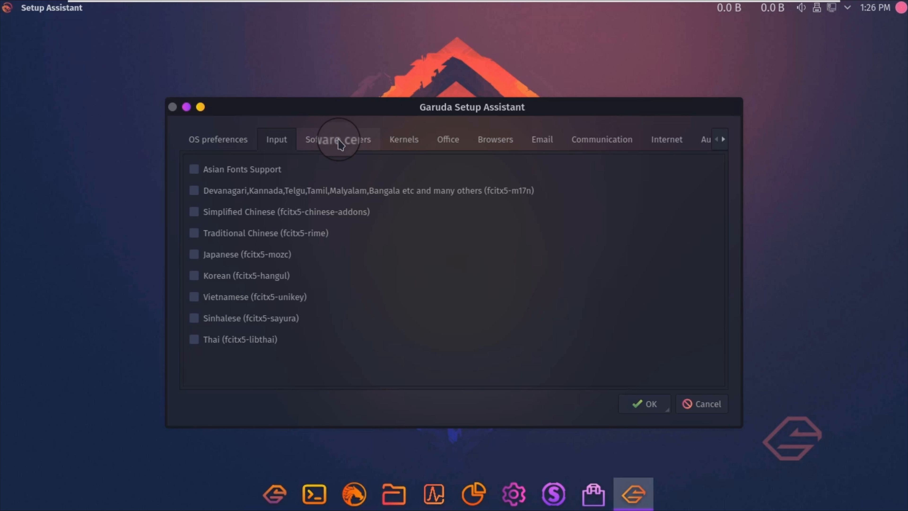
click(338, 140)
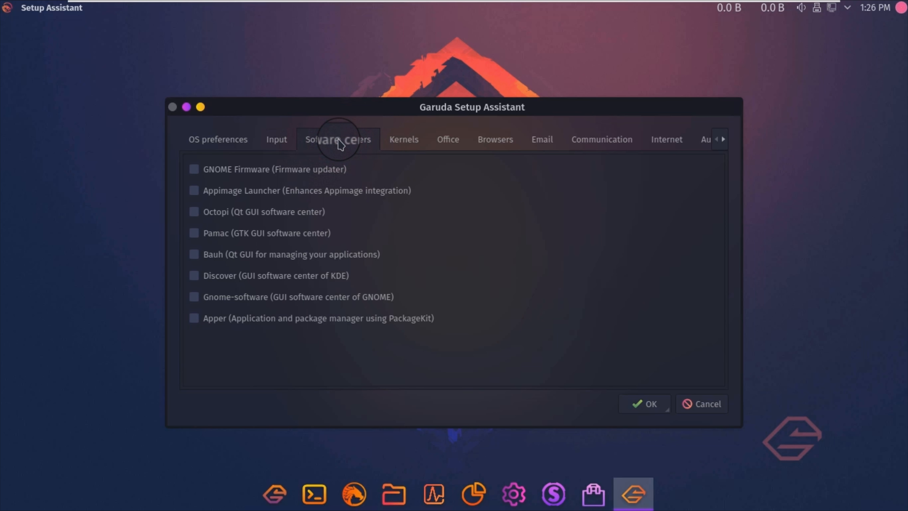
click(404, 139)
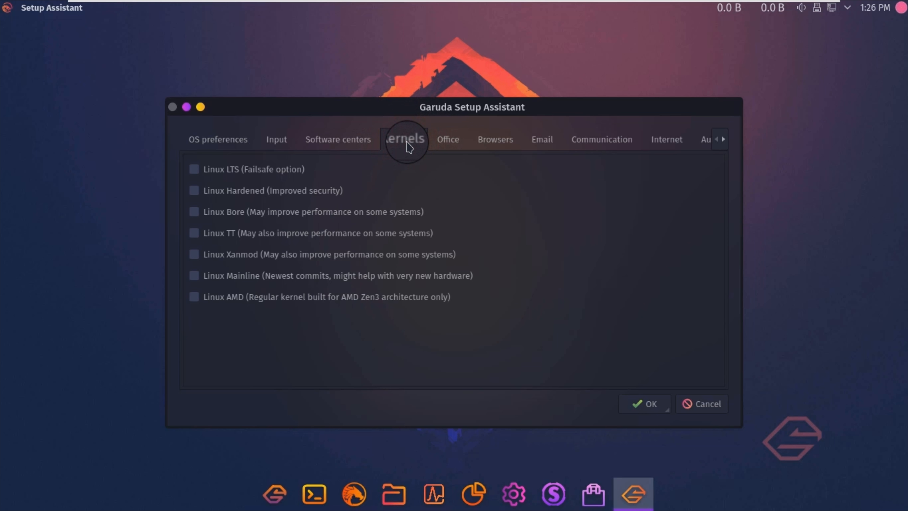
click(447, 139)
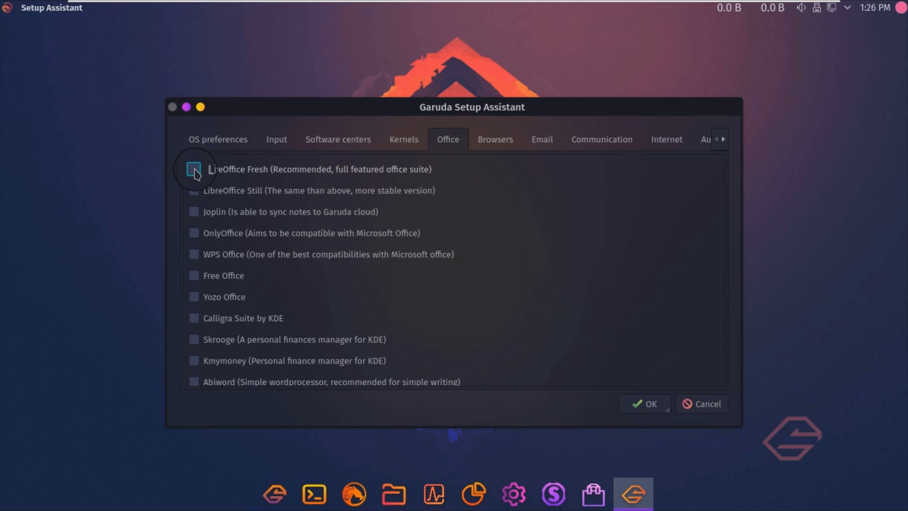
click(193, 169)
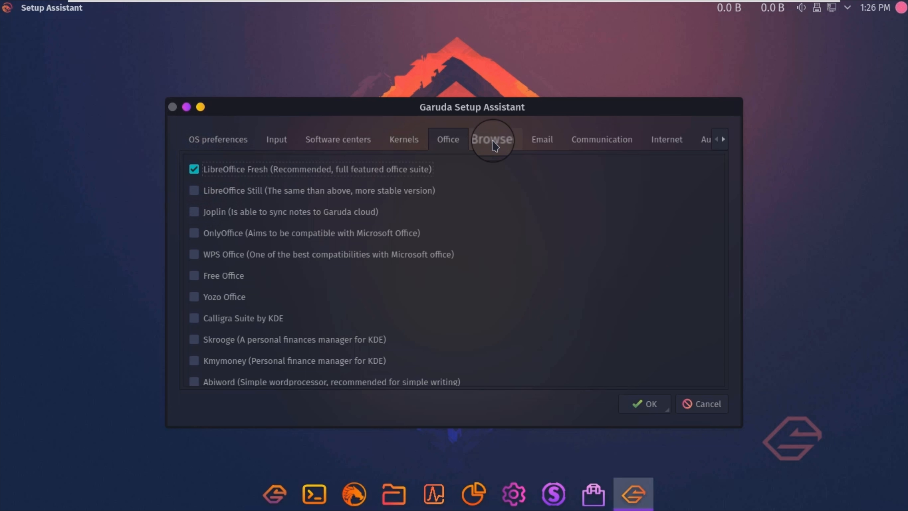
On Browsers, select Firedragon, Librewolf, Firefox and Firefox ESR for installation
click(491, 140)
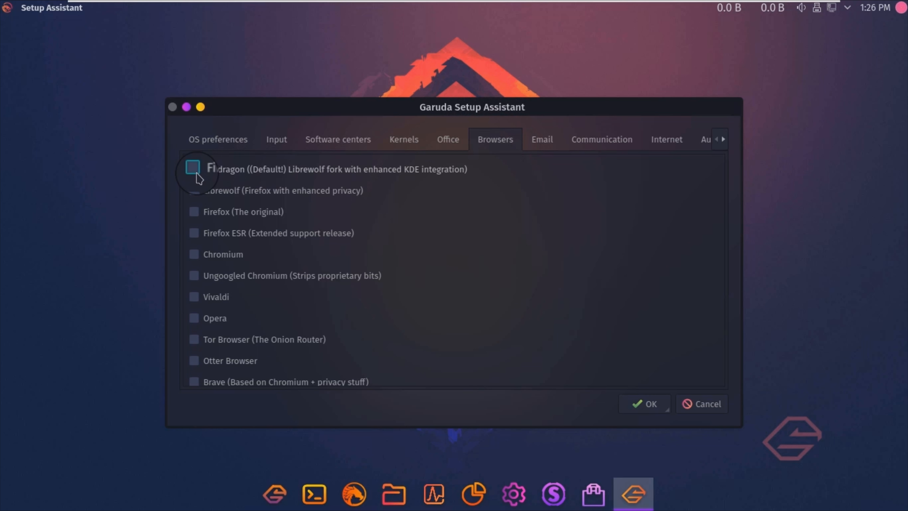
click(194, 168)
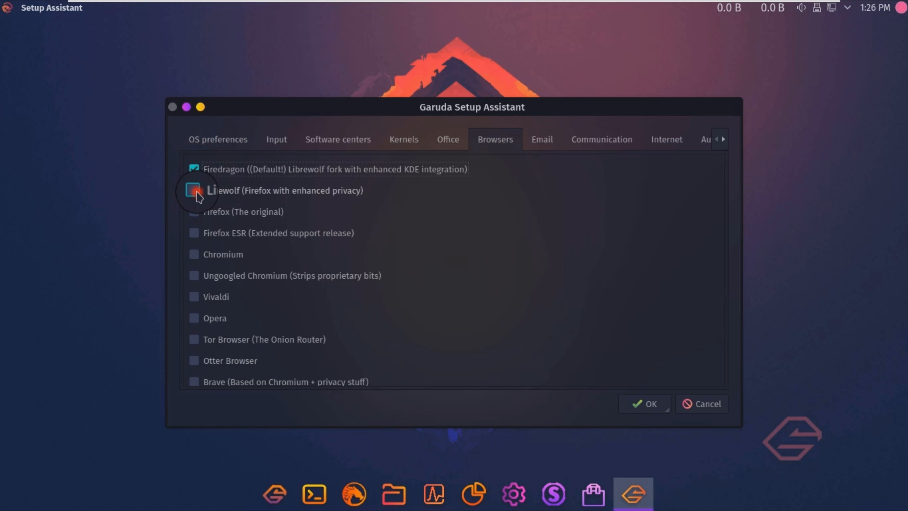
click(194, 191)
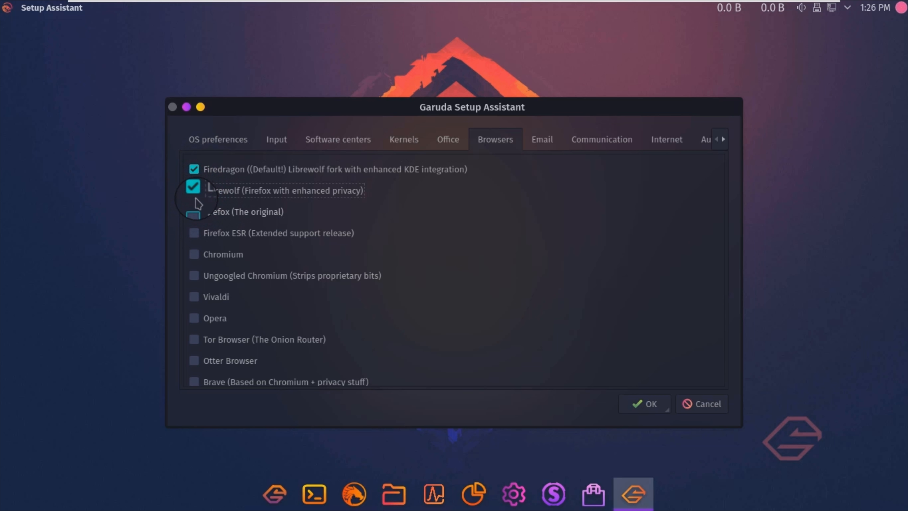
click(194, 211)
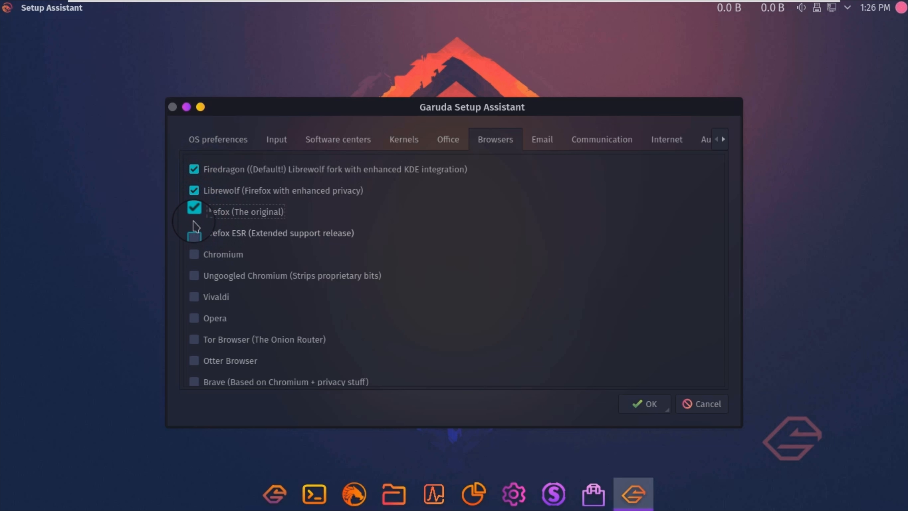
click(193, 237)
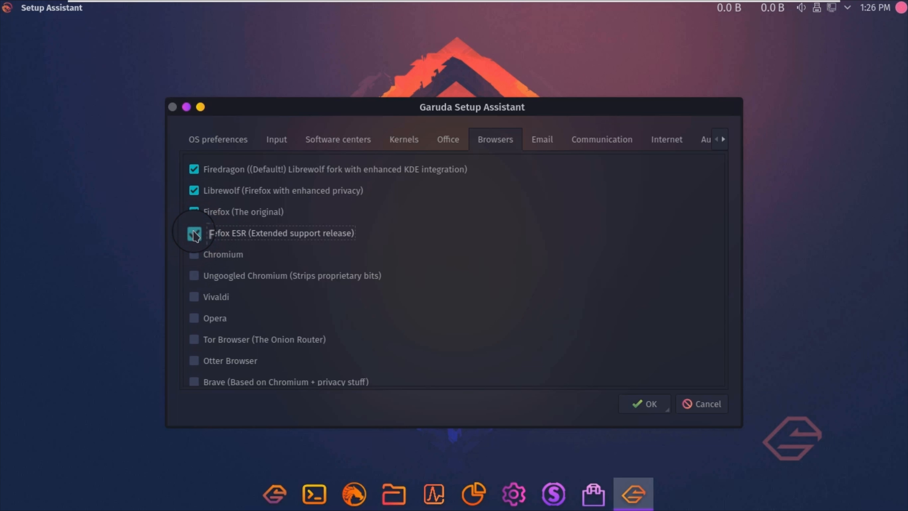
Select Thunderbird (Email), Telegram Desktop (Communication), Xtreme Download Manager (Internet) and Strawberry Player (Audio)
click(542, 139)
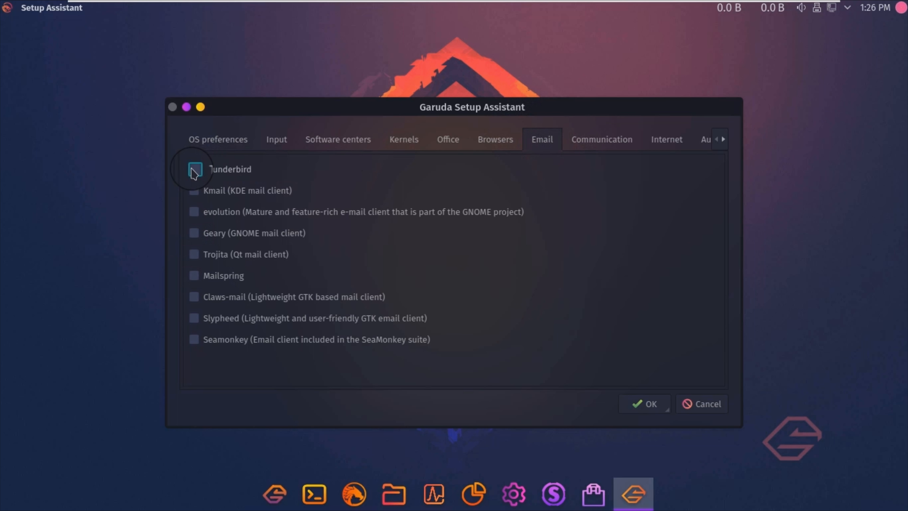
click(194, 169)
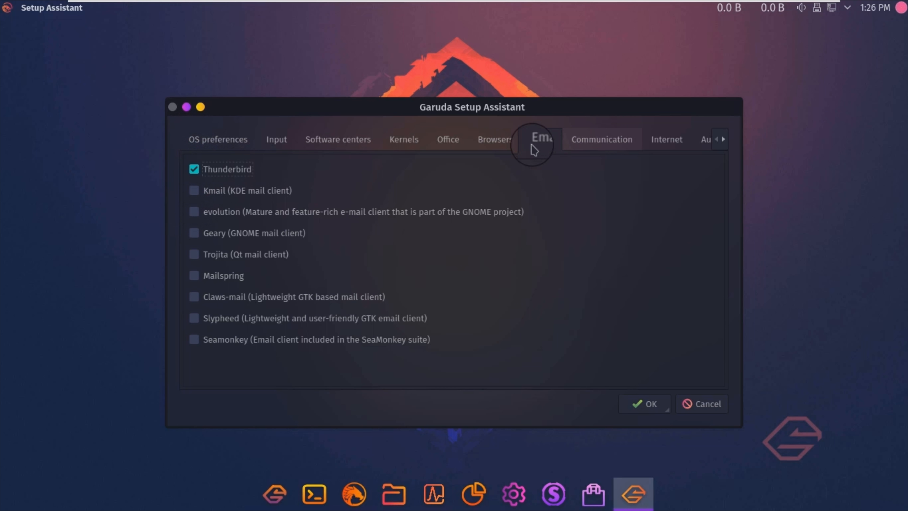
click(601, 139)
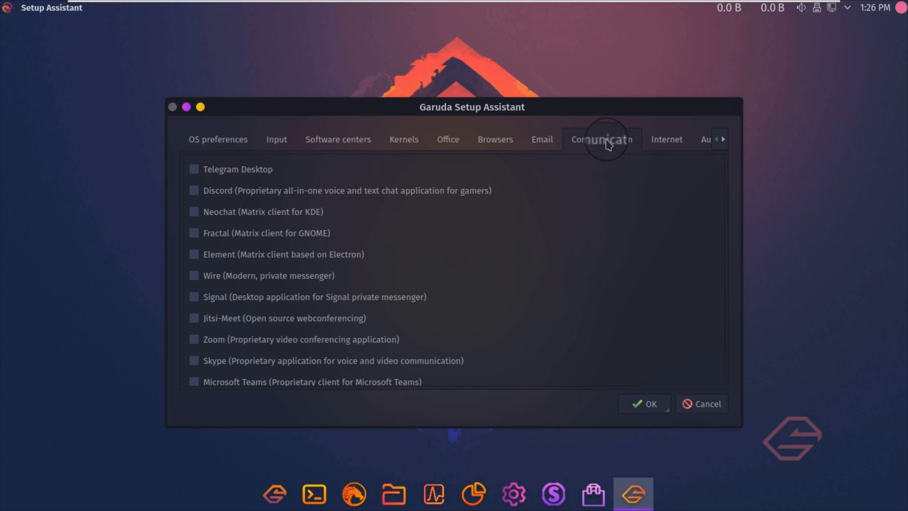
click(194, 170)
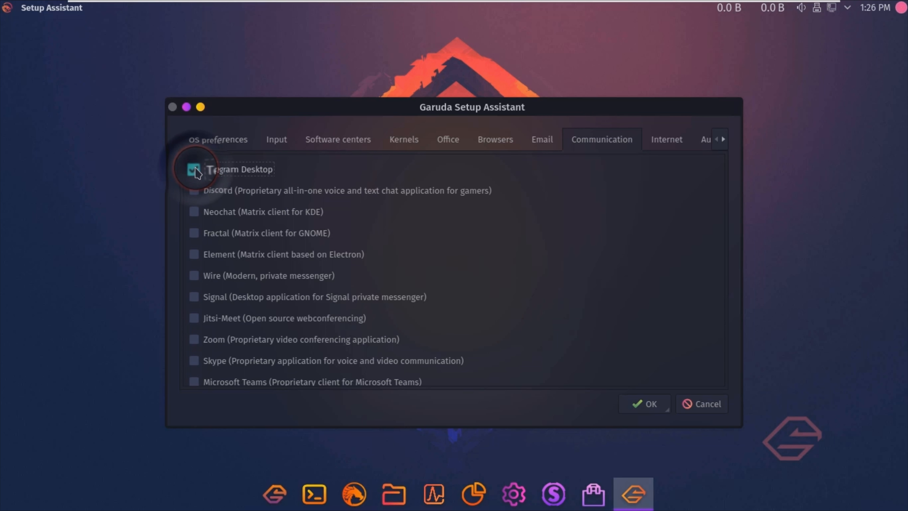
click(666, 140)
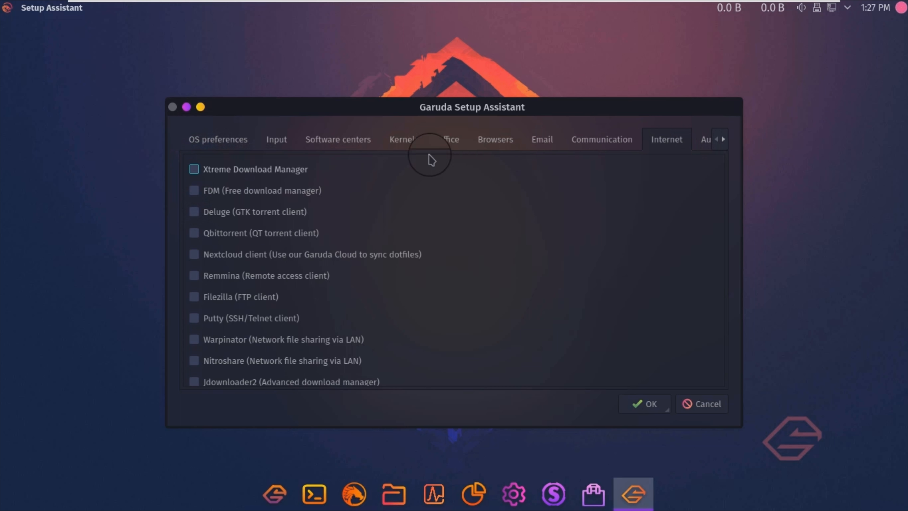
click(194, 169)
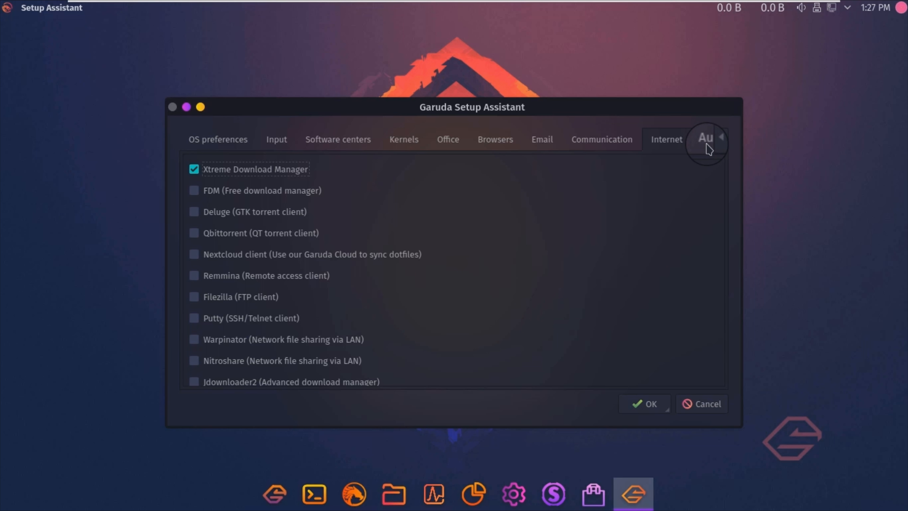
click(706, 139)
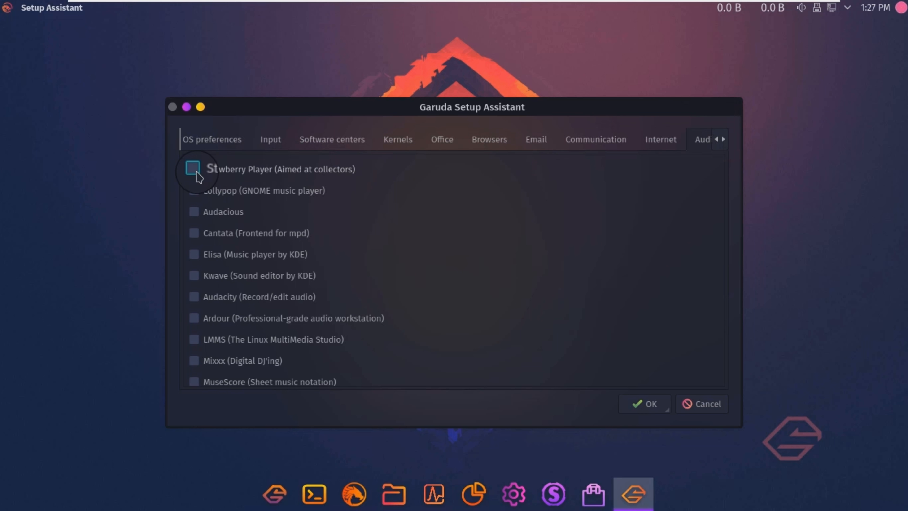
click(193, 170)
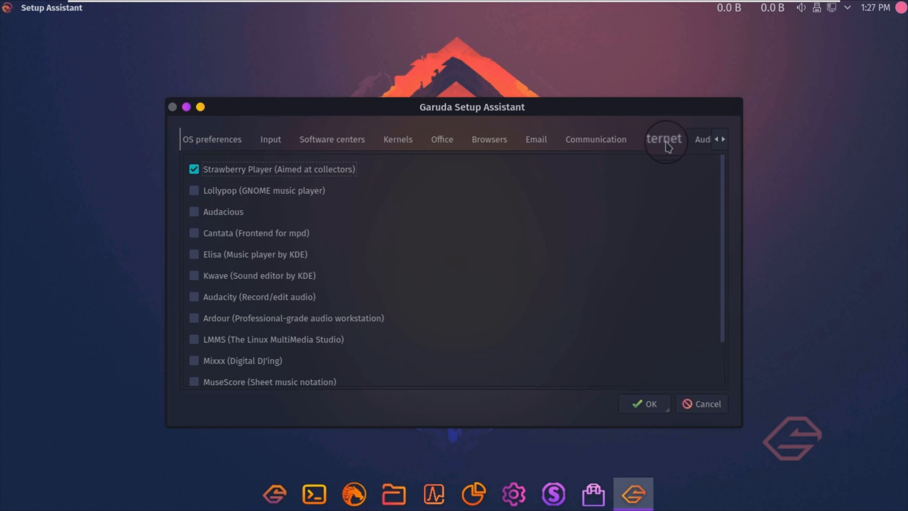
On the Video page, select Kdenlive and Dragon for installation
click(723, 142)
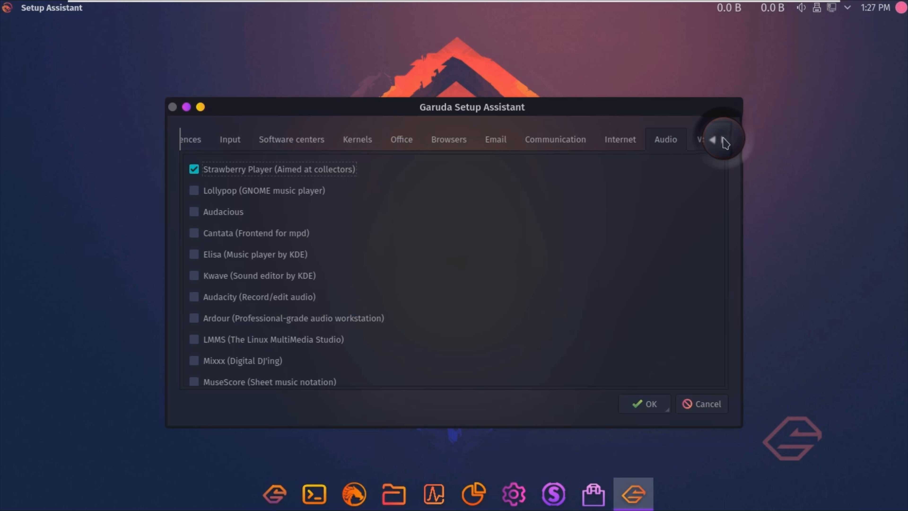
click(714, 140)
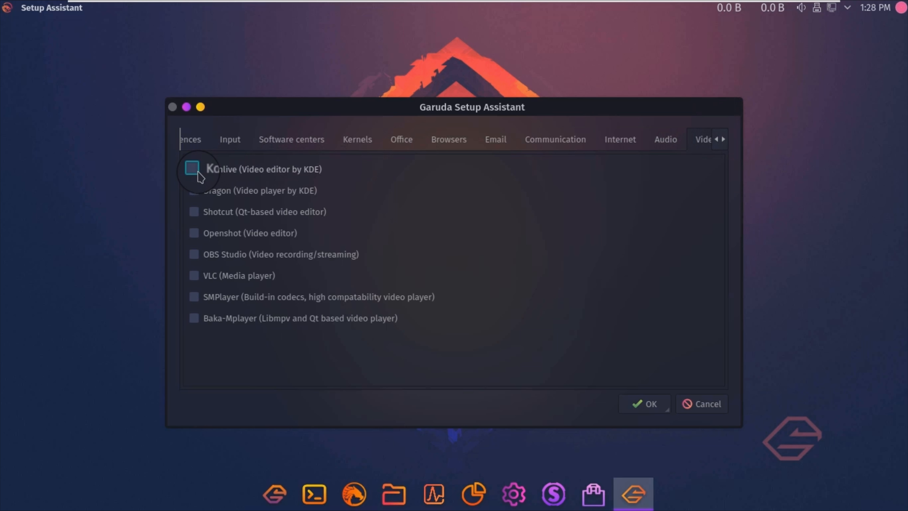
click(193, 169)
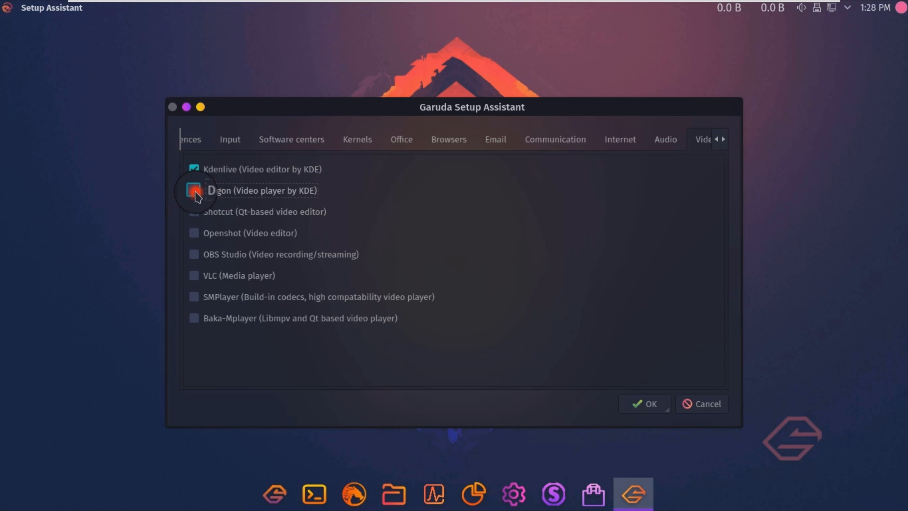
click(193, 190)
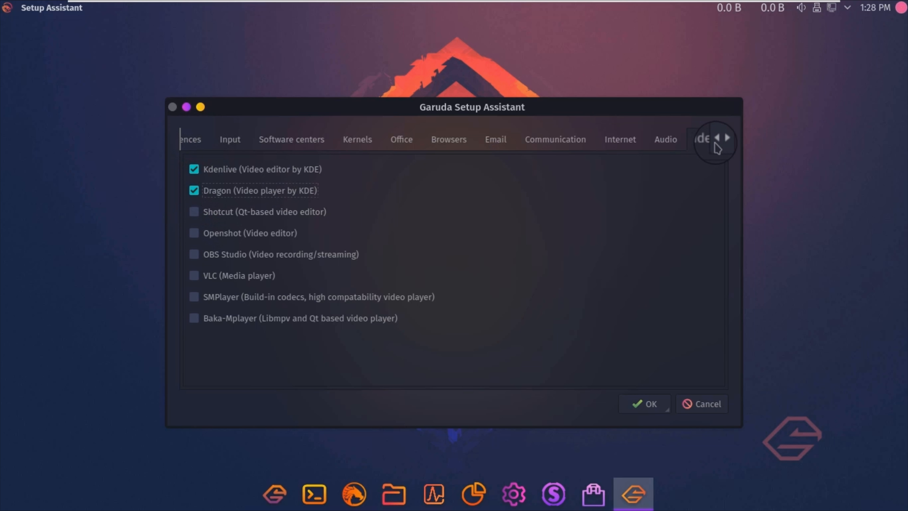
click(726, 139)
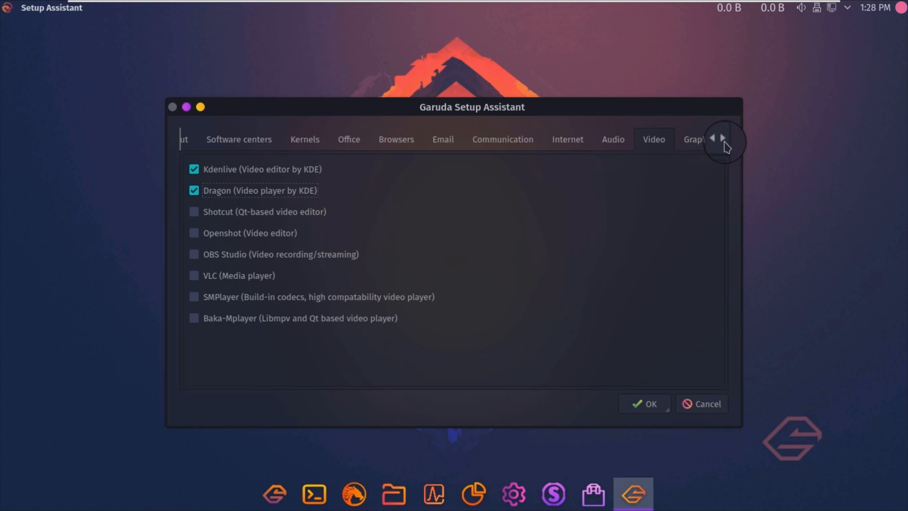
Select Krita in Graphics, then Hypnotix and Shortwave in Multimedia
click(700, 140)
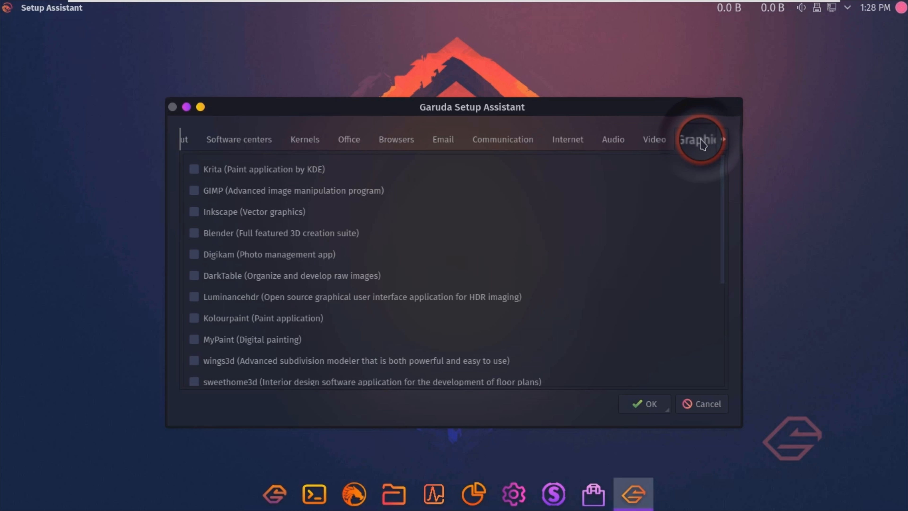
mouse_move(559, 153)
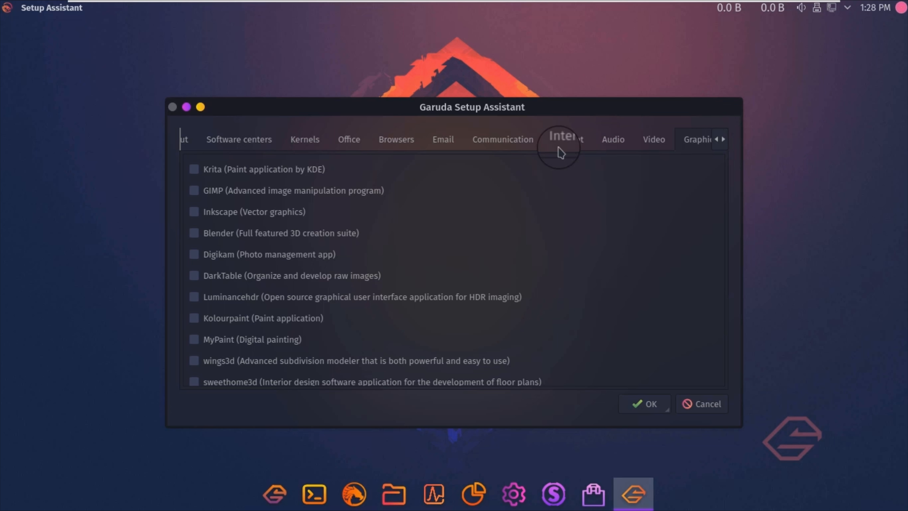
click(193, 169)
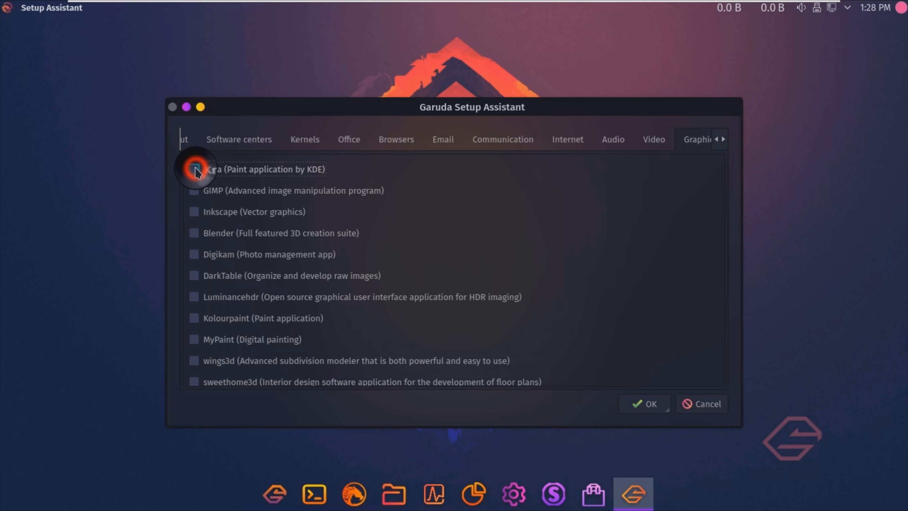
click(194, 169)
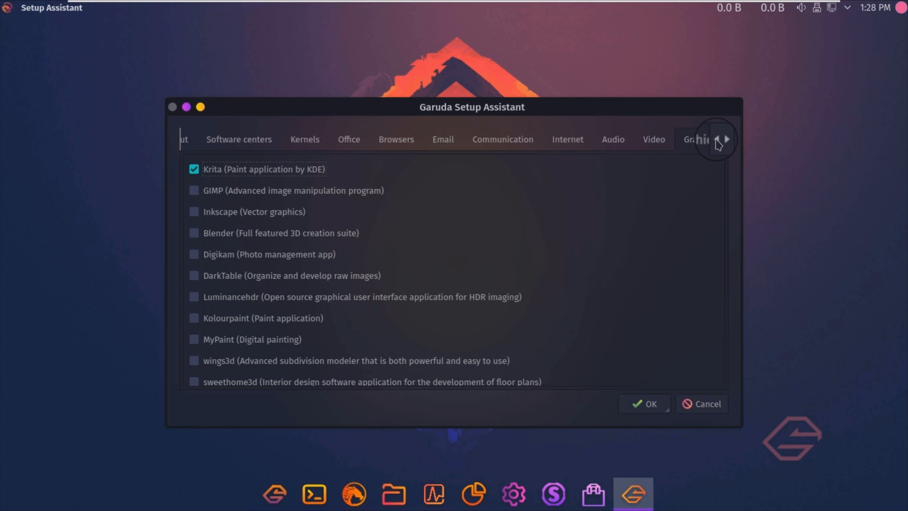
click(726, 140)
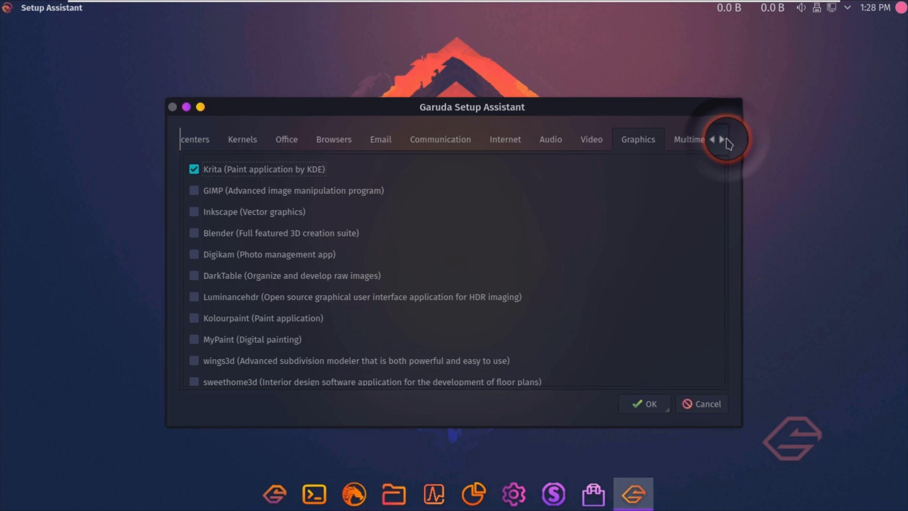
click(722, 140)
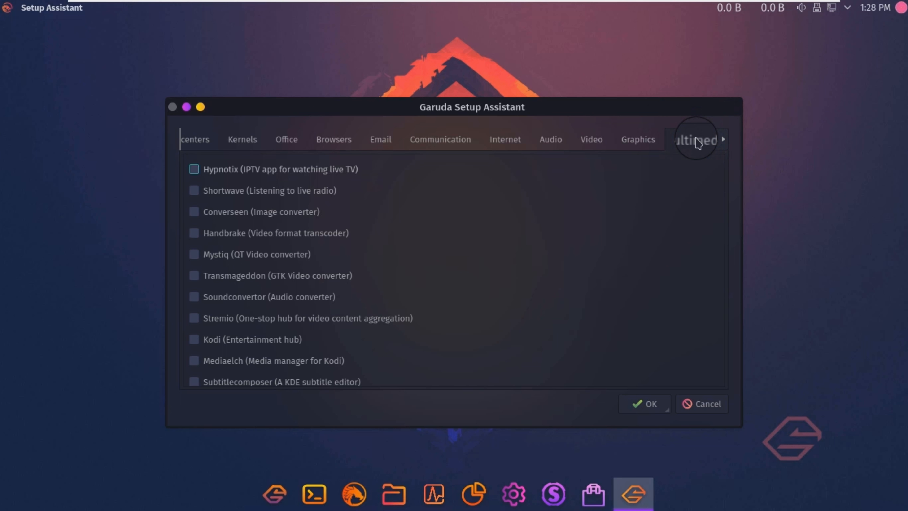
click(194, 170)
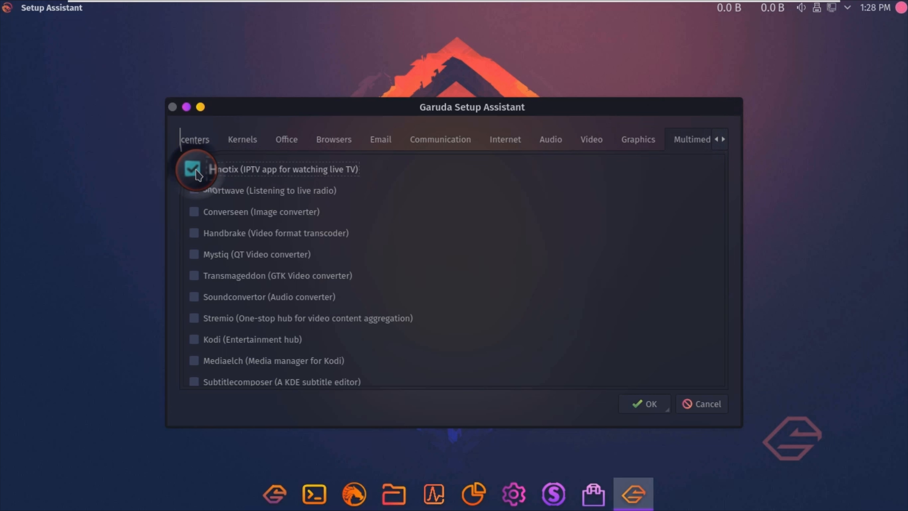
click(193, 191)
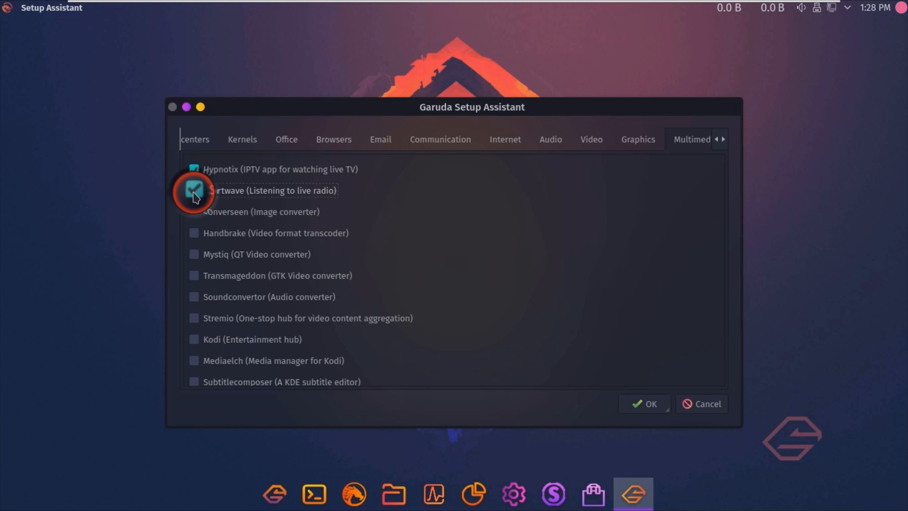
click(193, 191)
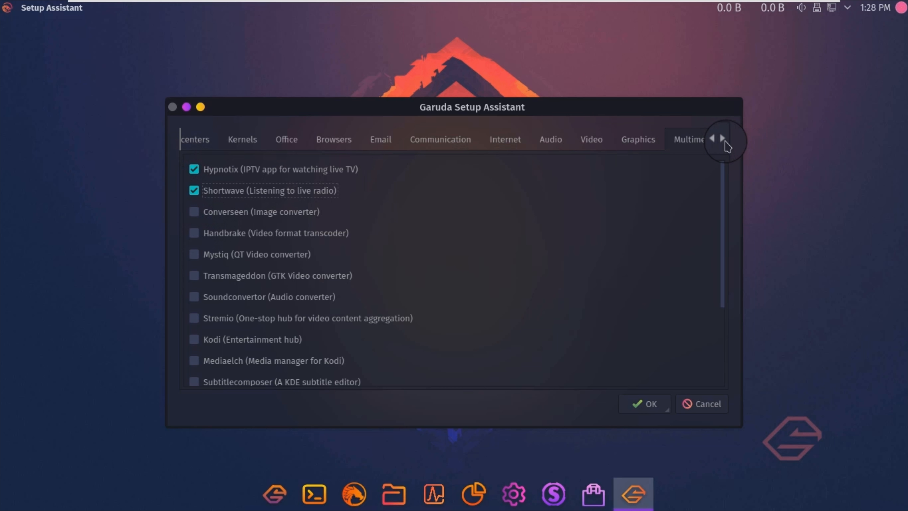
Select both Visual Studio Code builds in Development and Virtualbox in Virtualization
click(721, 138)
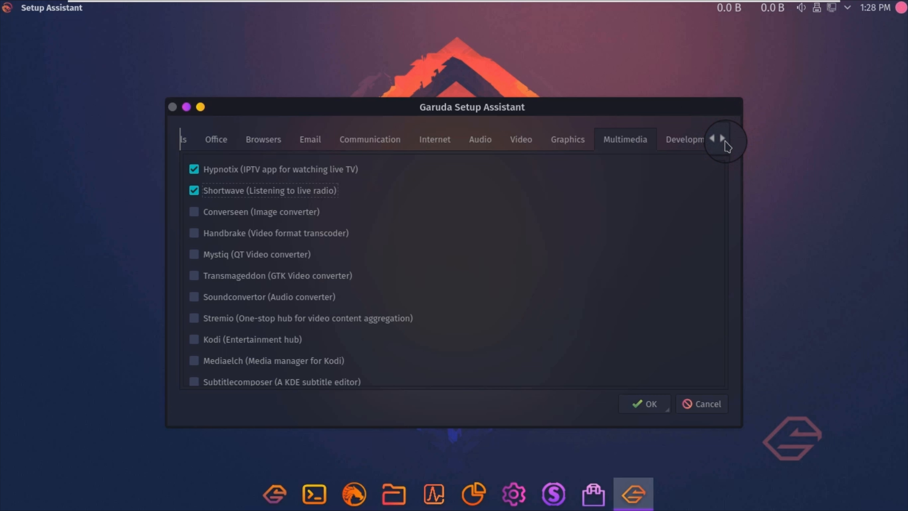
click(723, 138)
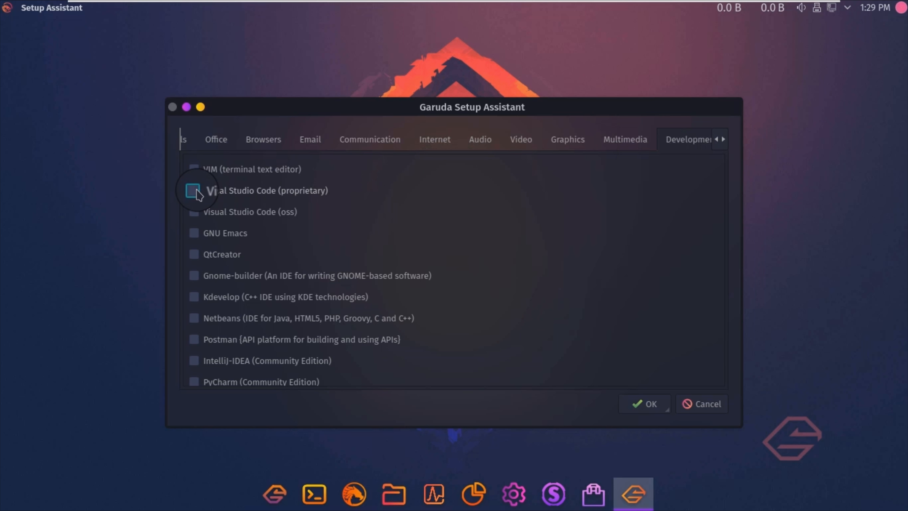
click(193, 190)
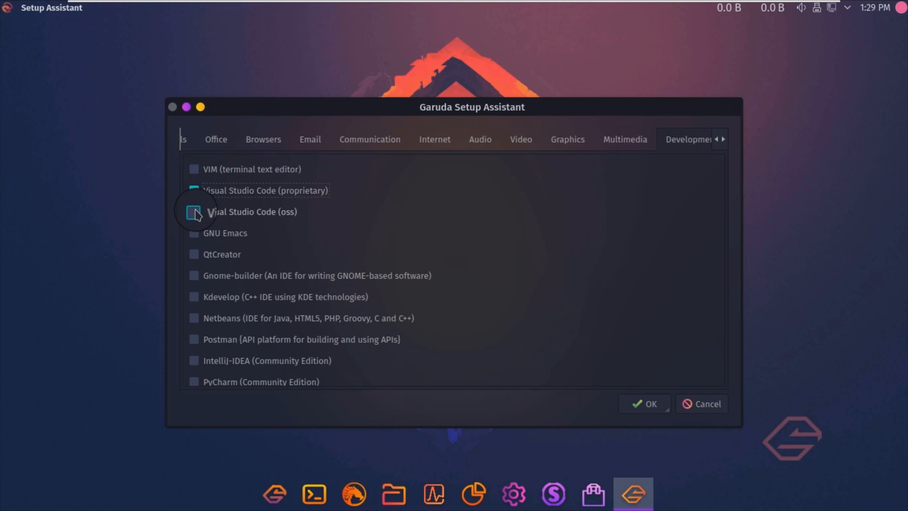
click(193, 212)
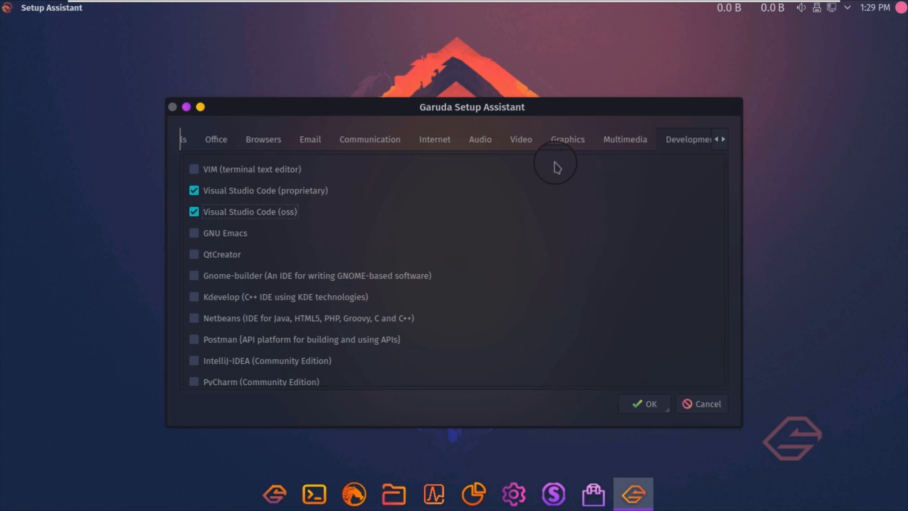
click(724, 138)
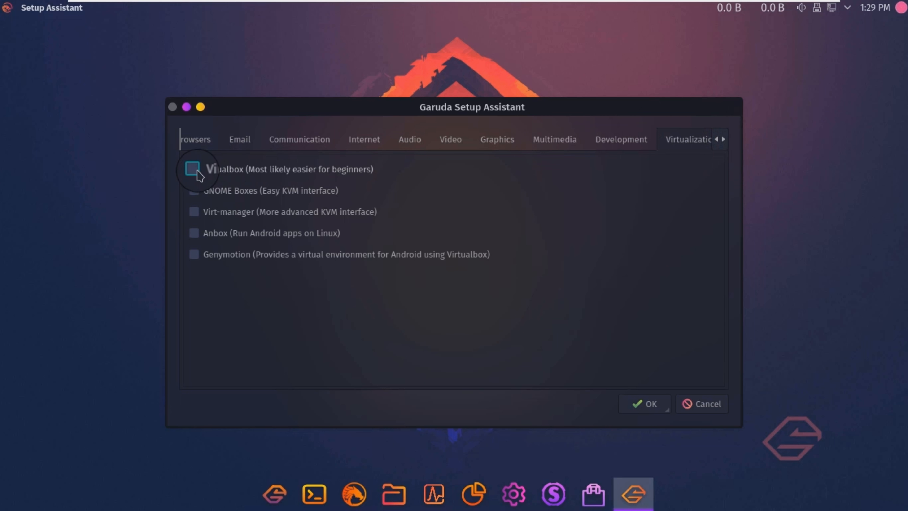
click(193, 170)
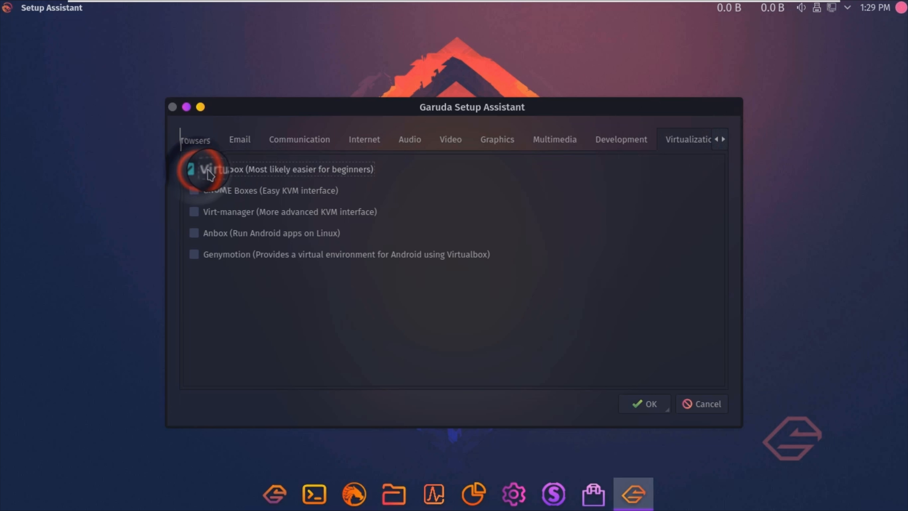
click(194, 168)
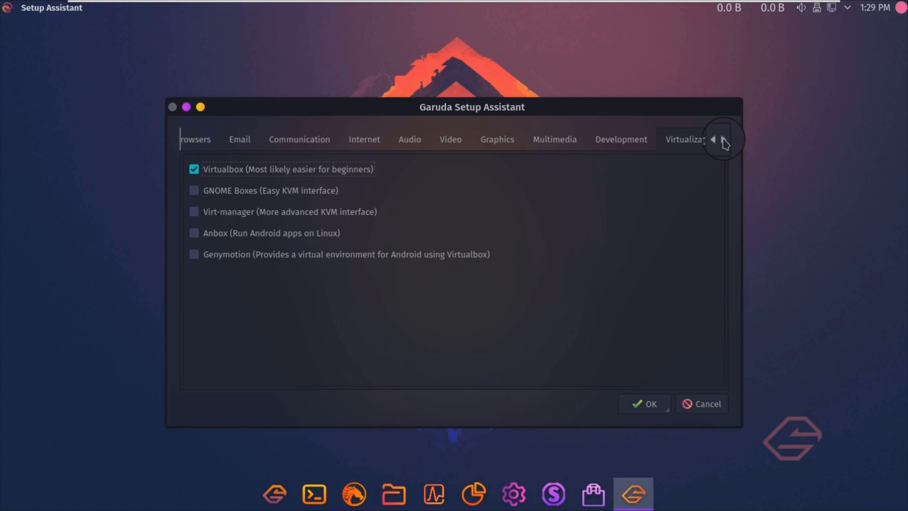
Select Droidcam in Other and confirm all choices with OK to start the setup
click(725, 140)
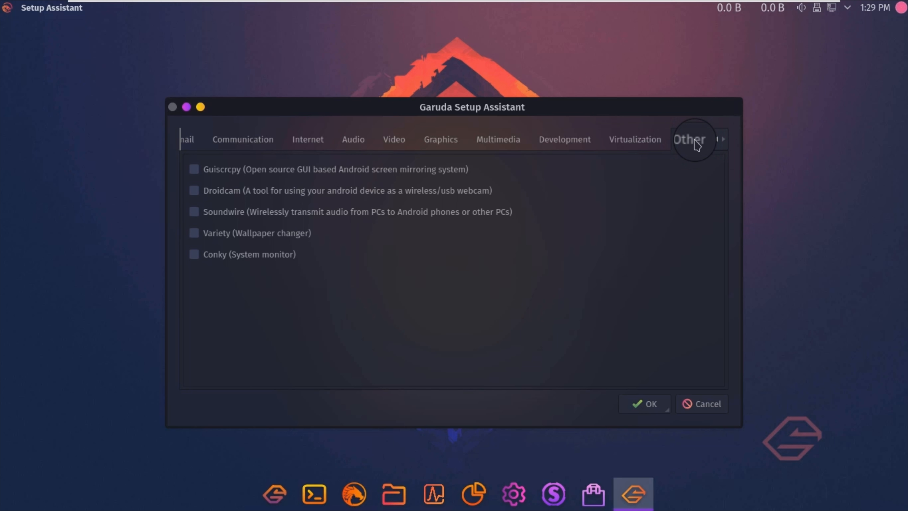
click(194, 190)
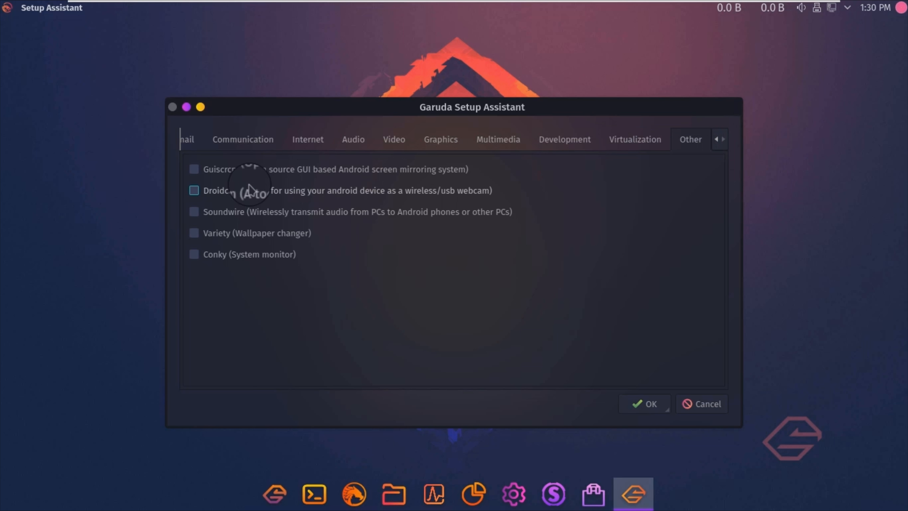
click(194, 190)
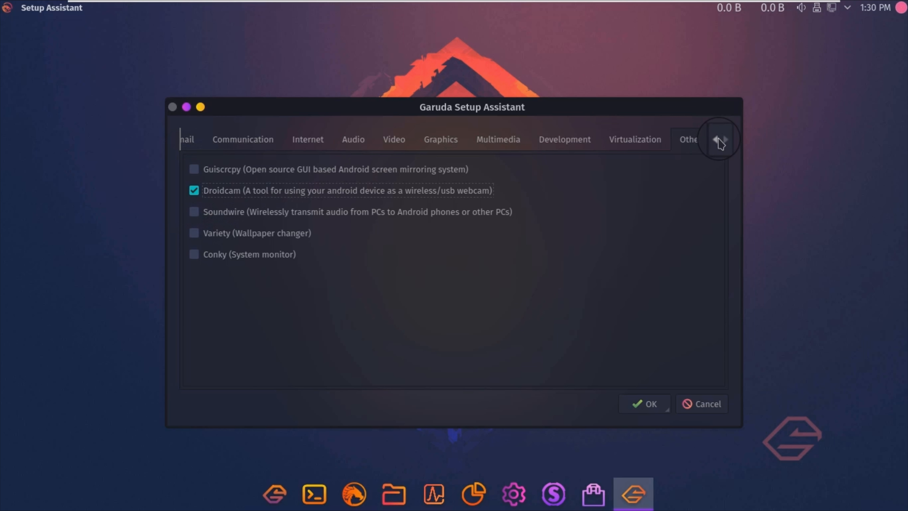
click(716, 140)
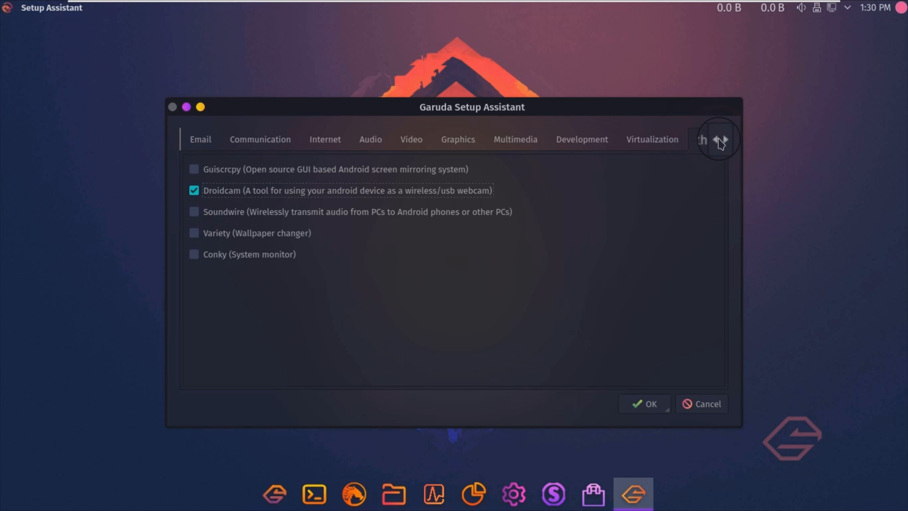
click(719, 142)
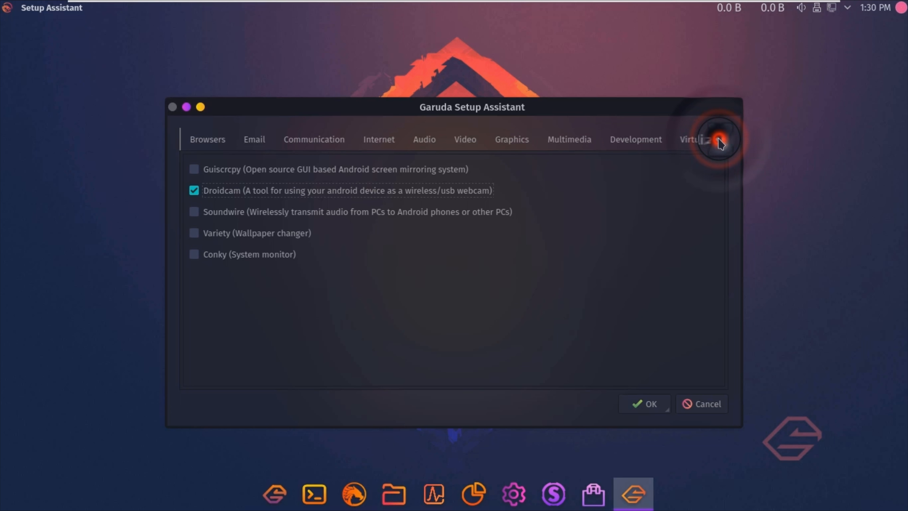
click(718, 140)
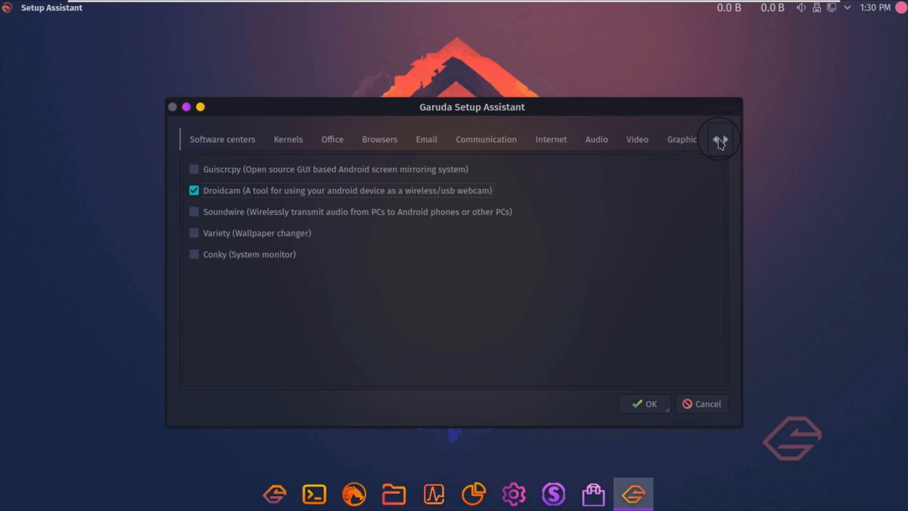
click(715, 140)
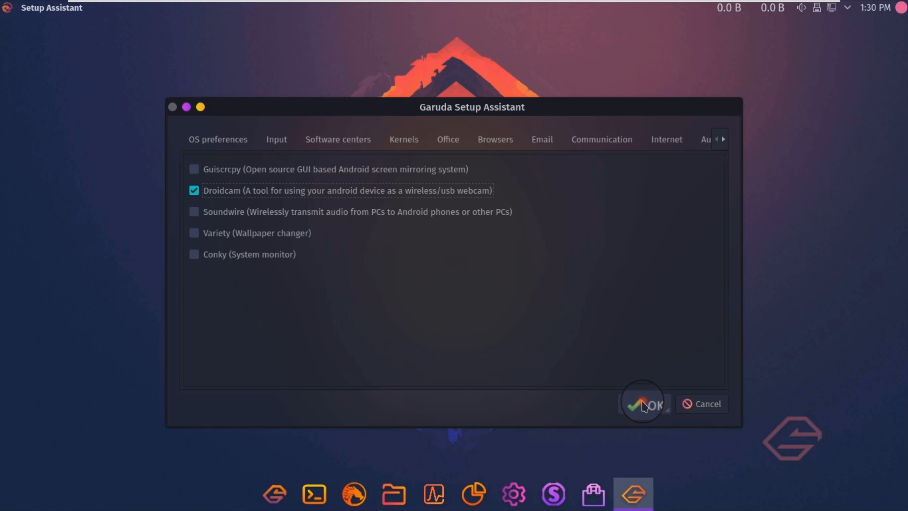
click(647, 406)
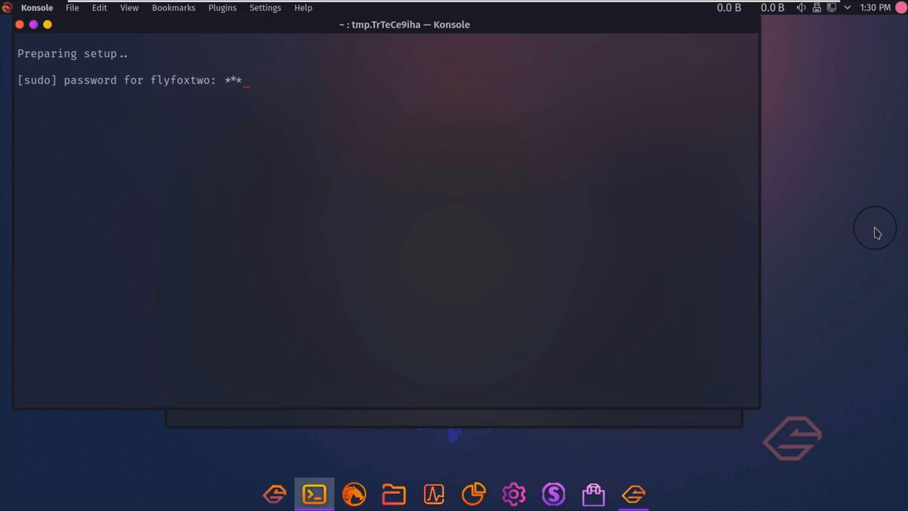
Enter the sudo password at the Konsole prompts so the package installation and service setup run
text(***)
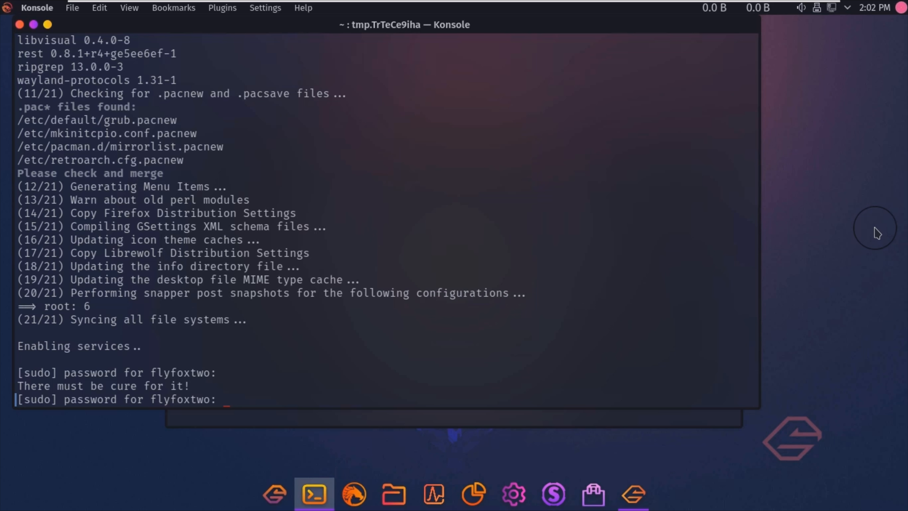
text(*)
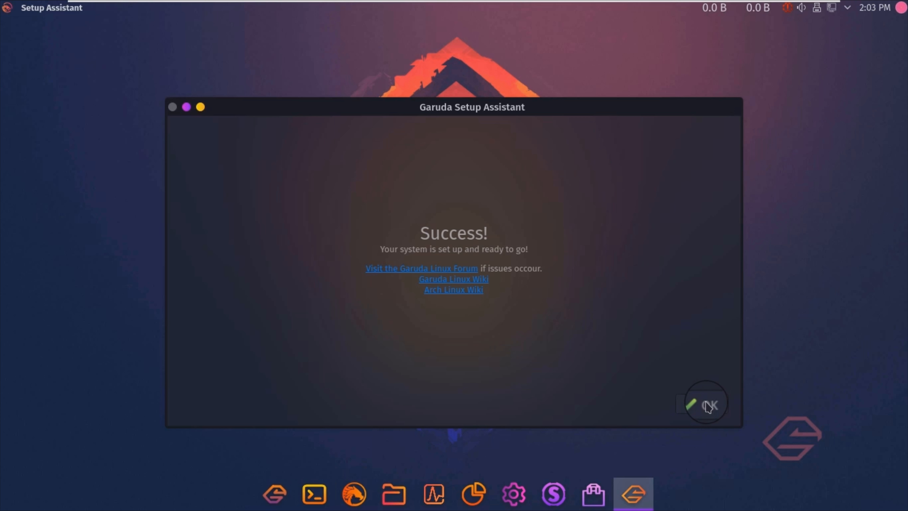
Dismiss the Setup Assistant success screen and close the remaining windows, leaving the KDE desktop clear
click(710, 405)
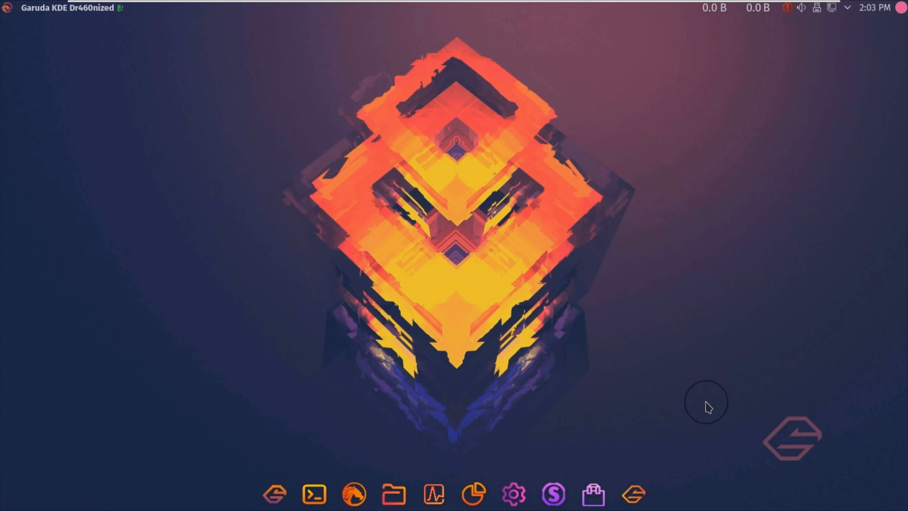
click(276, 496)
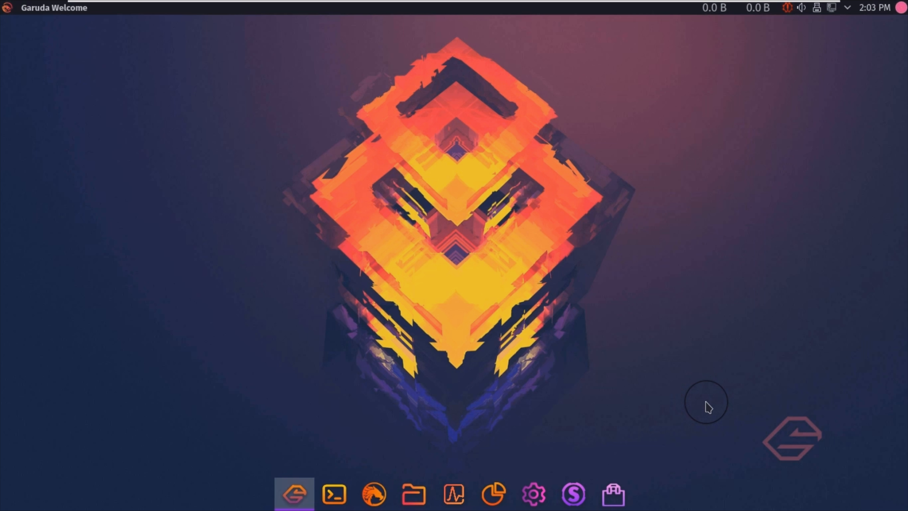
click(293, 495)
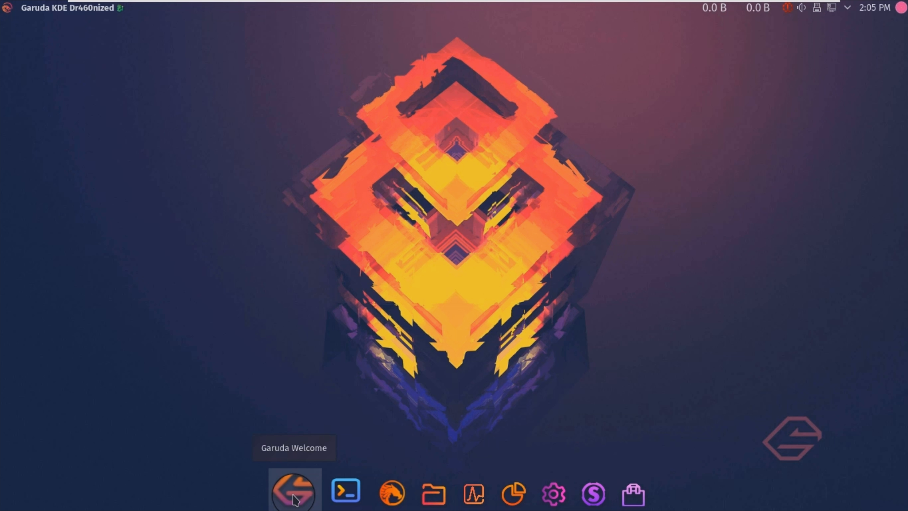
mouse_move(337, 494)
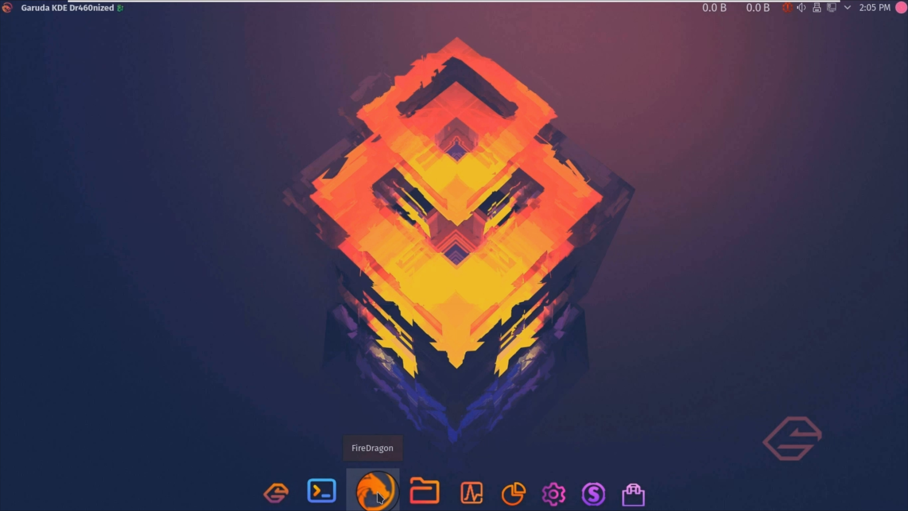
mouse_move(425, 500)
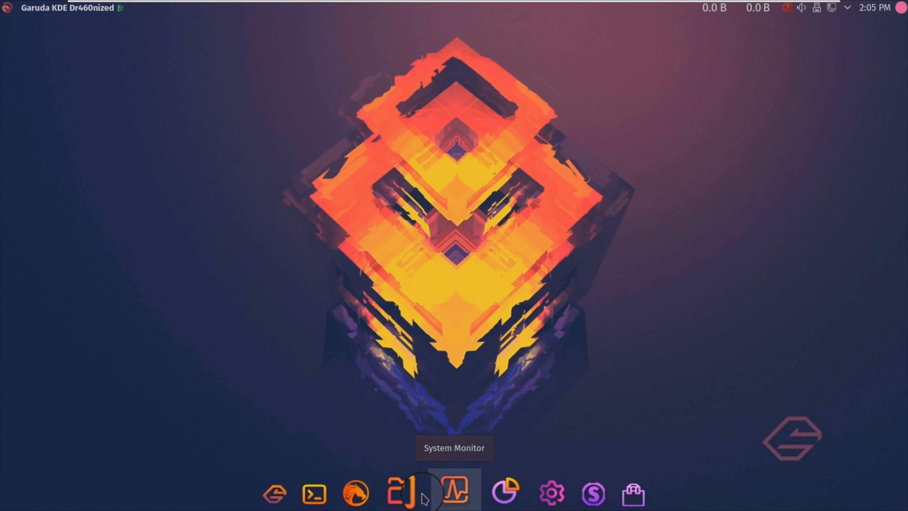
mouse_move(492, 497)
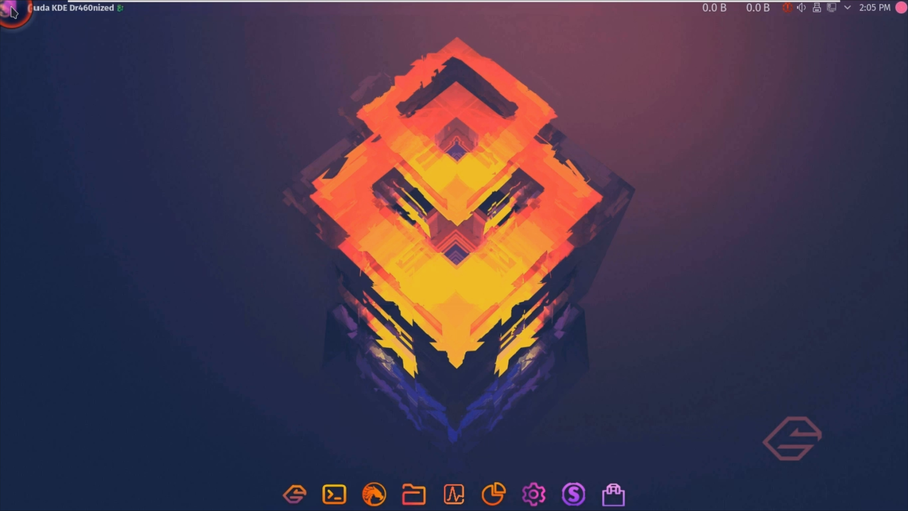
Browse the launcher's All Applications, Development, Education, Games and Graphics categories
click(7, 10)
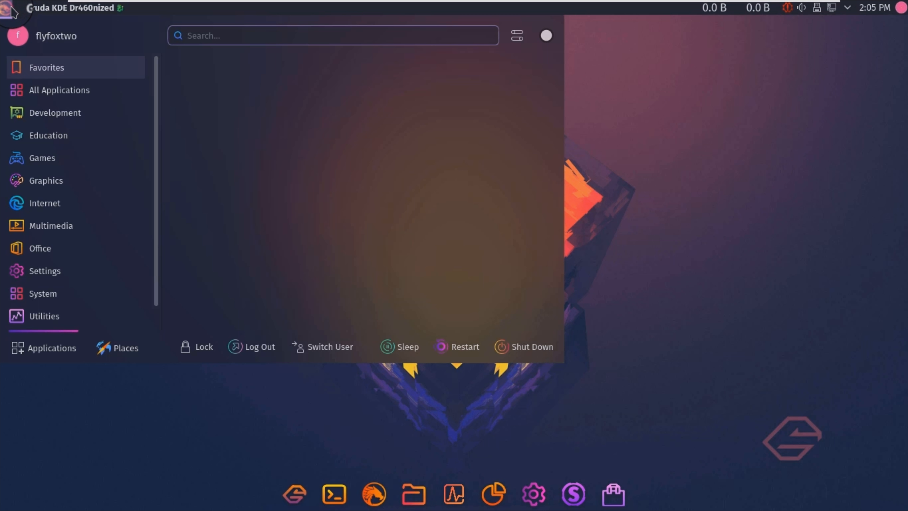
click(75, 86)
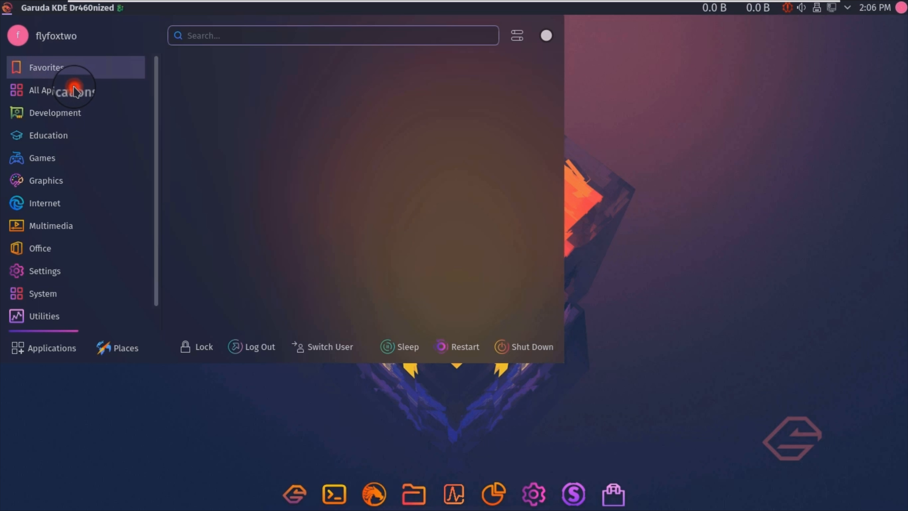
click(75, 90)
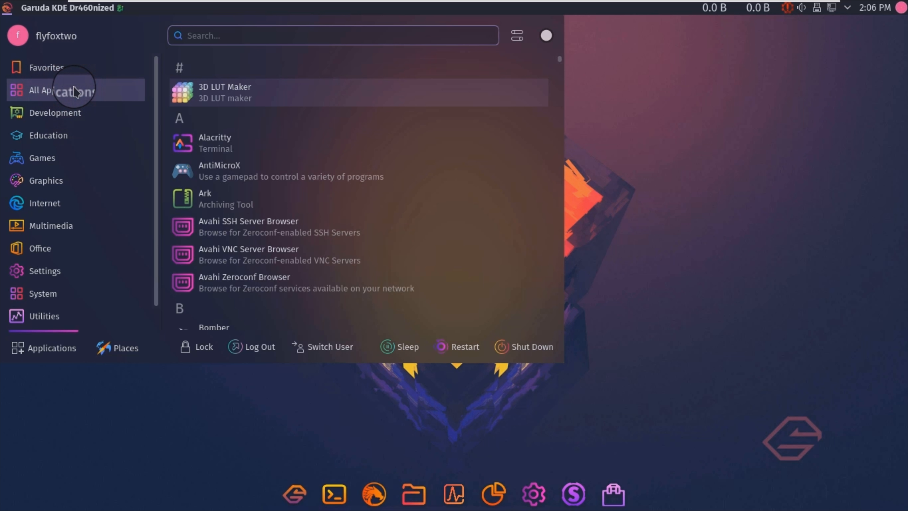
click(55, 112)
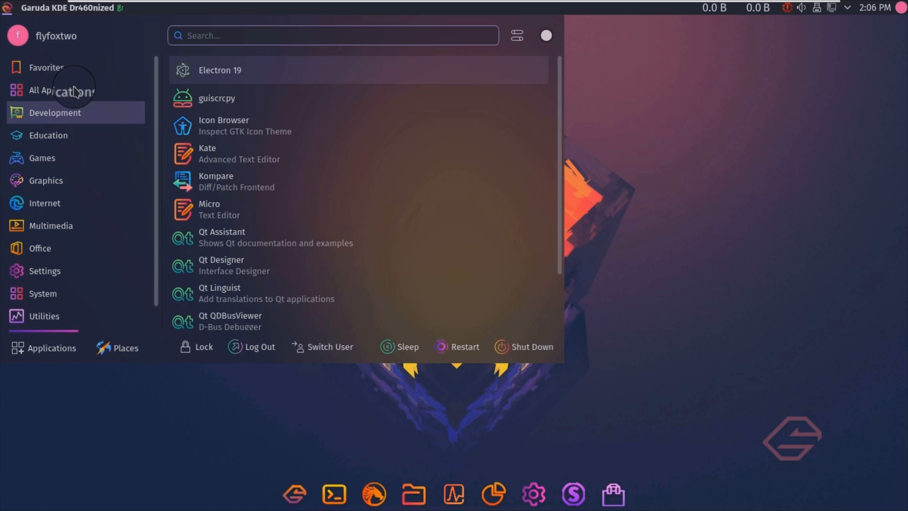
click(48, 135)
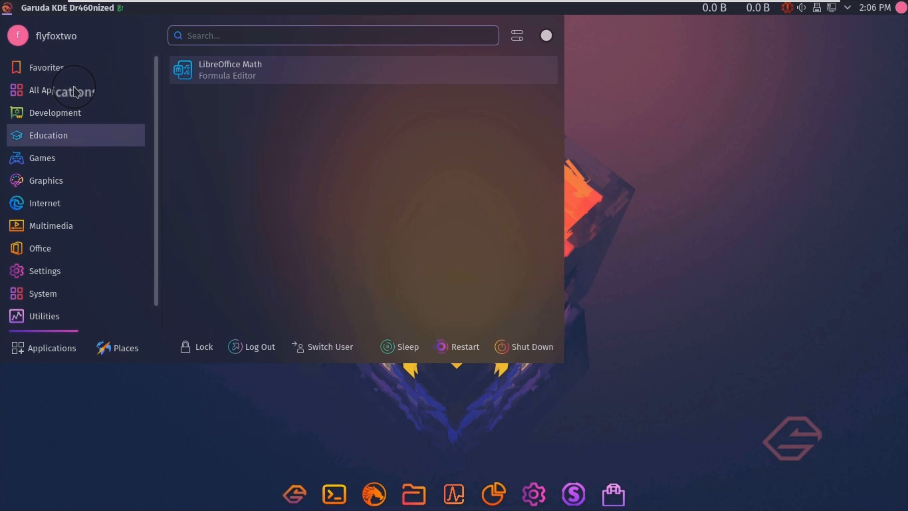
click(41, 158)
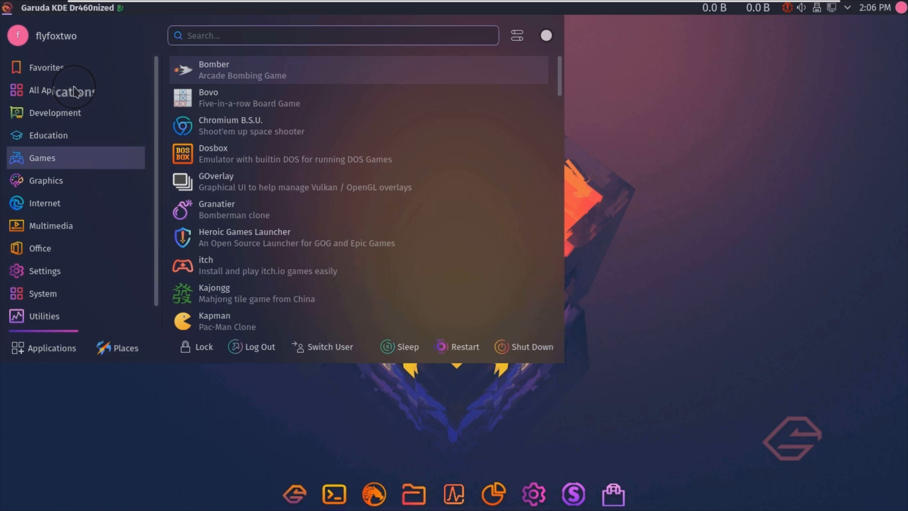
click(46, 181)
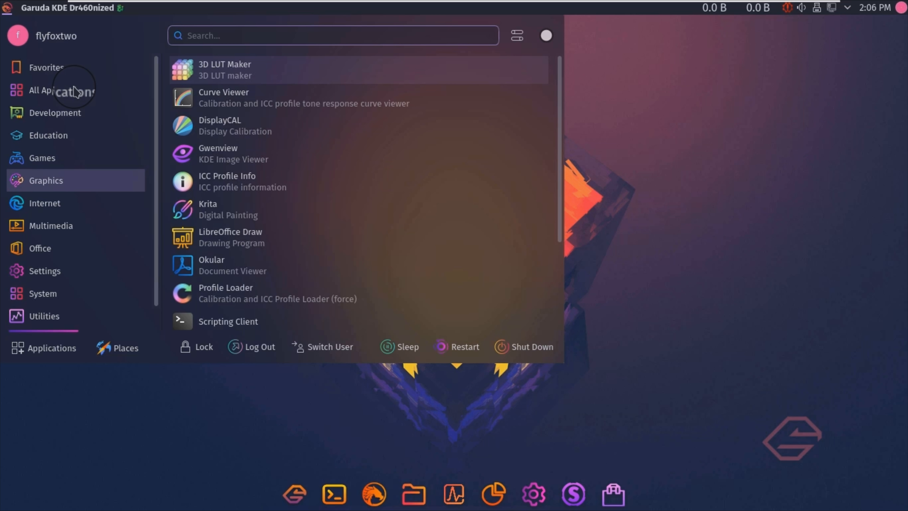
Browse the Internet, Multimedia, Office, Settings, System and Utilities categories
click(44, 203)
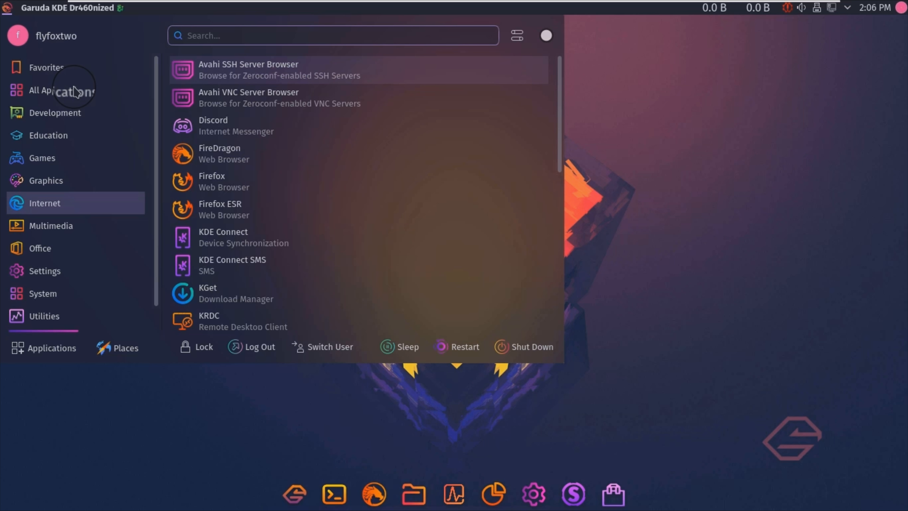
click(51, 225)
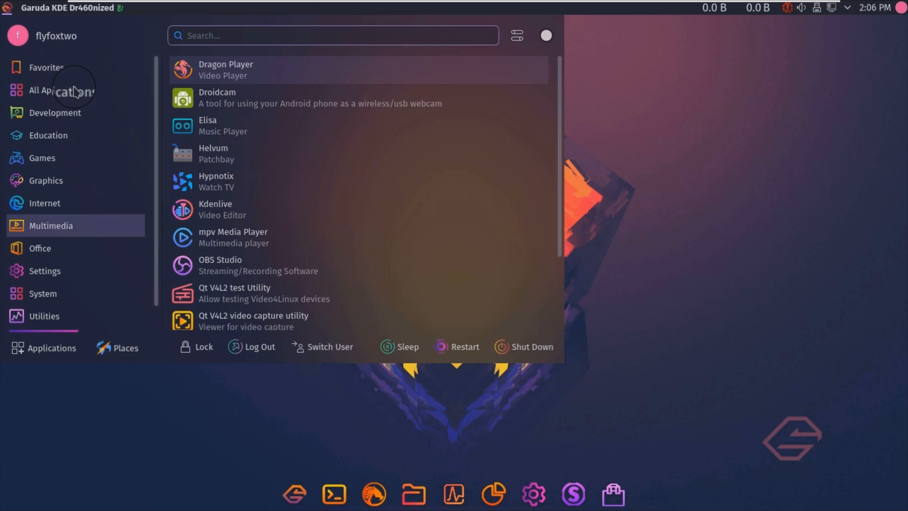
click(40, 248)
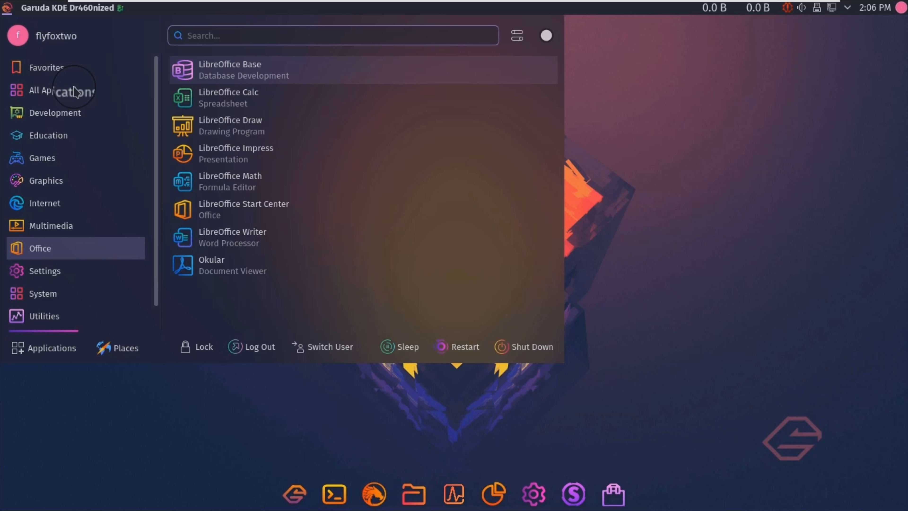
click(45, 271)
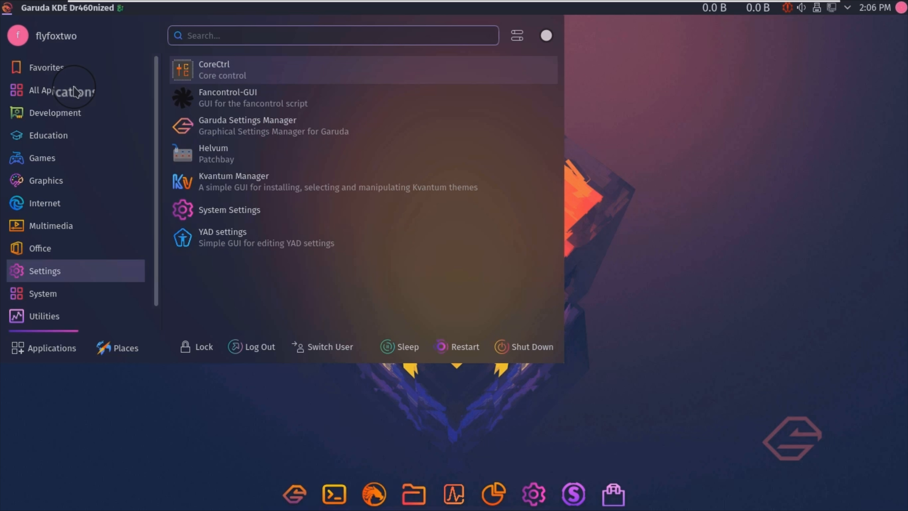
click(43, 293)
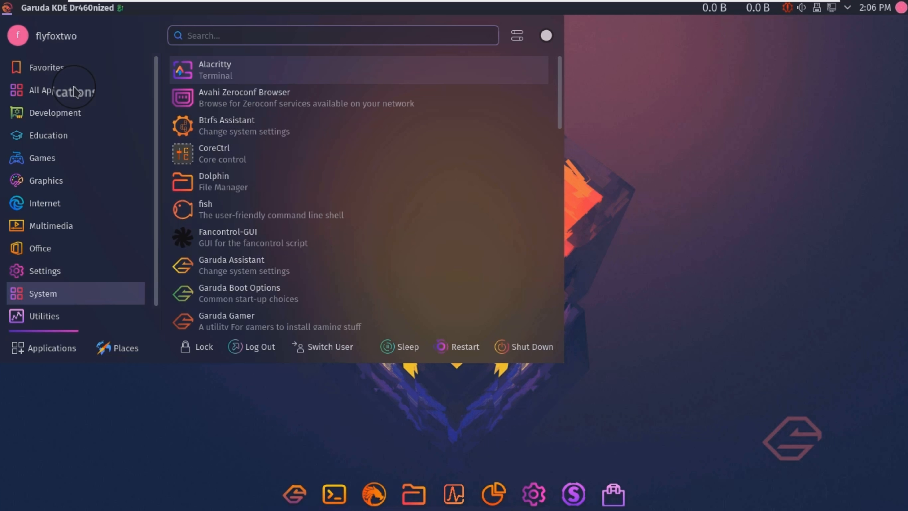
click(44, 316)
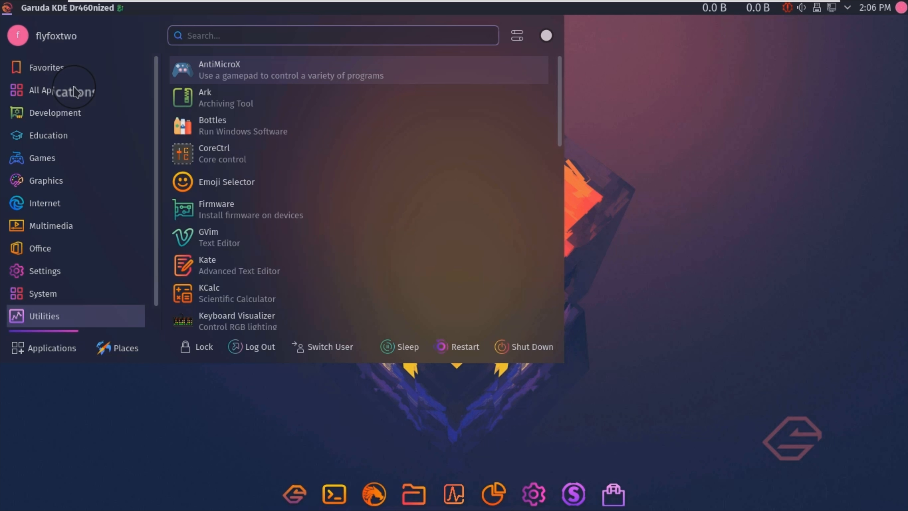
mouse_move(532, 358)
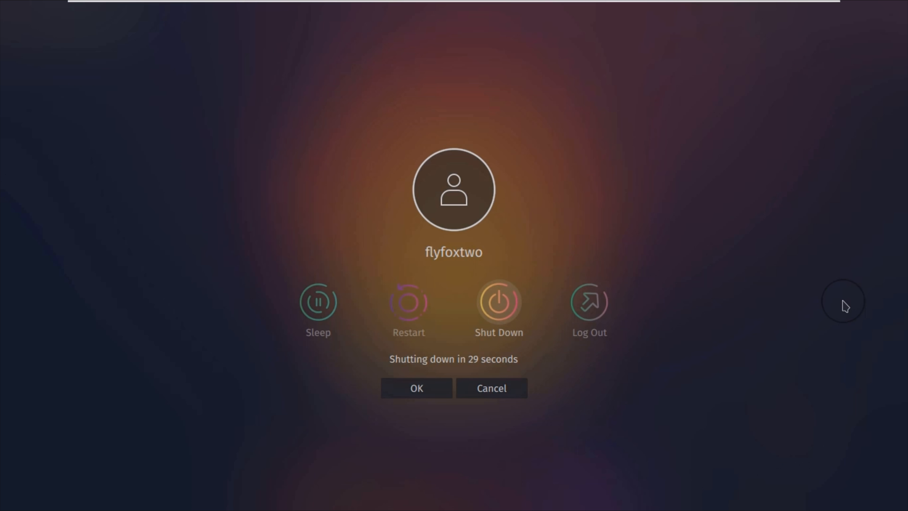
mouse_move(656, 342)
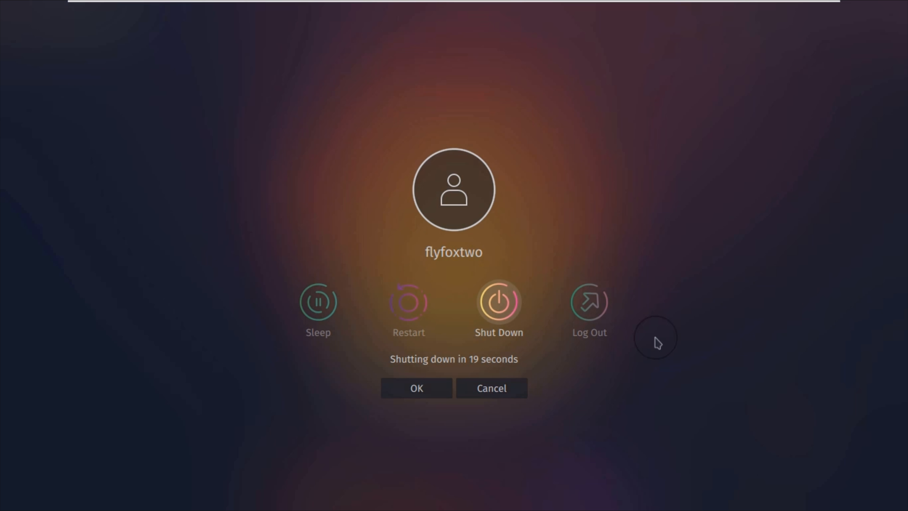
Confirm the shutdown countdown dialog with OK so the Garuda VM powers off
click(412, 388)
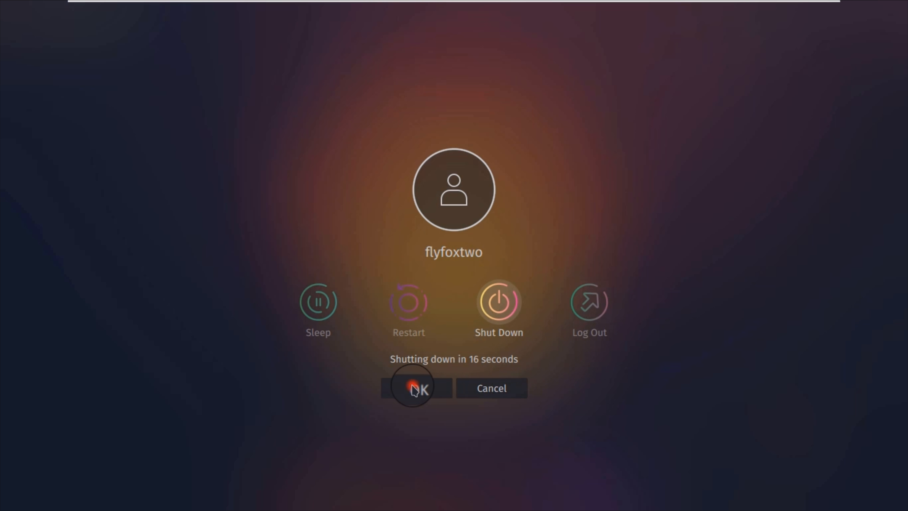
click(413, 390)
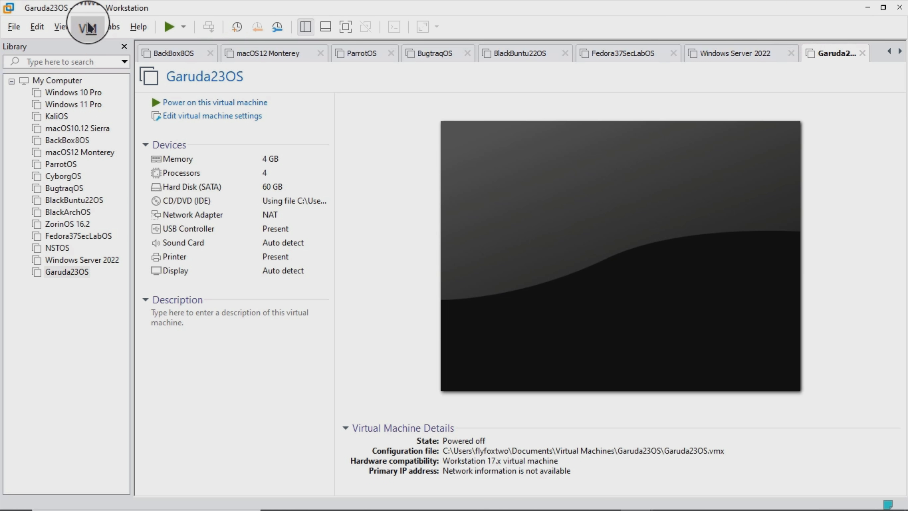
Create a snapshot named Snapshot 1 of the powered-off Garuda23OS machine via the Snapshot Manager
click(88, 27)
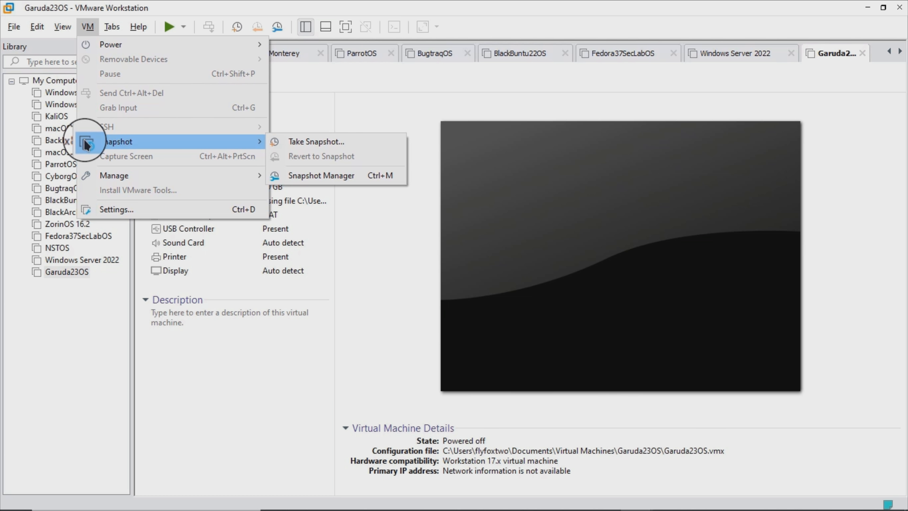
mouse_move(275, 156)
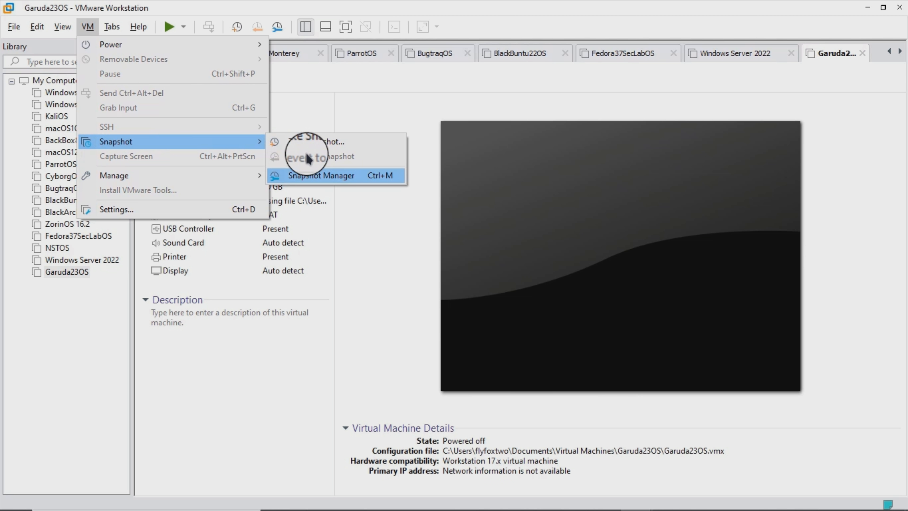
click(319, 175)
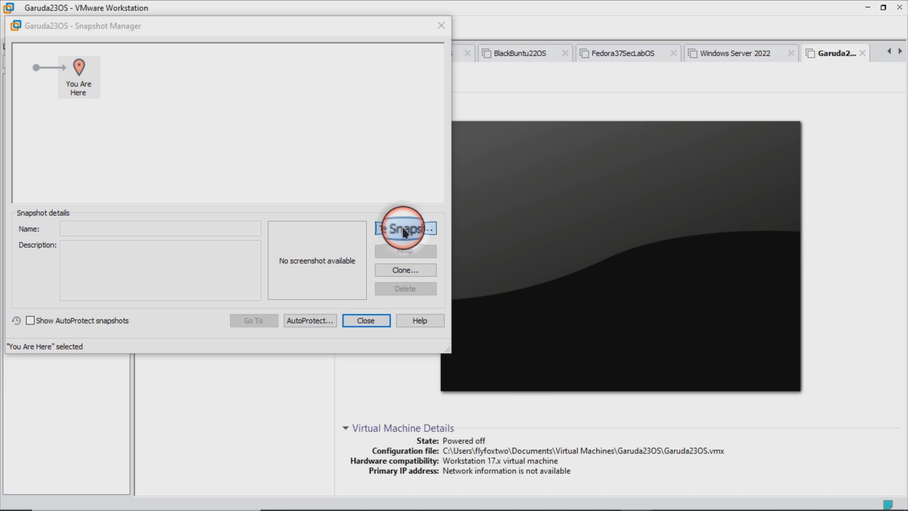
click(406, 229)
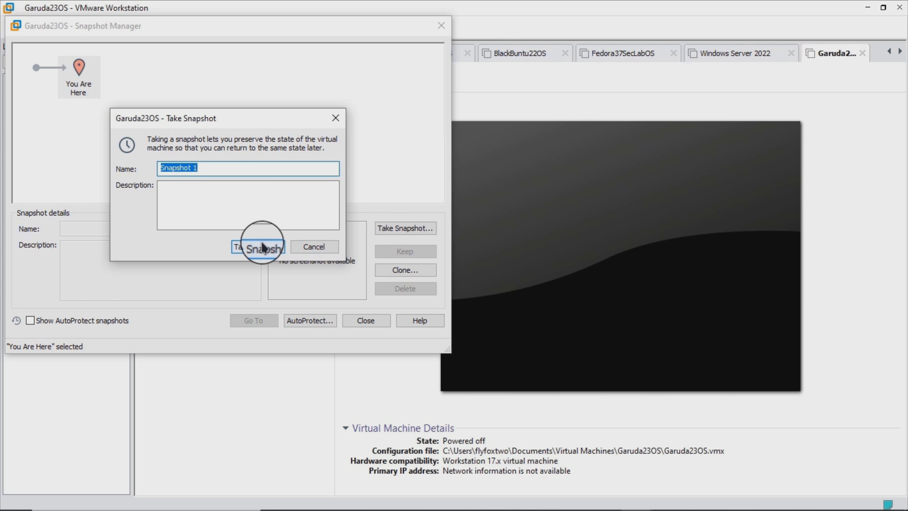
click(261, 246)
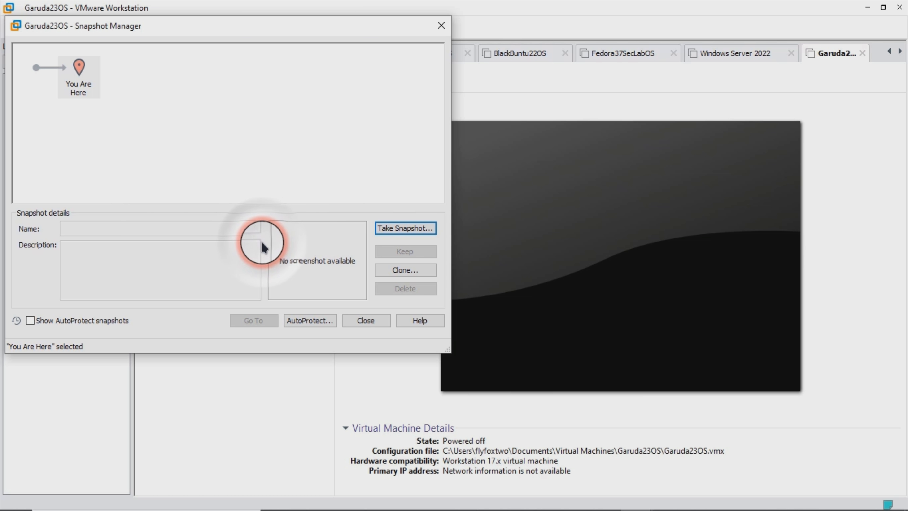
click(405, 228)
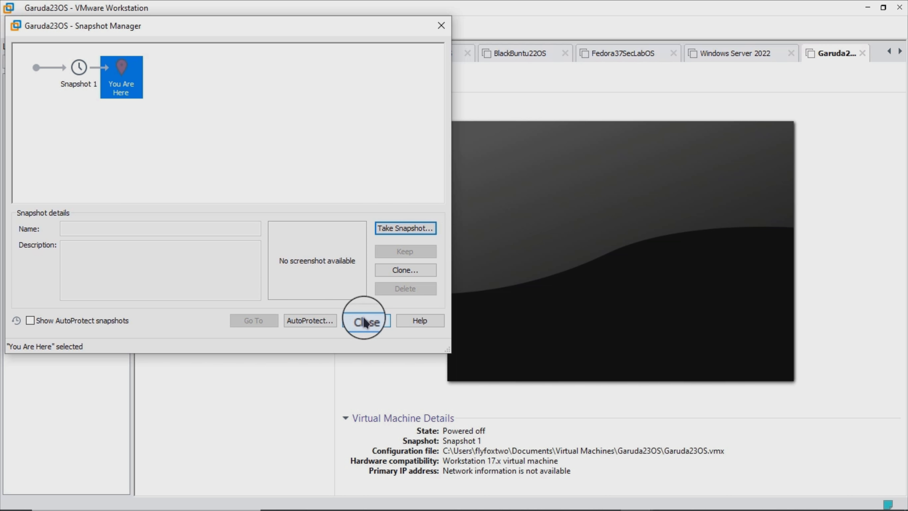
click(366, 321)
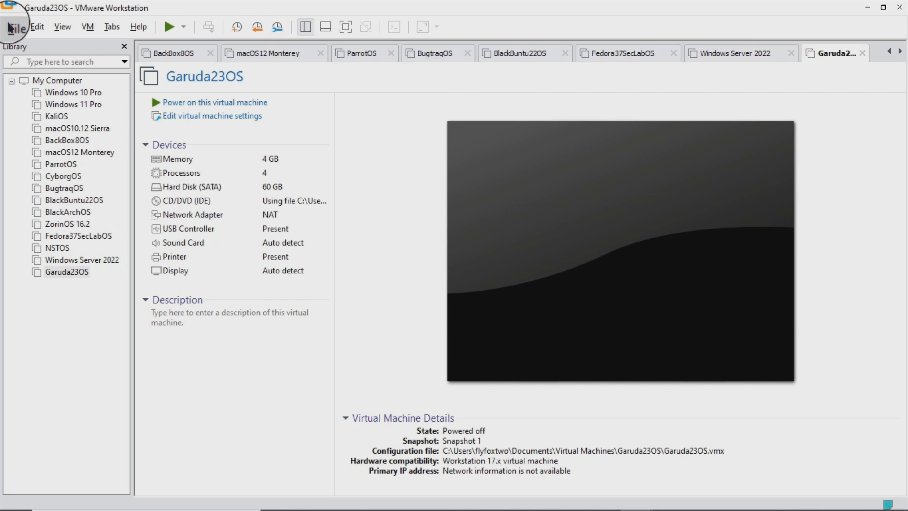
Bring up the File commands of VMware Workstation, ready to exit the program
click(16, 26)
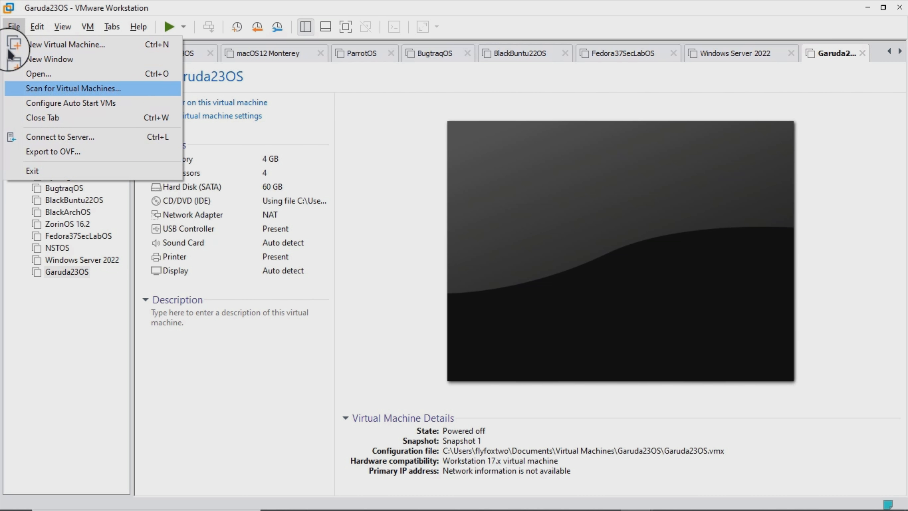
mouse_move(33, 173)
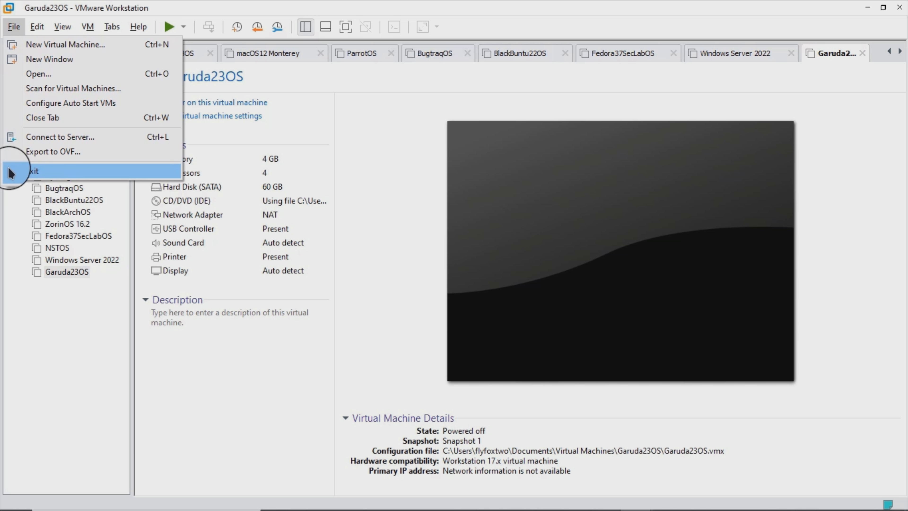